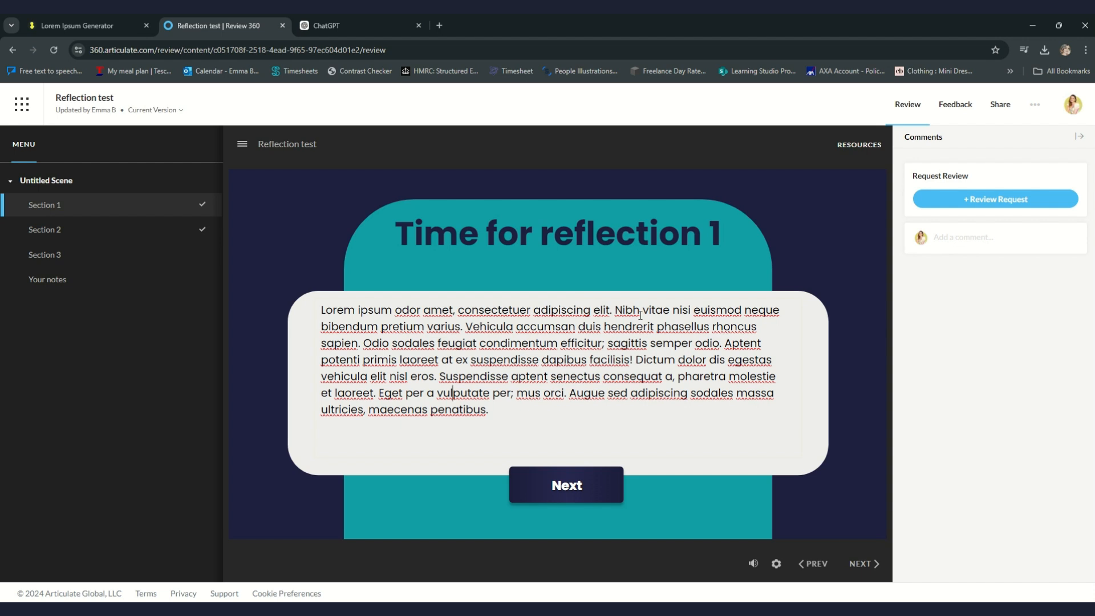
mouse_move(668, 291)
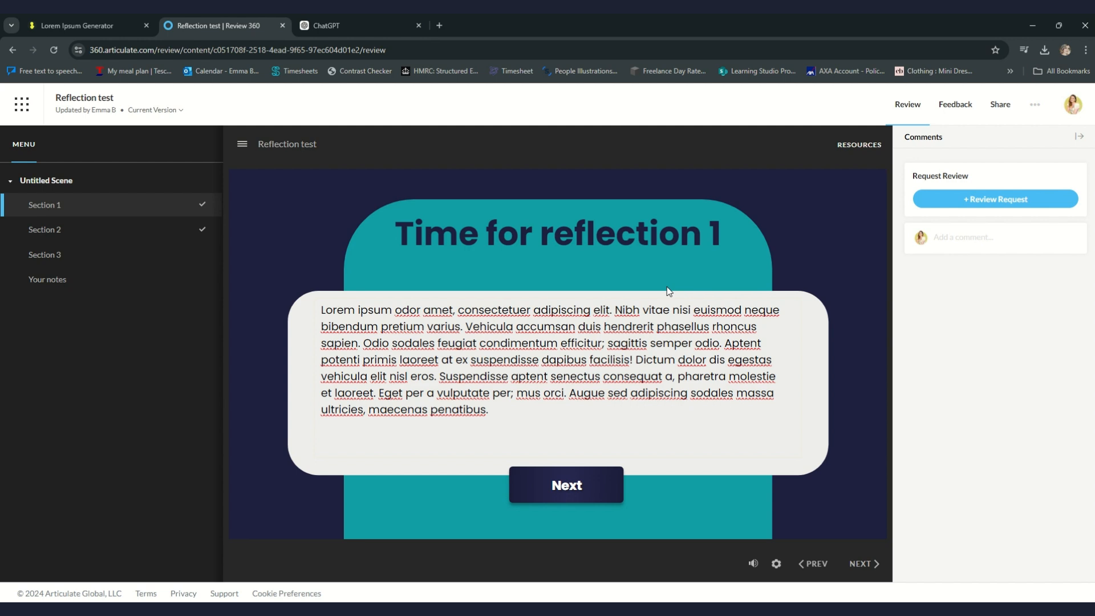
mouse_move(380, 262)
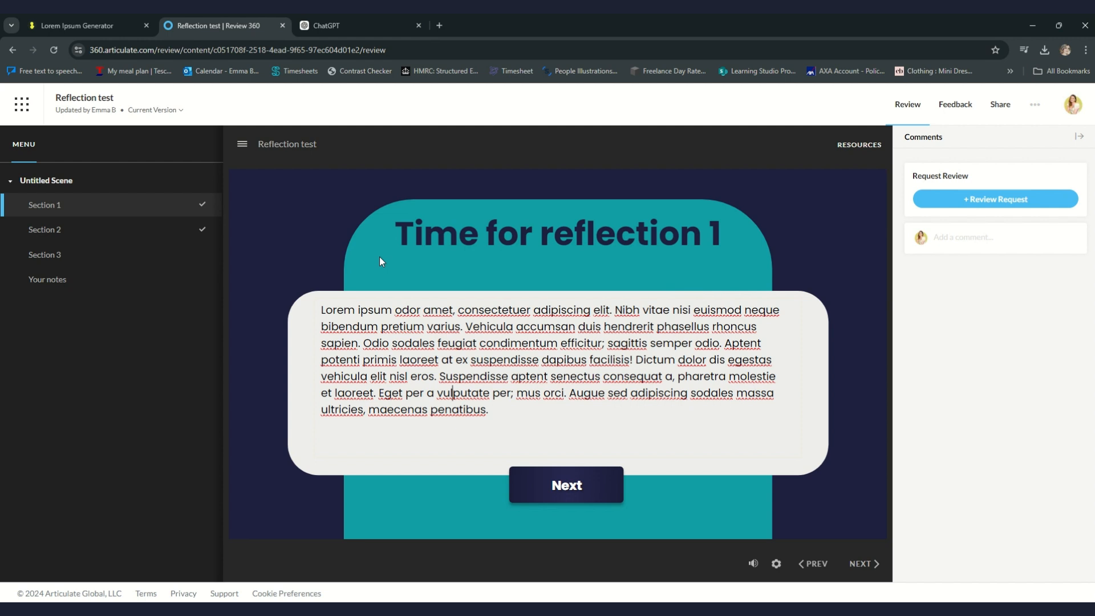
mouse_move(496, 206)
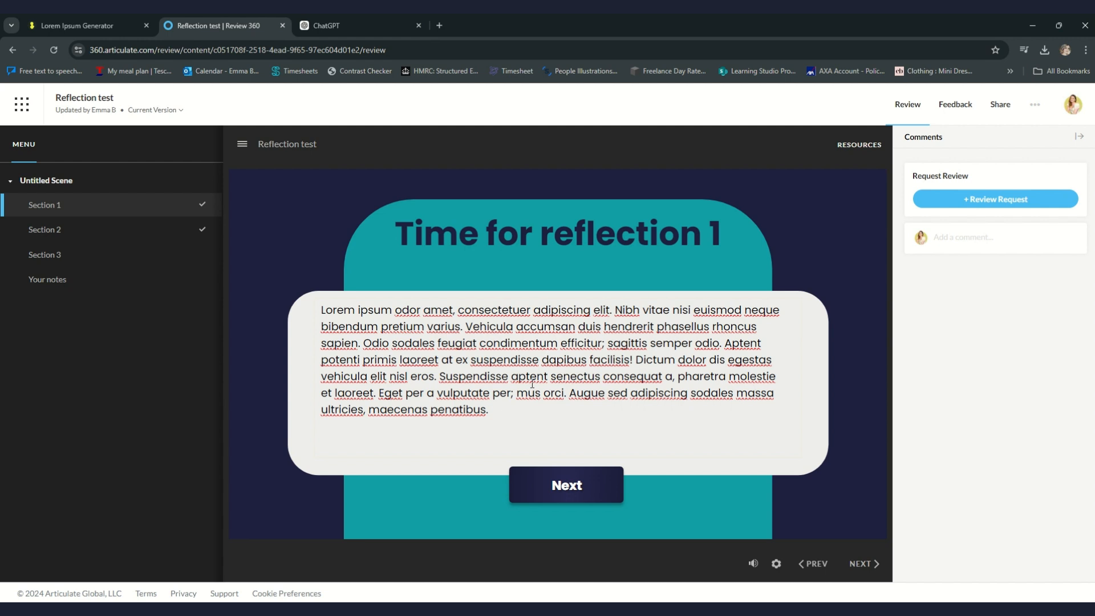
Advance past the Section 2 and Section 3 reflection pages to the compiled notes slide.
left_click(564, 485)
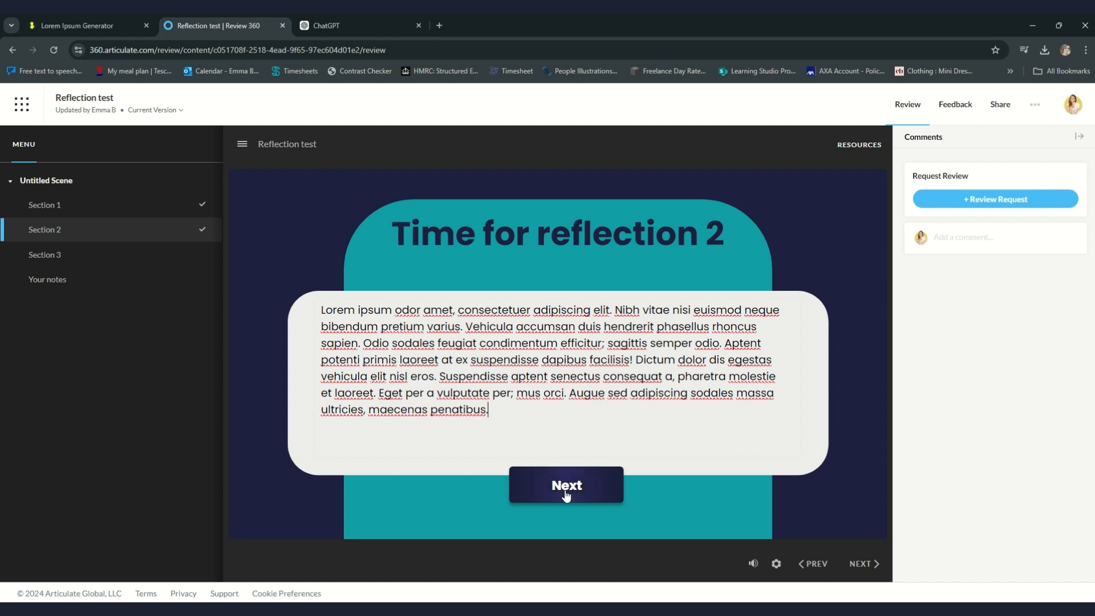
left_click(566, 485)
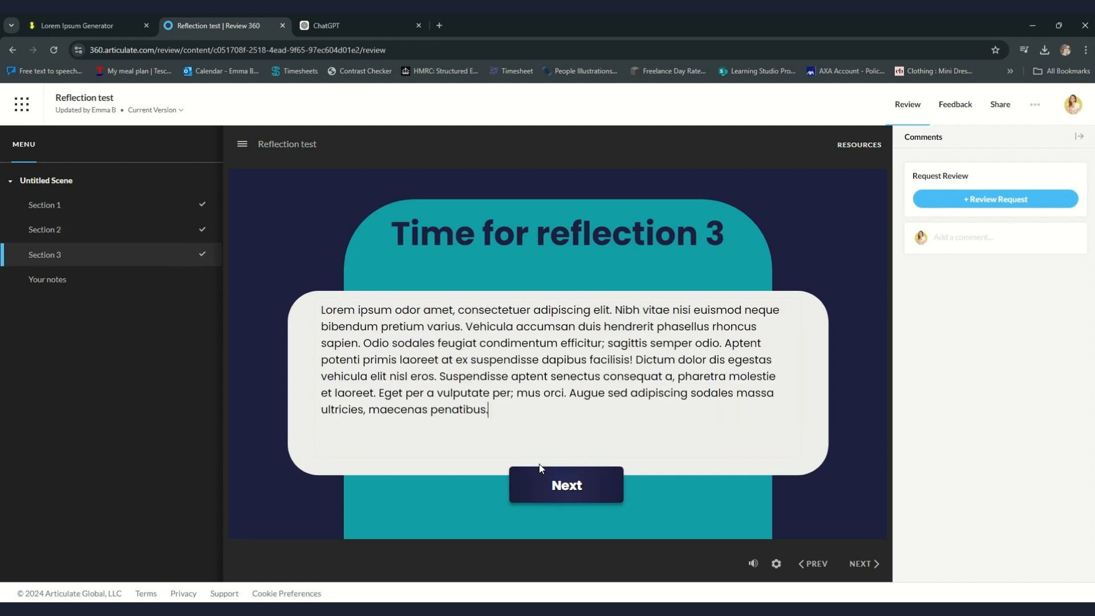
left_click(566, 485)
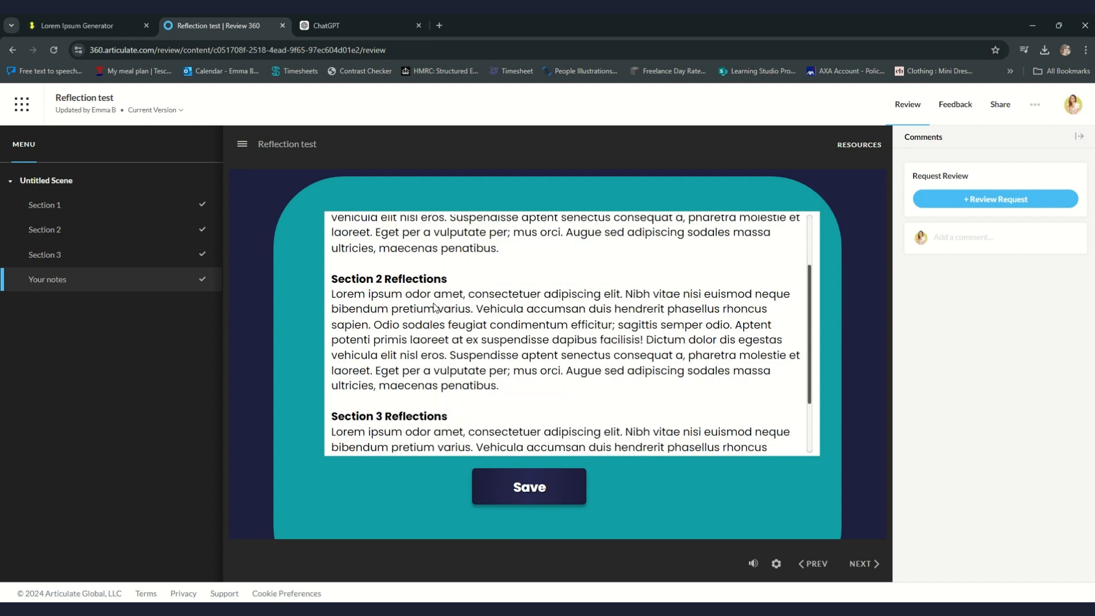
scroll("up", 3)
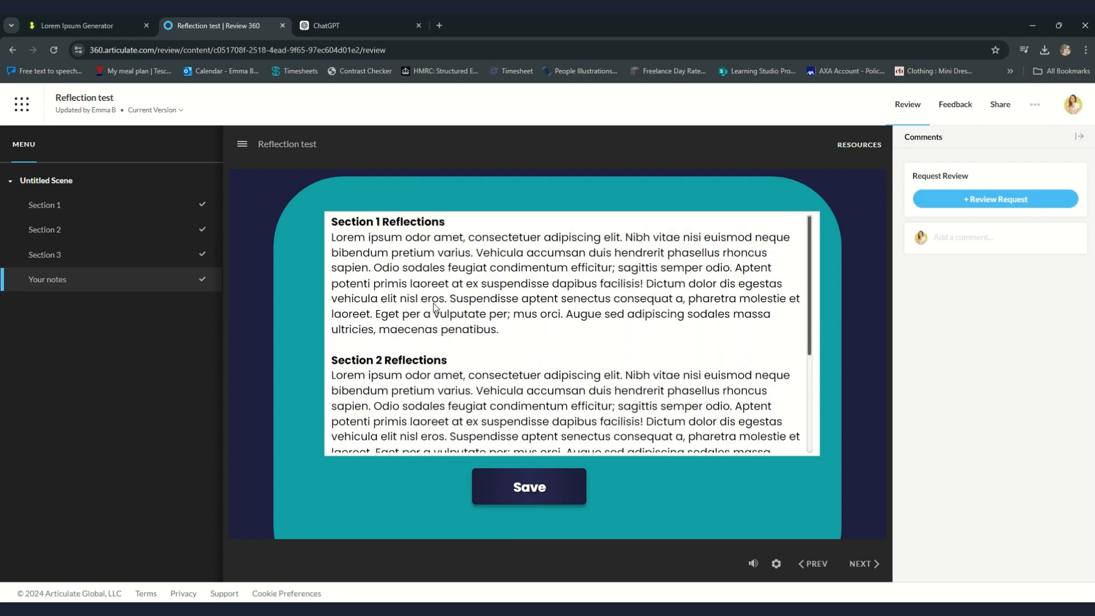
scroll("down", 3)
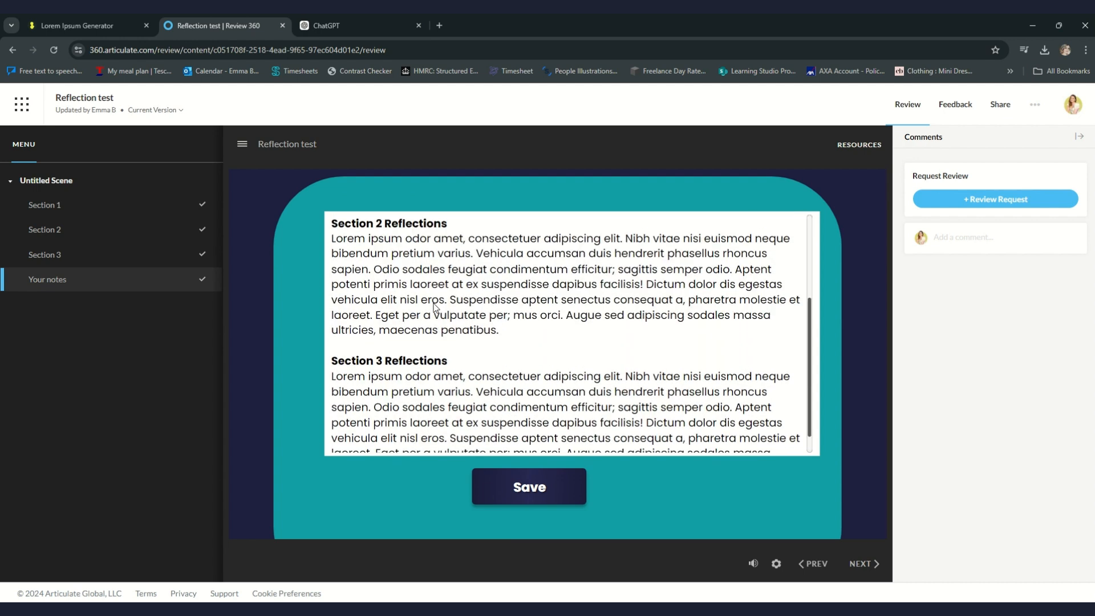
scroll("up", 3)
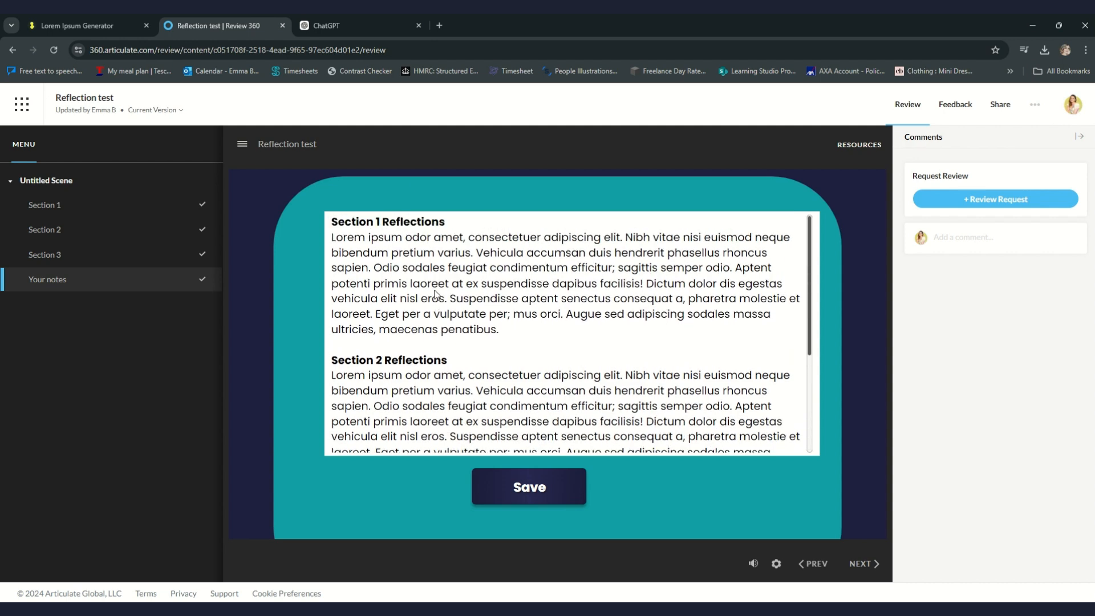
scroll("down", 3)
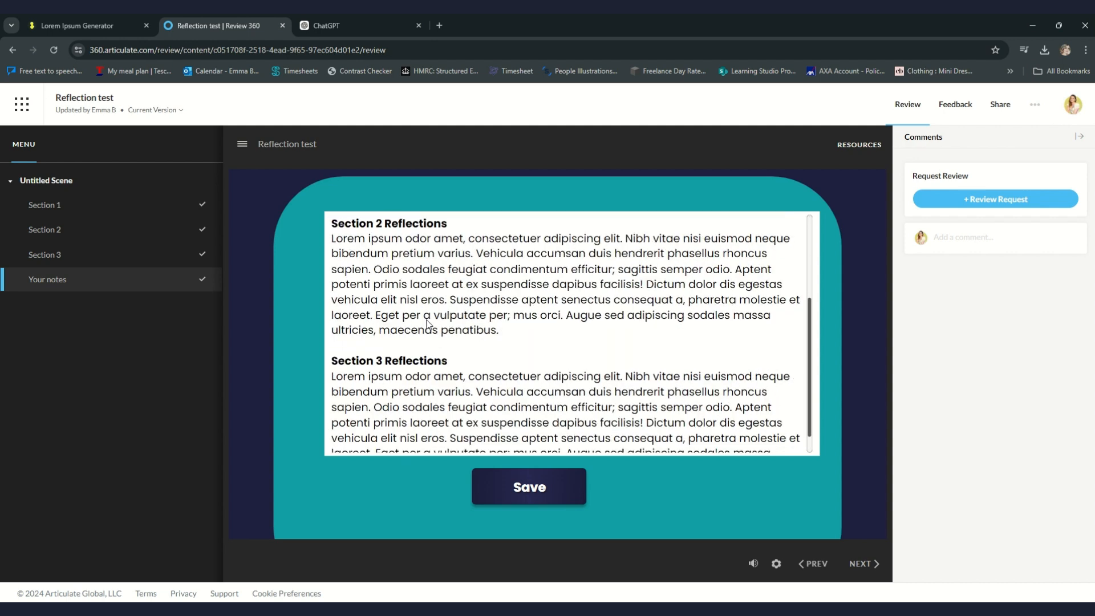
scroll("down", 3)
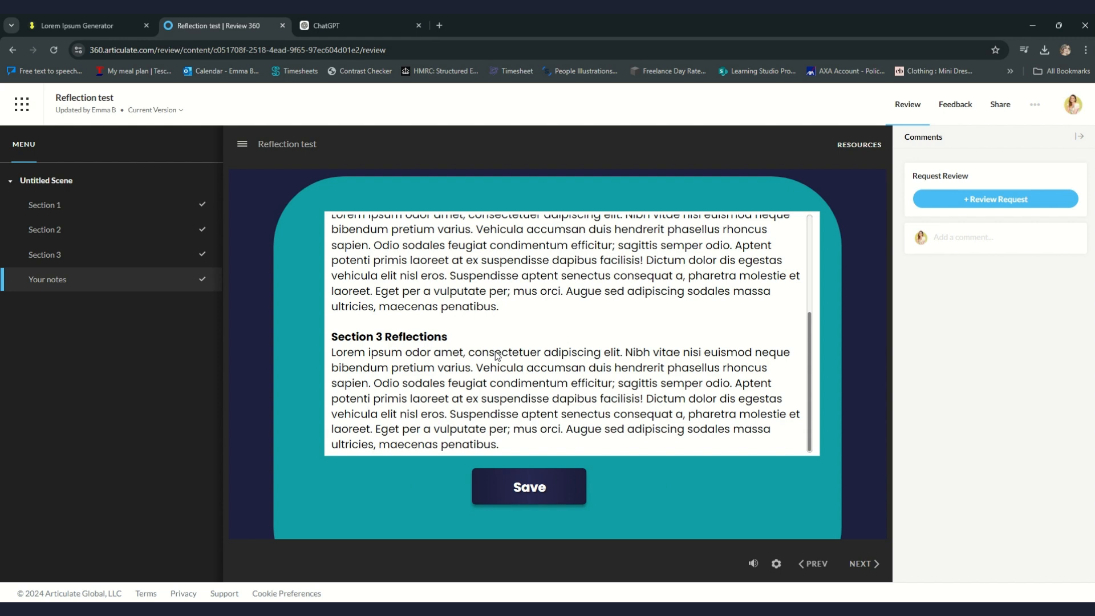
mouse_move(379, 320)
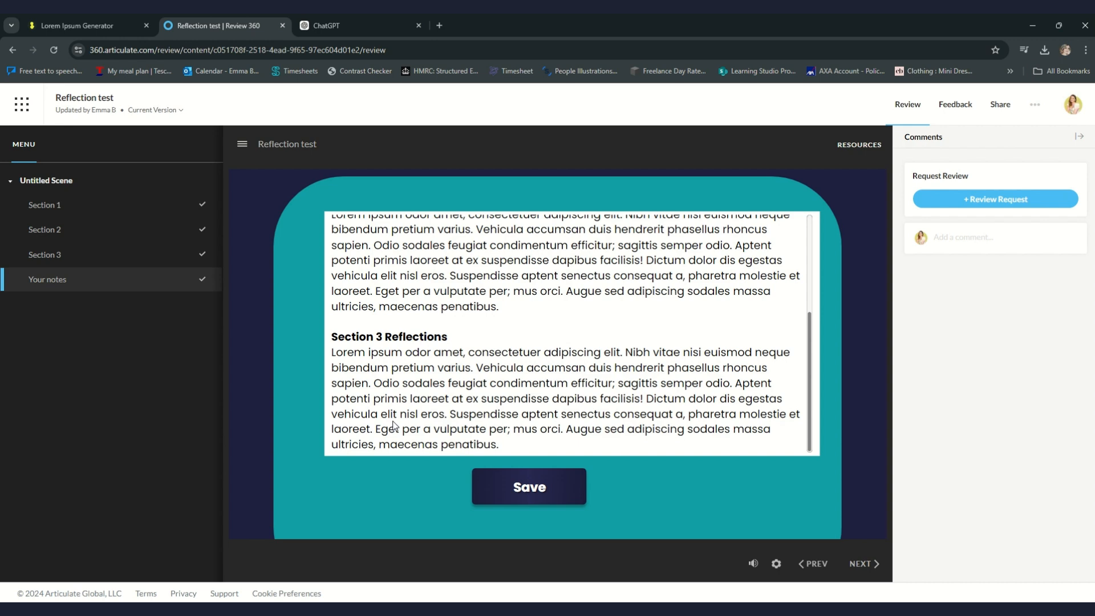
scroll("up", 3)
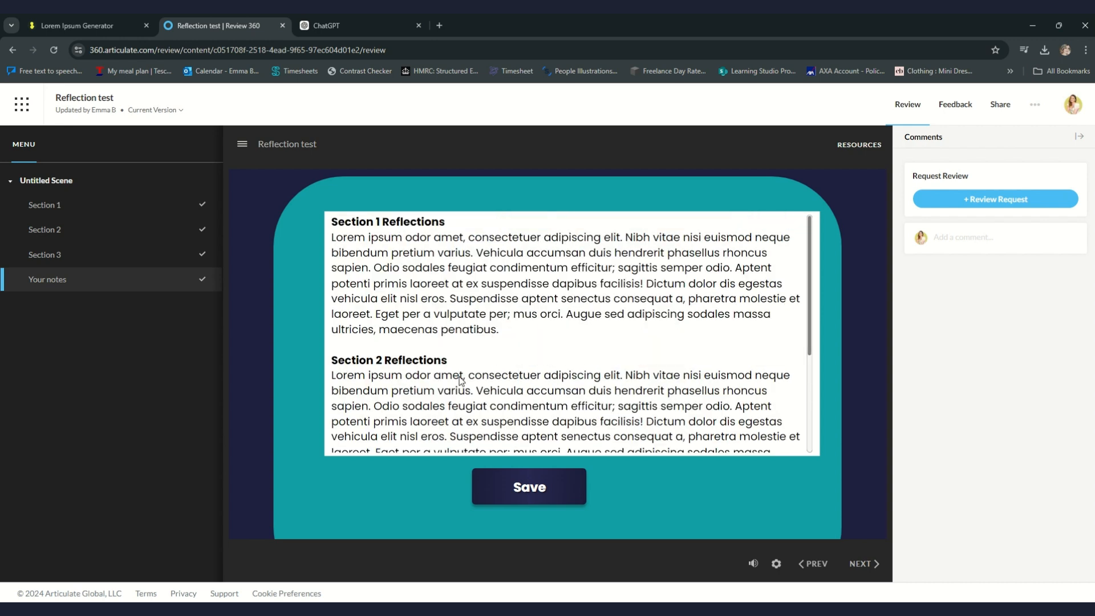
mouse_move(545, 467)
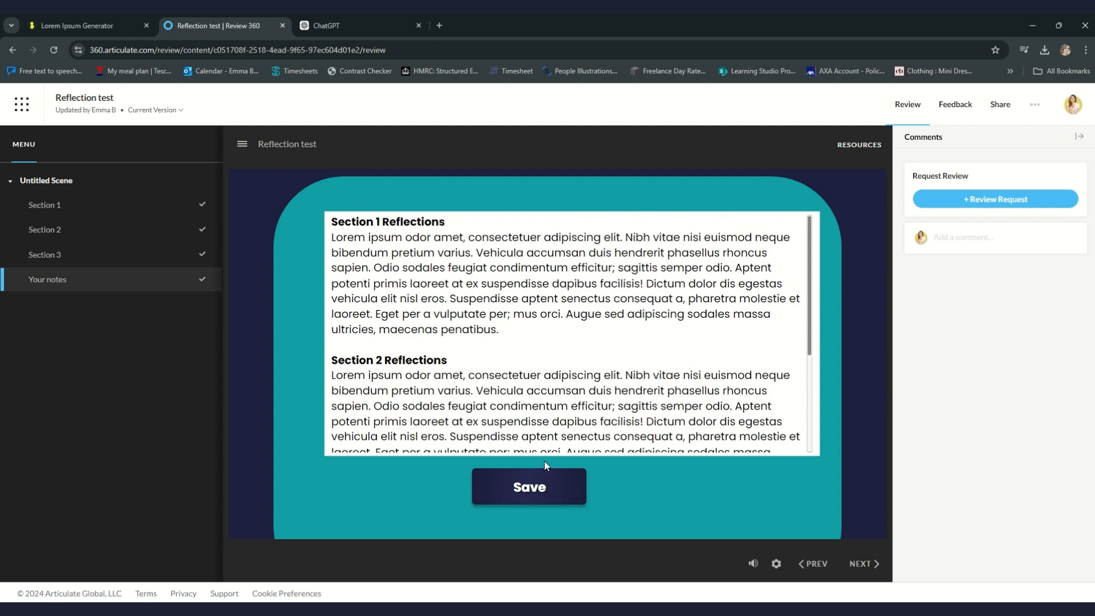
mouse_move(678, 332)
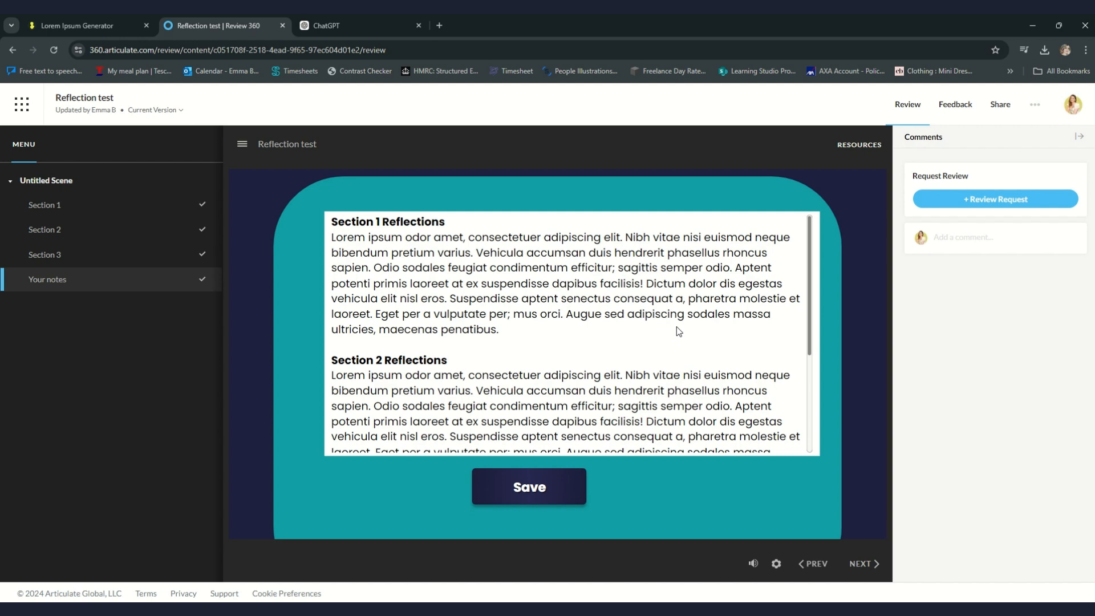
mouse_move(788, 237)
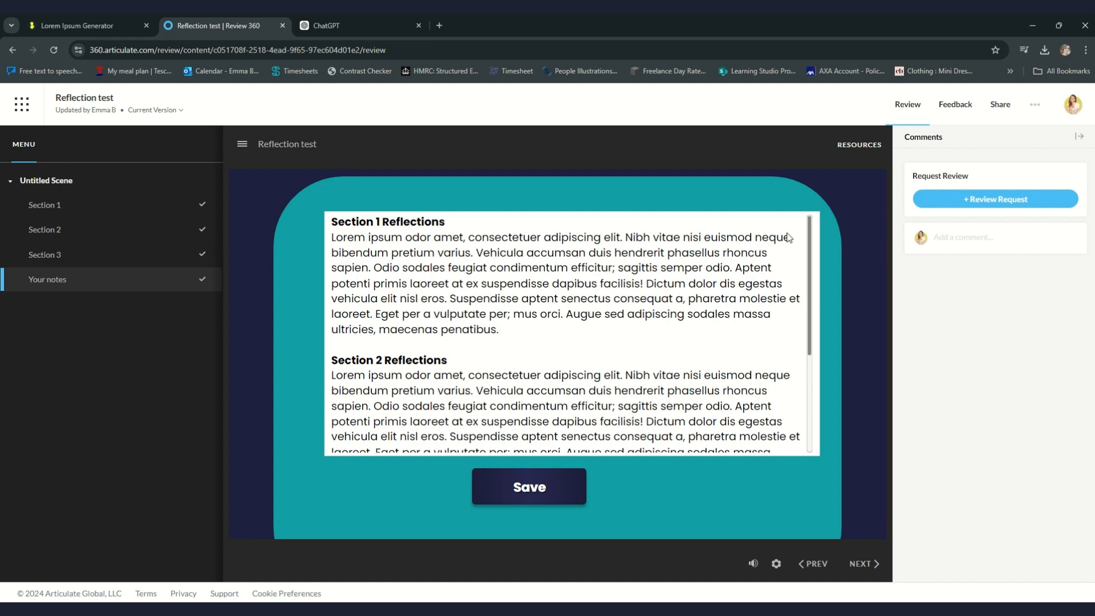
scroll("down", 3)
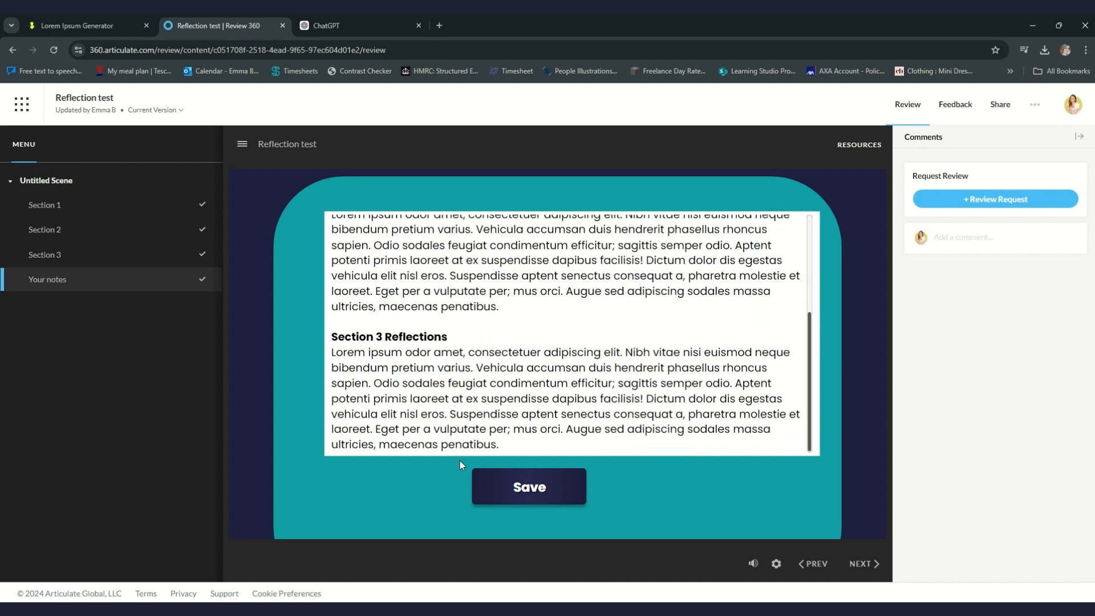
scroll("up", 3)
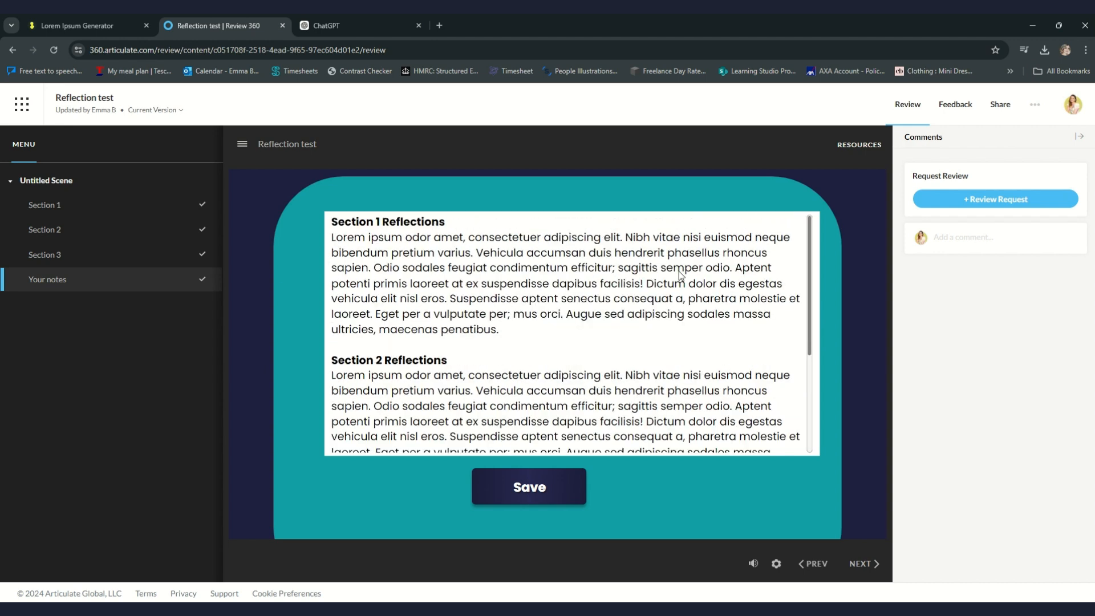
mouse_move(486, 379)
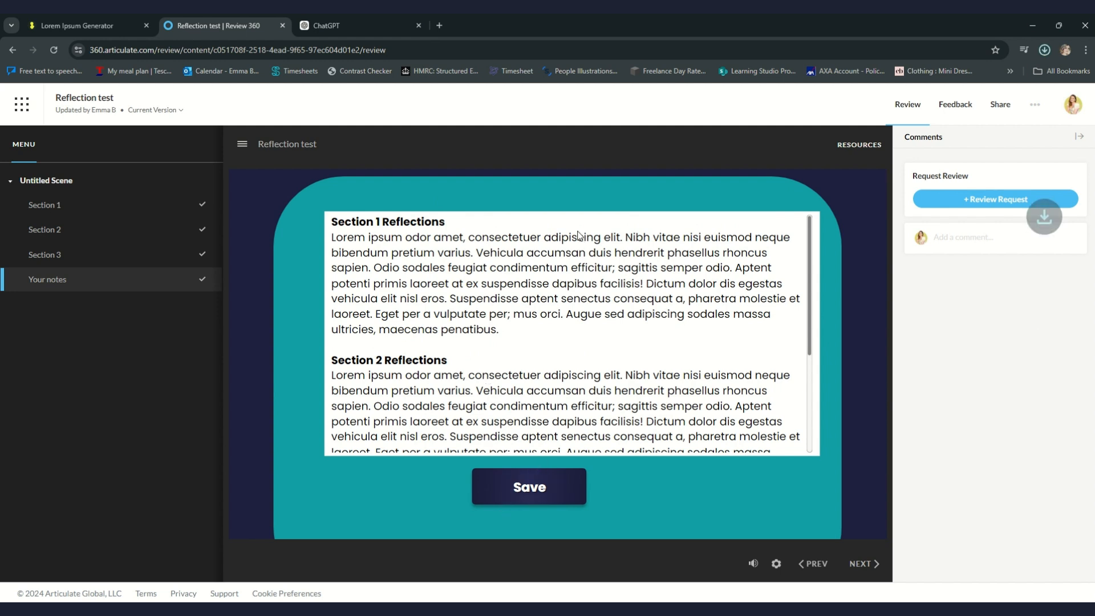
Save the reflections to My Reflections.doc and open the downloaded file in Word.
left_click(1044, 49)
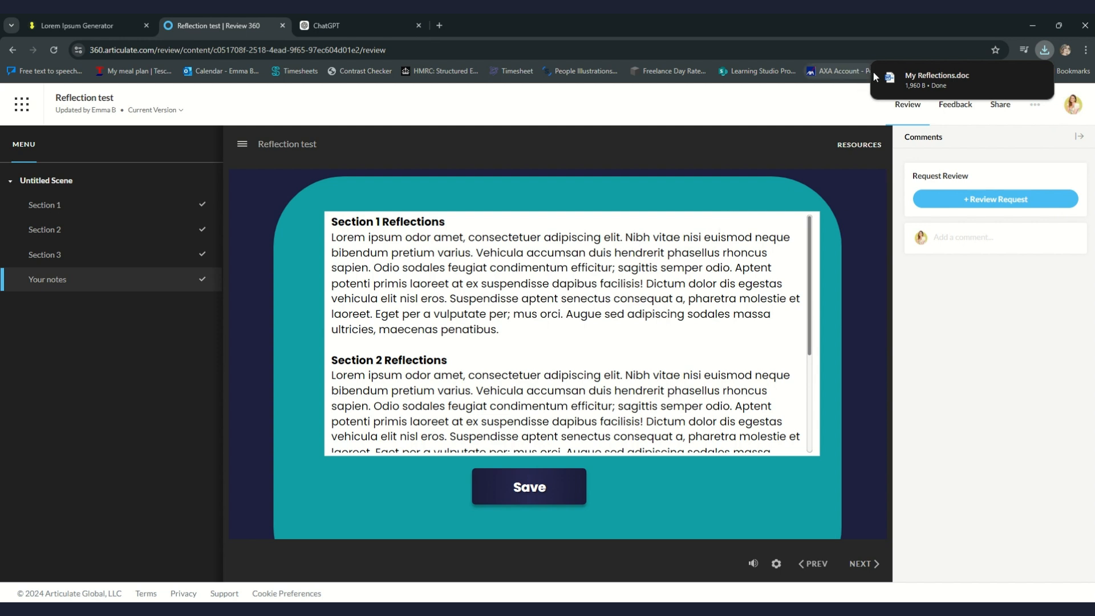
mouse_move(911, 84)
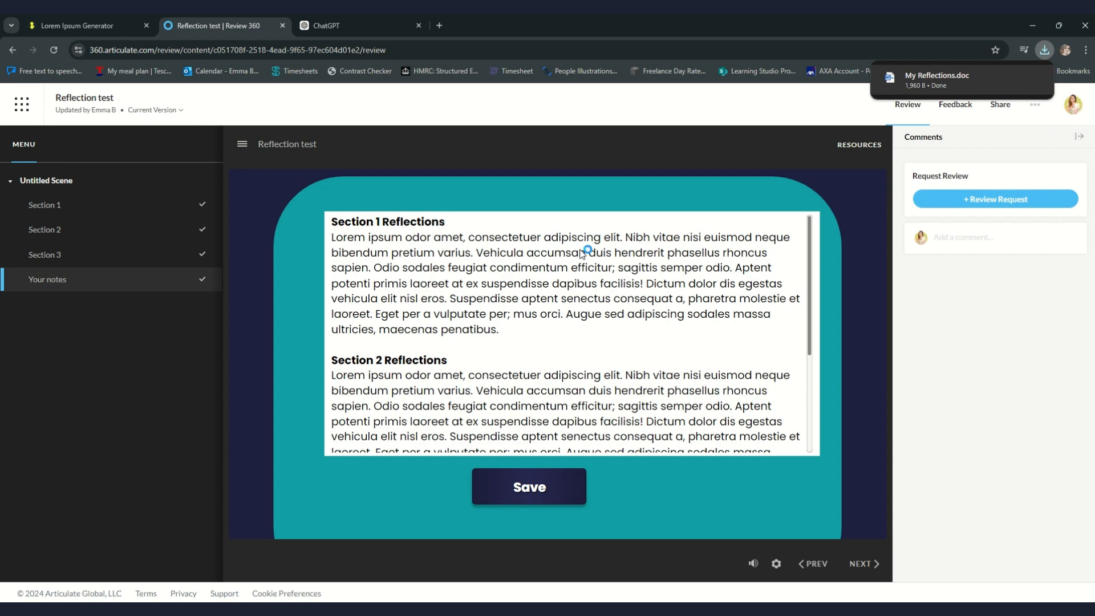
left_click(939, 80)
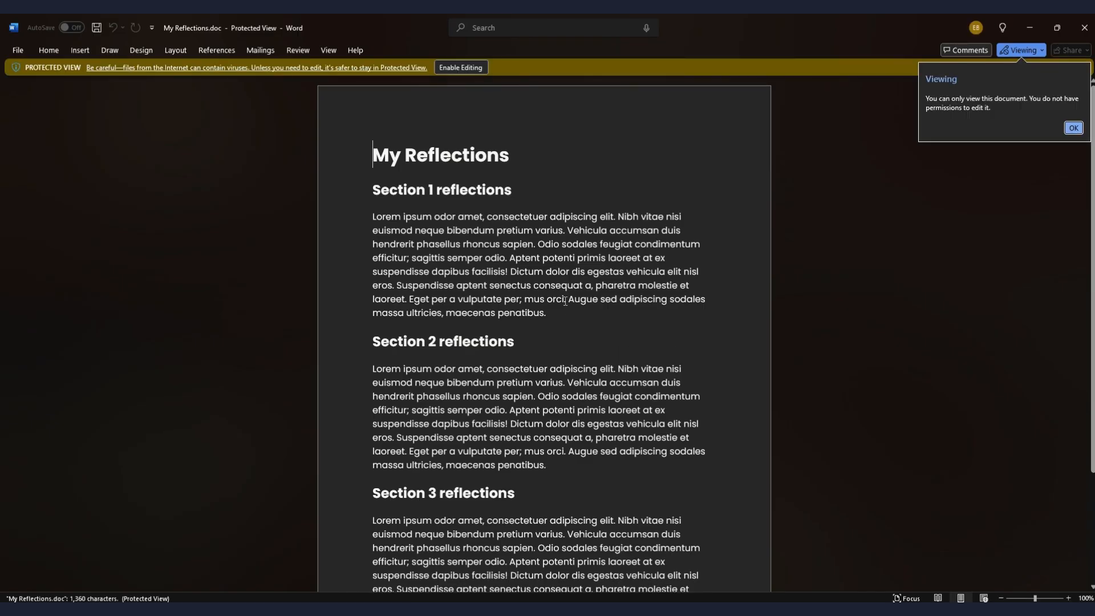
scroll("down", 3)
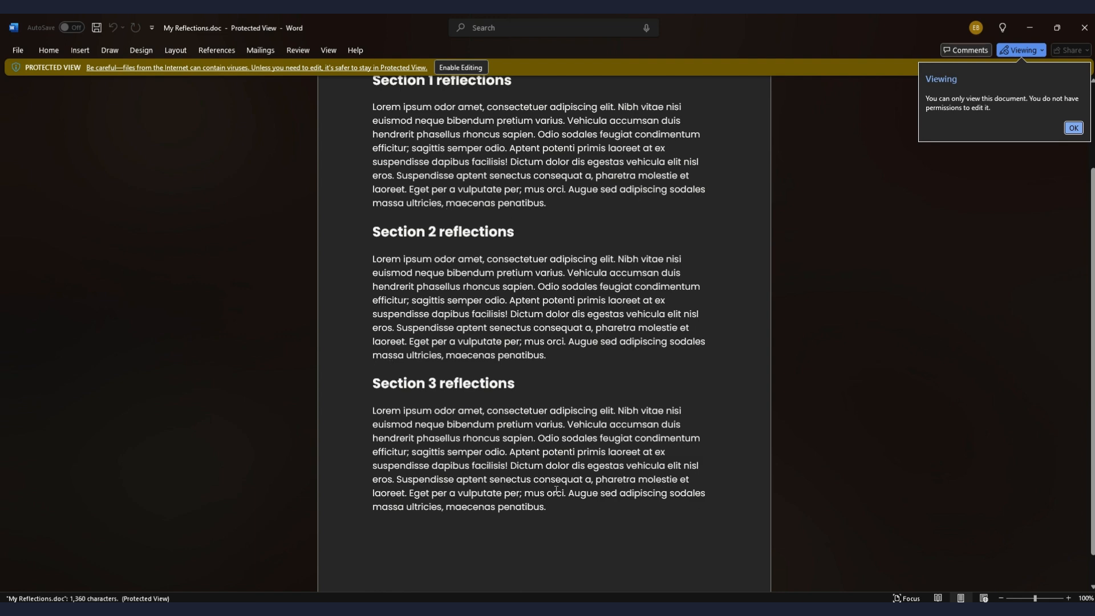
scroll("up", 3)
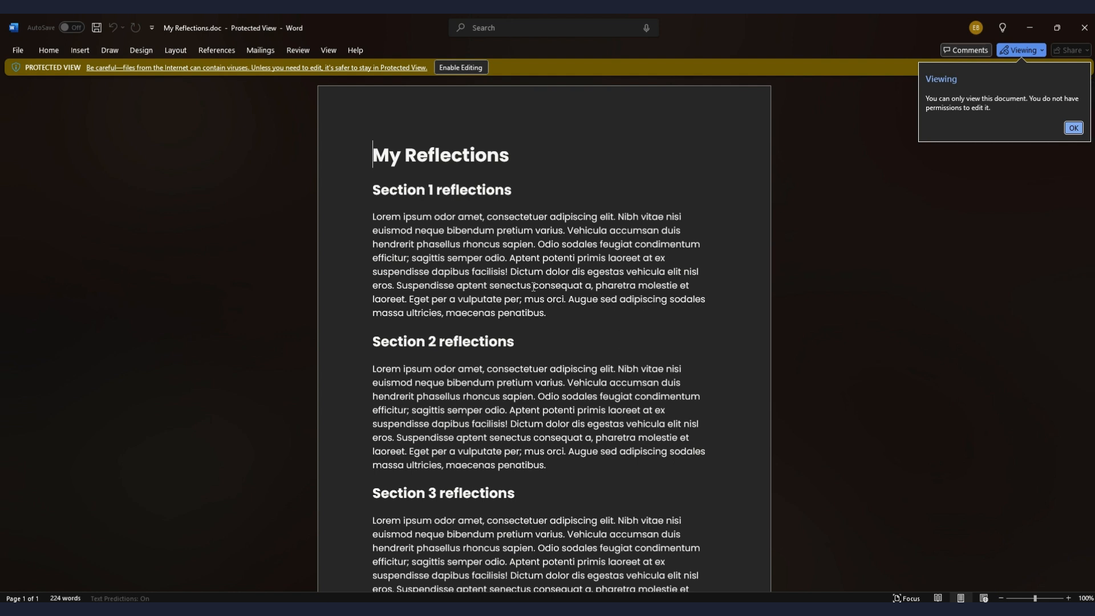
mouse_move(301, 349)
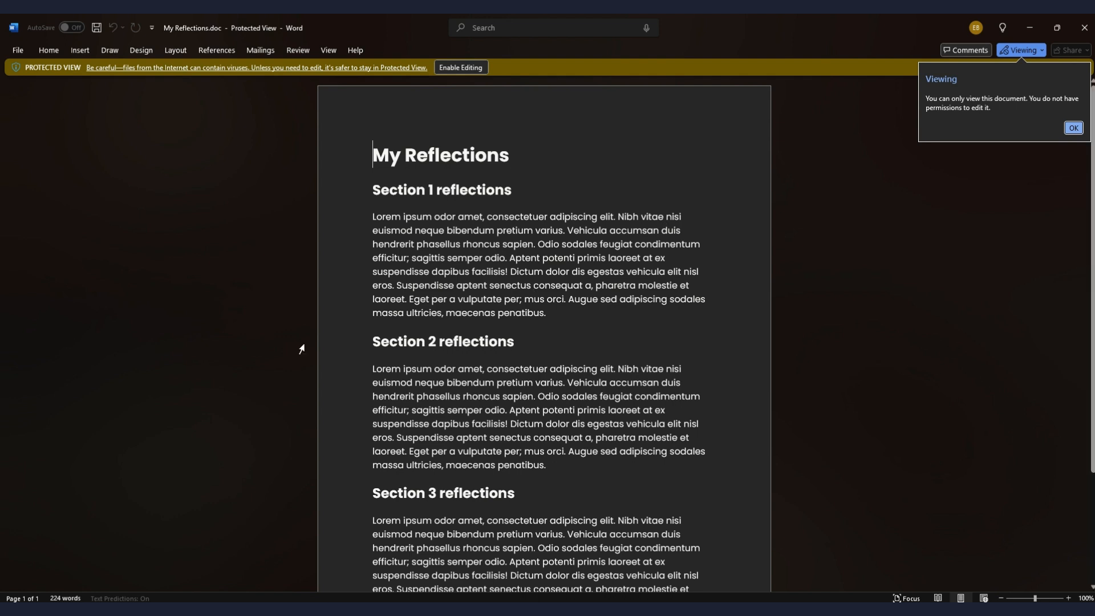
mouse_move(783, 366)
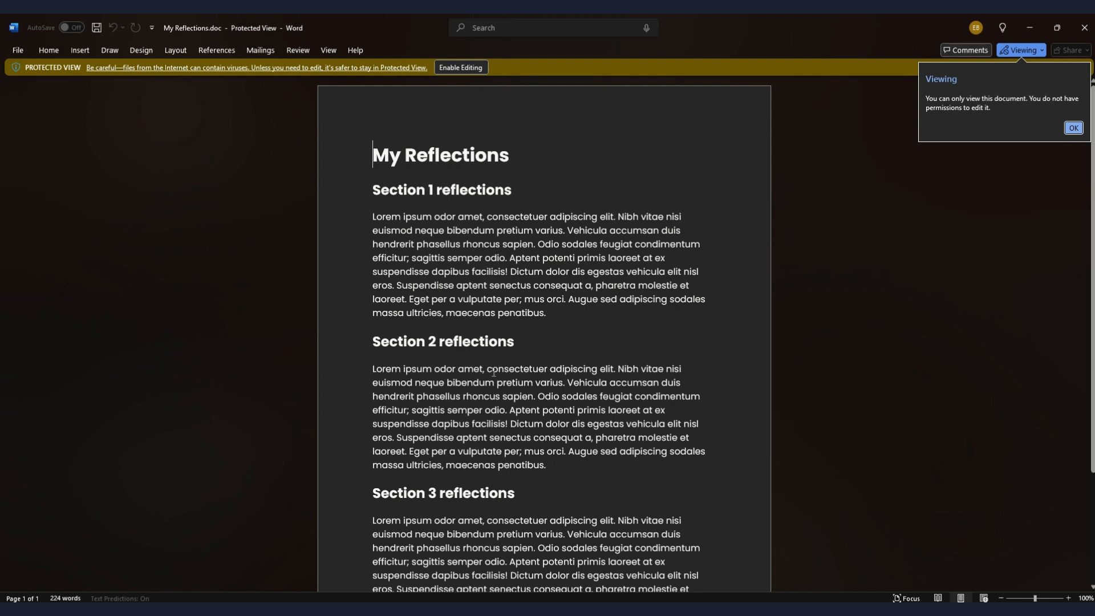
mouse_move(518, 346)
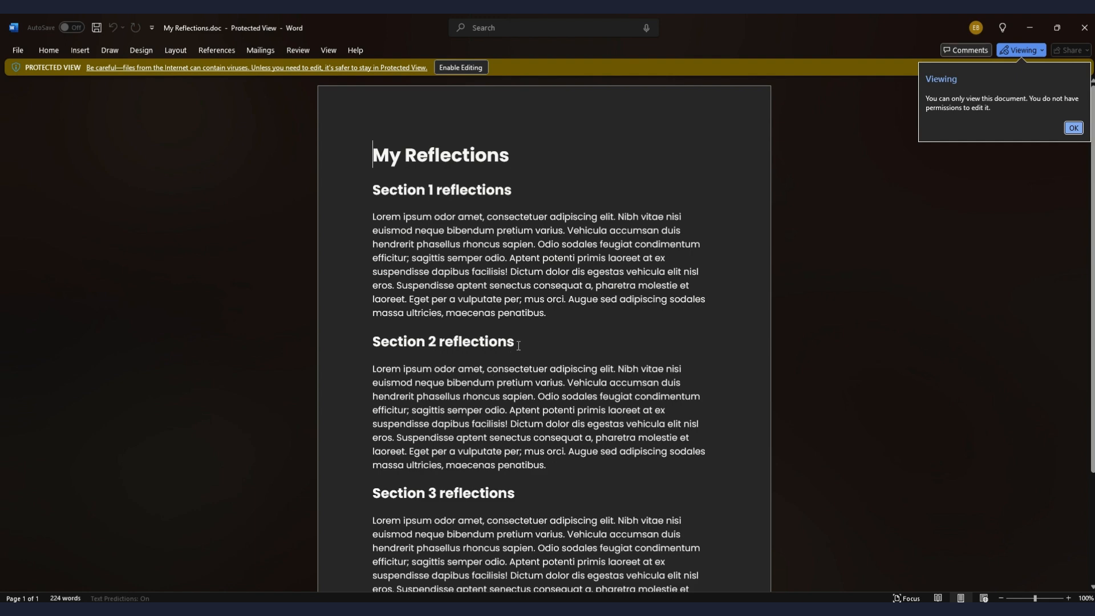
scroll("down", 3)
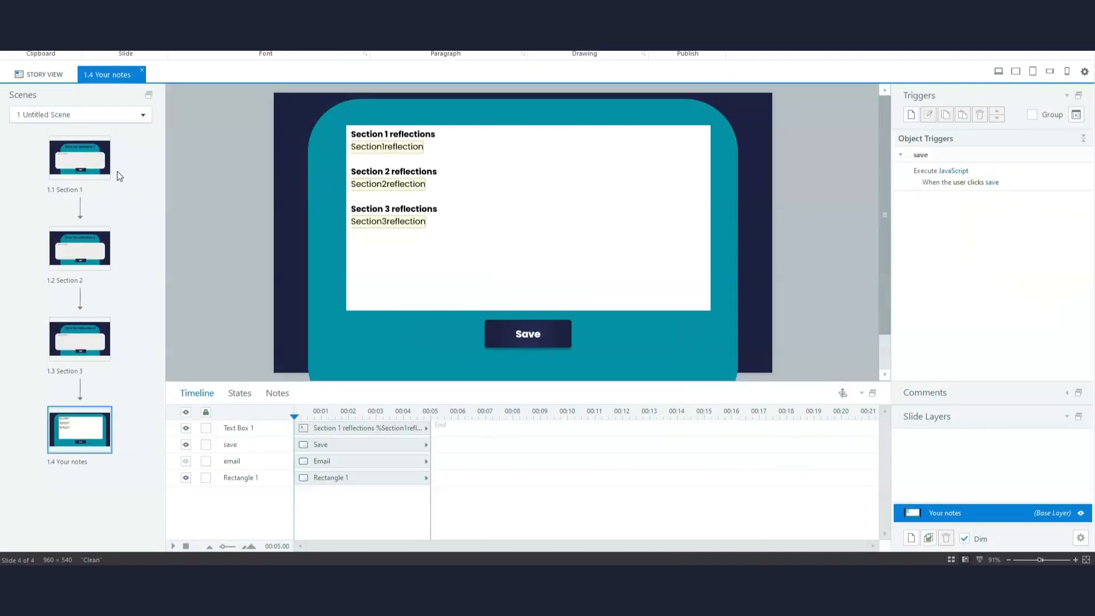
Open the 1.1 Section 1 reflection slide from the Scenes panel.
left_click(79, 157)
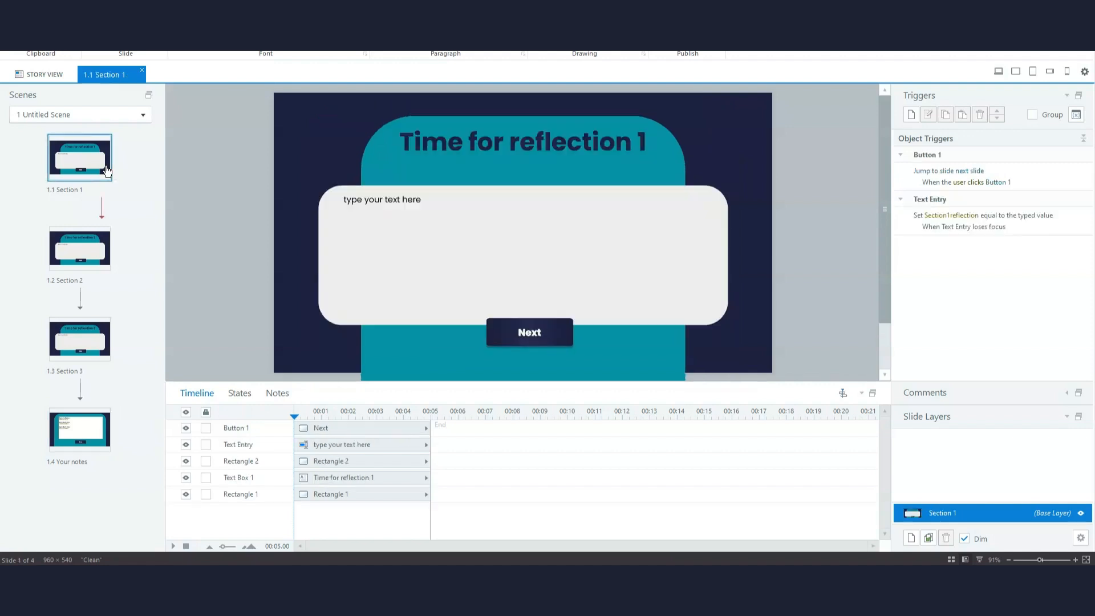
mouse_move(174, 222)
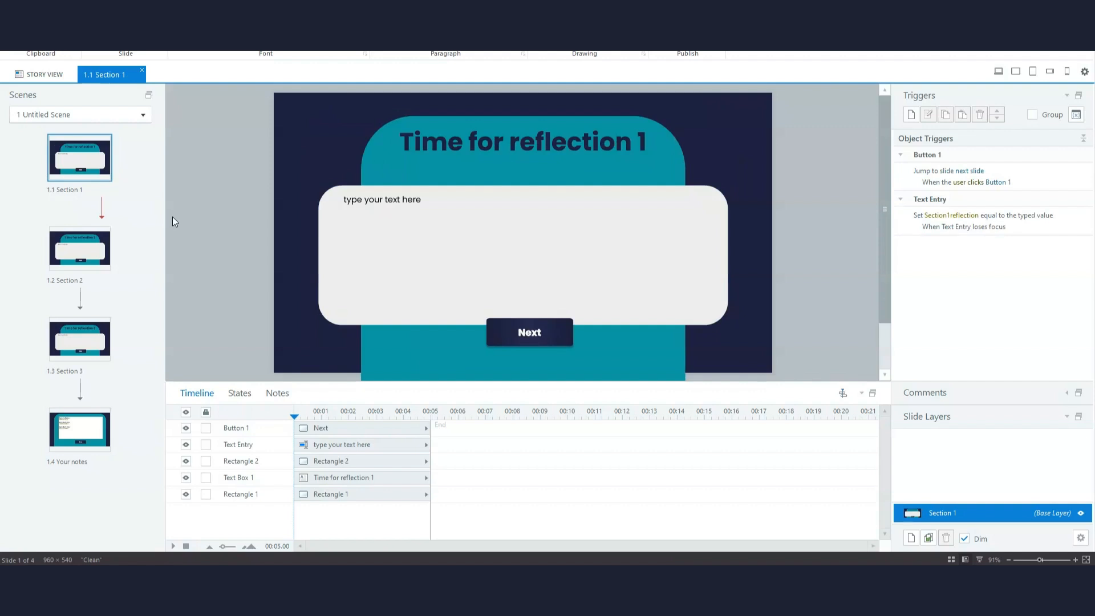
mouse_move(269, 230)
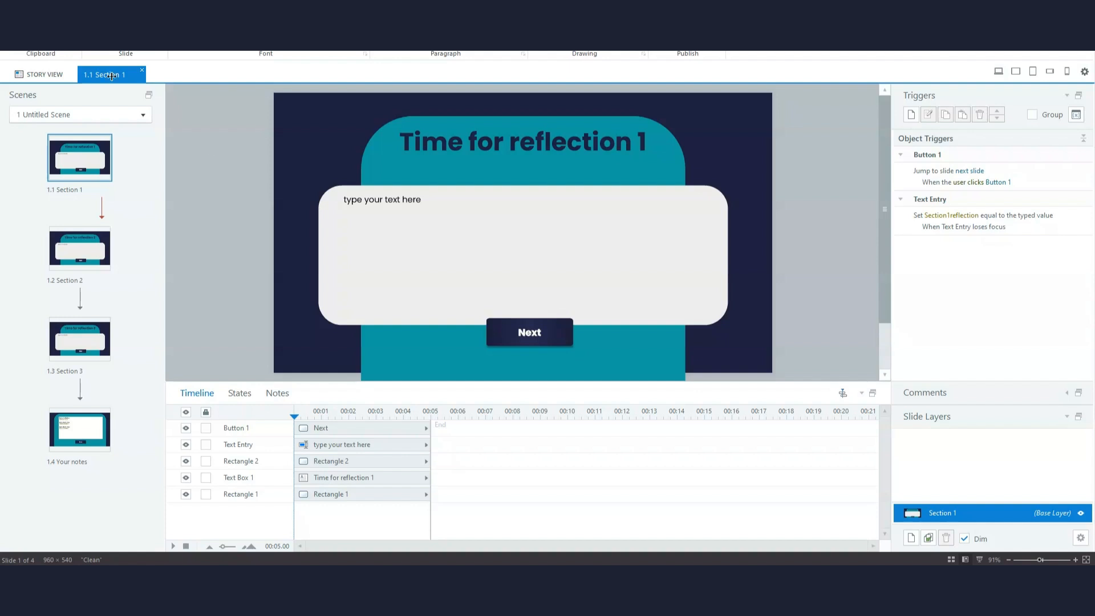
Show the Insert tab's Interactive Objects gallery, including the Data Entry text field.
left_click(636, 53)
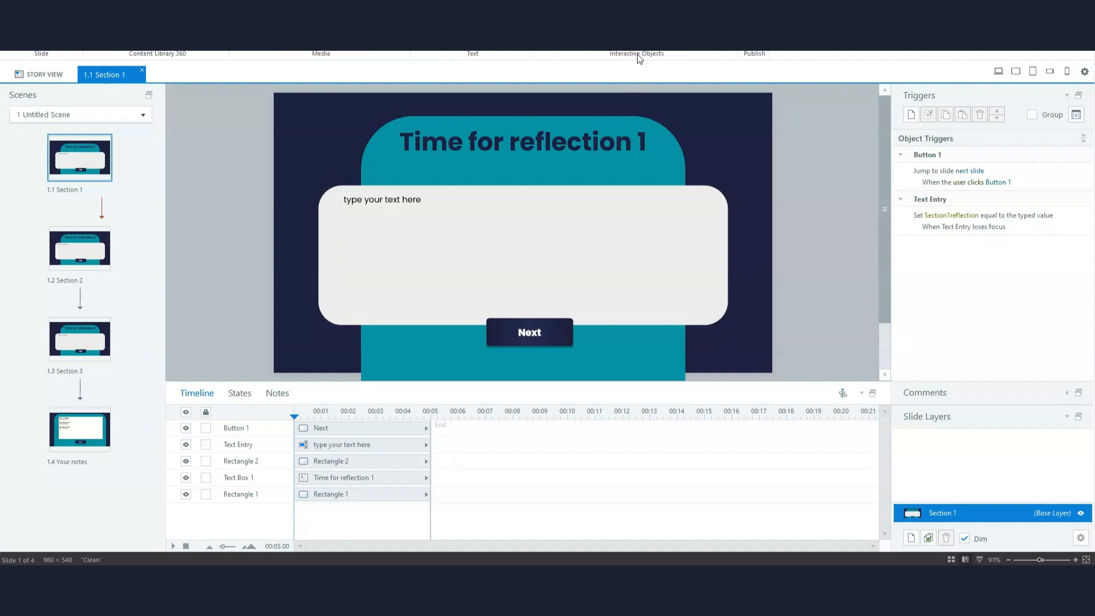
left_click(637, 53)
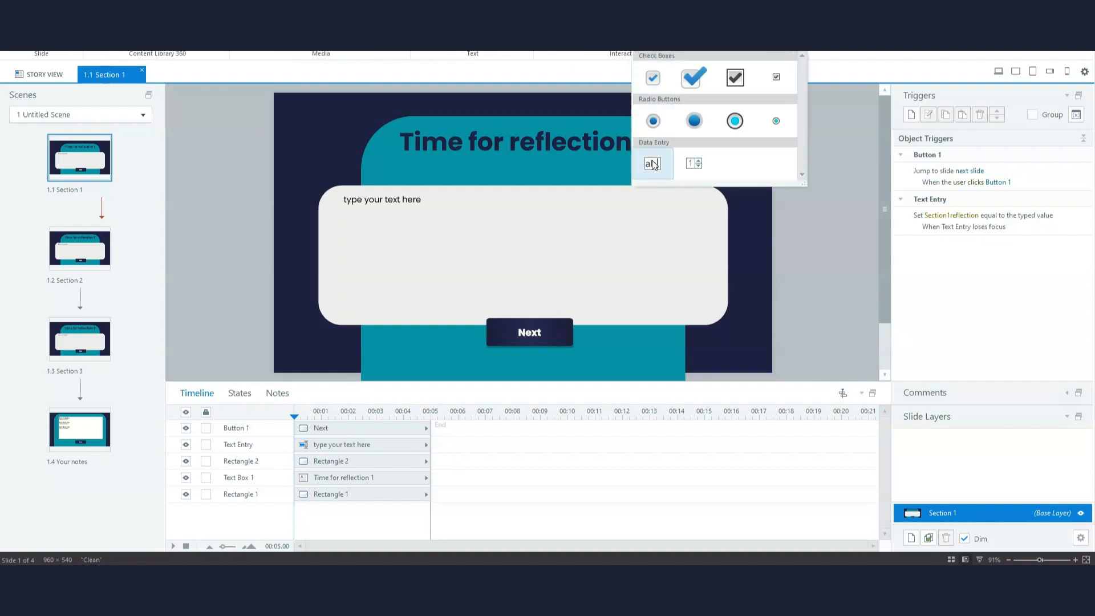
mouse_move(759, 294)
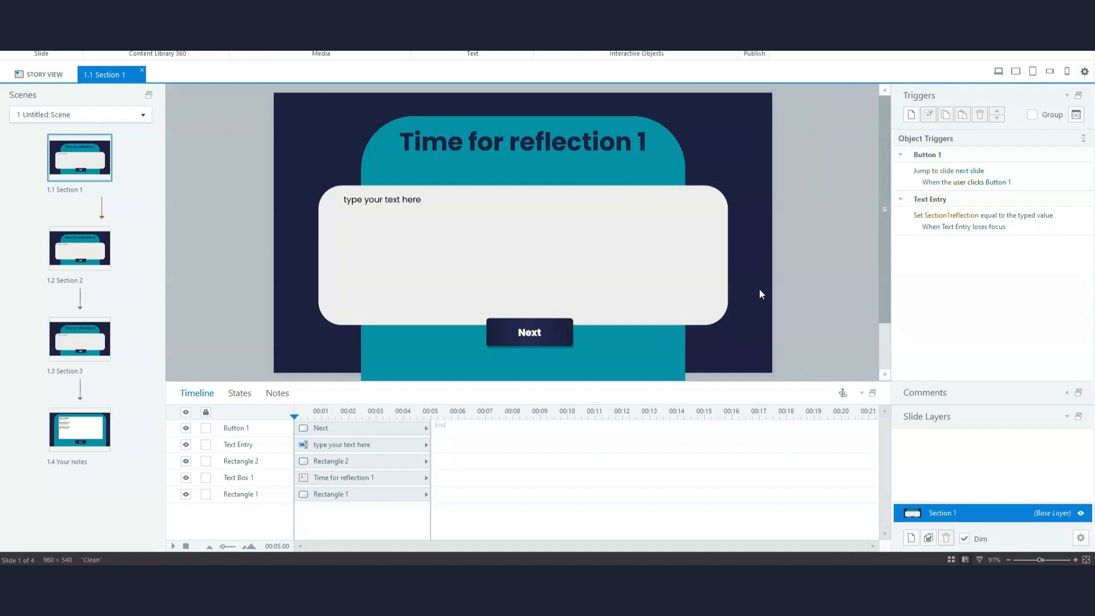
mouse_move(501, 234)
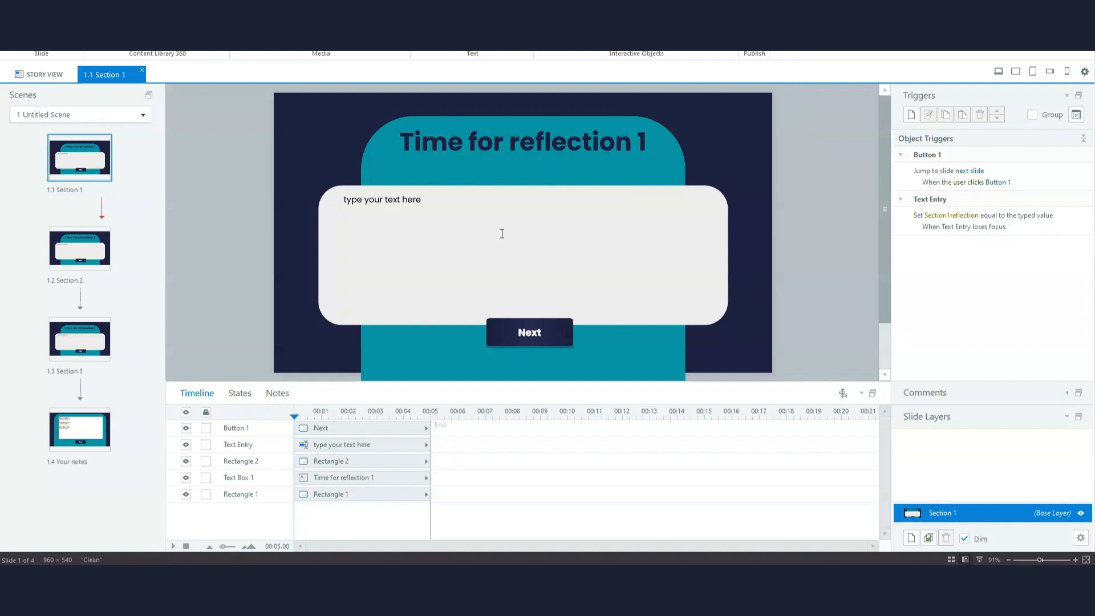
mouse_move(572, 198)
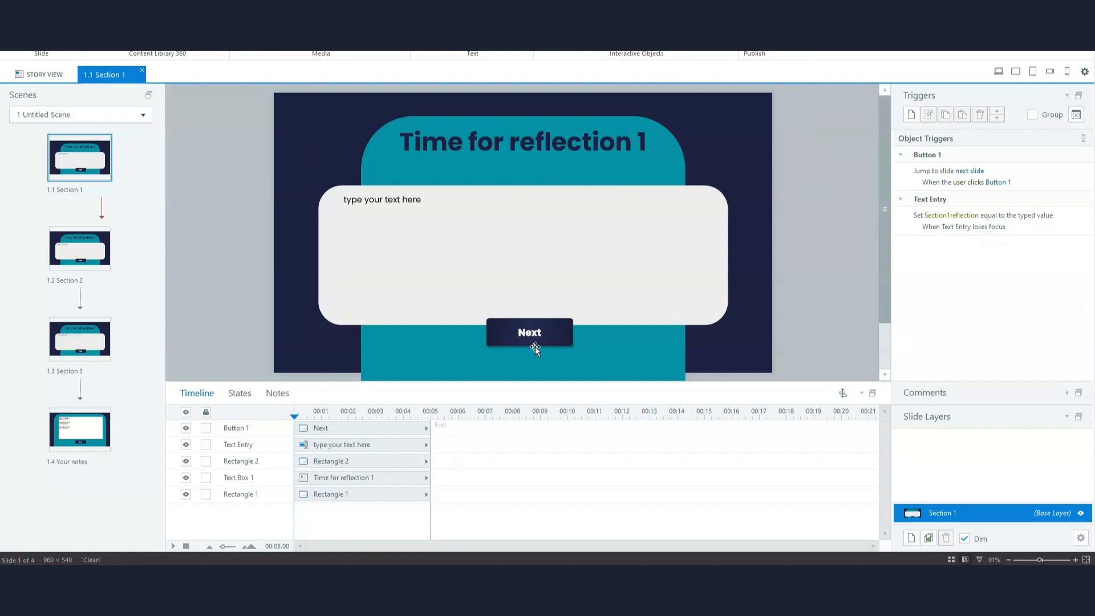
mouse_move(532, 348)
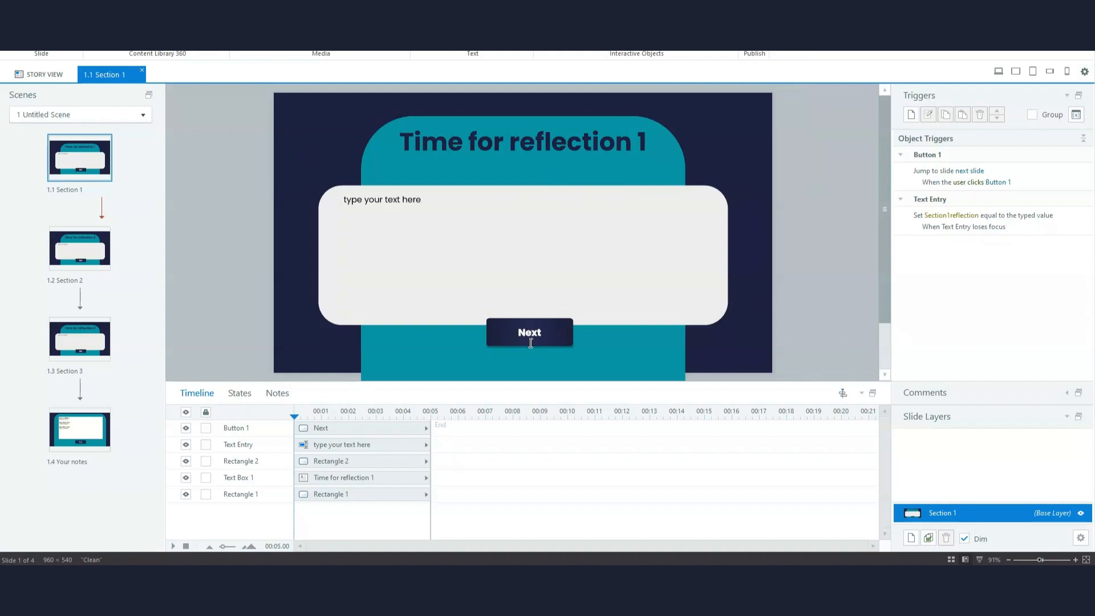
mouse_move(343, 258)
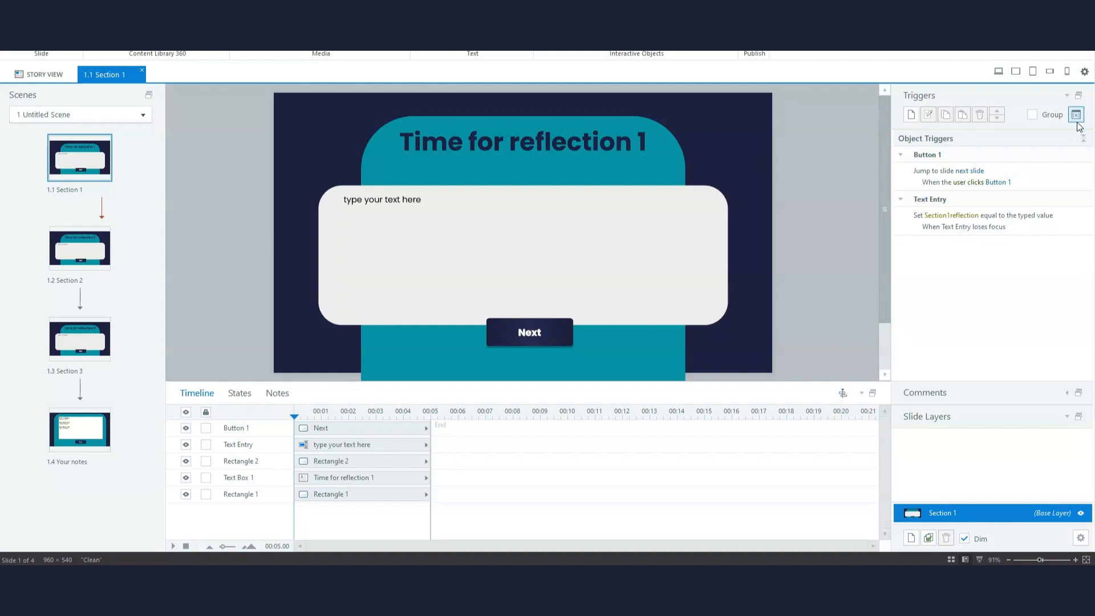
mouse_move(1077, 114)
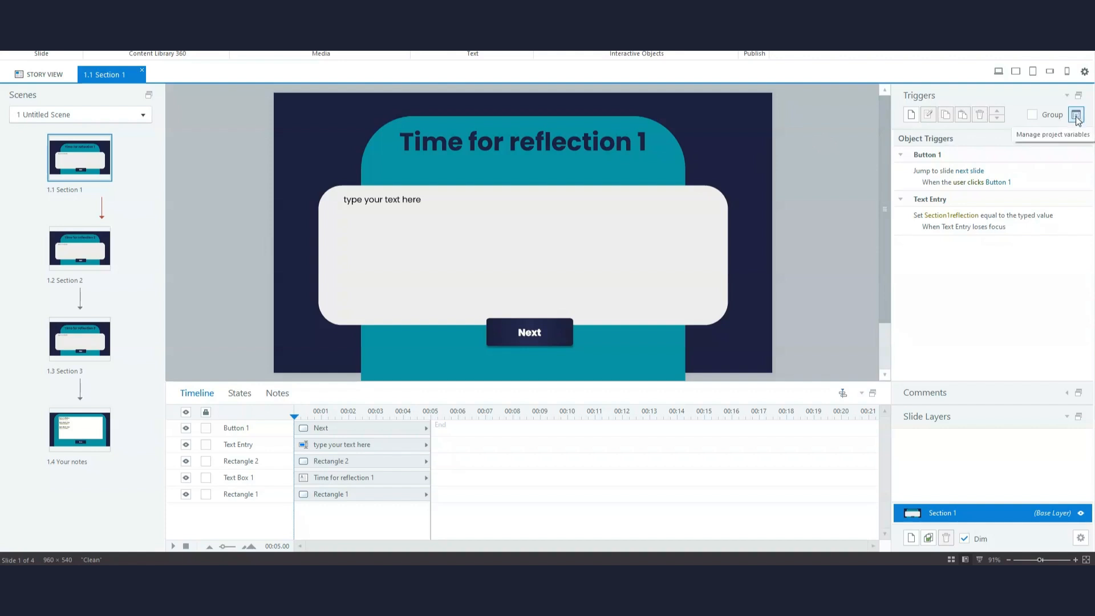
List project variables Section1reflection, Section2reflection and Section3reflection, selecting Section1reflection's name.
left_click(1077, 114)
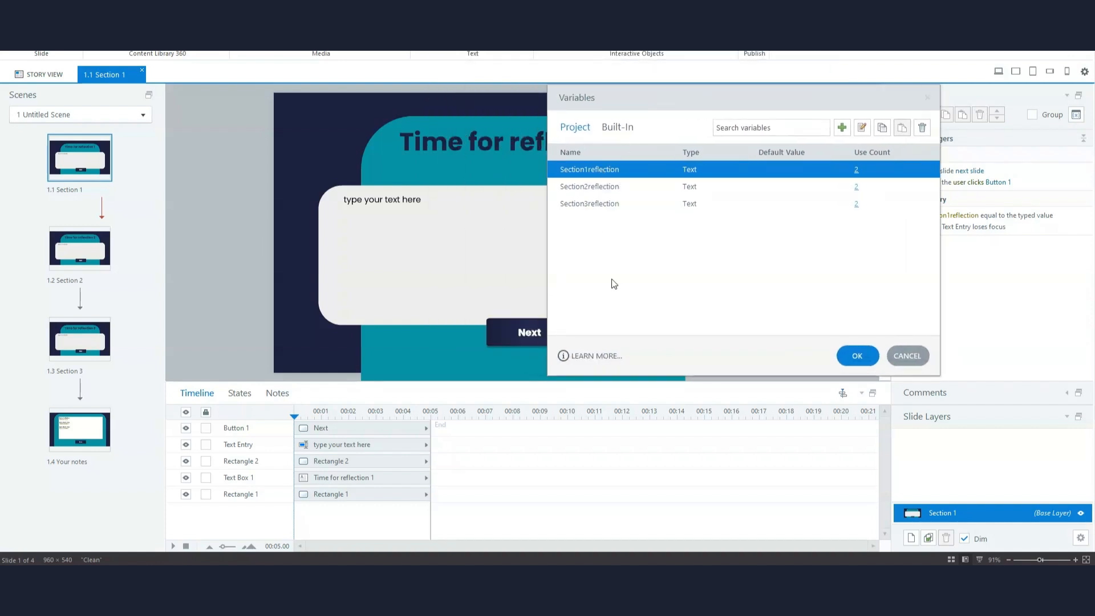
mouse_move(602, 174)
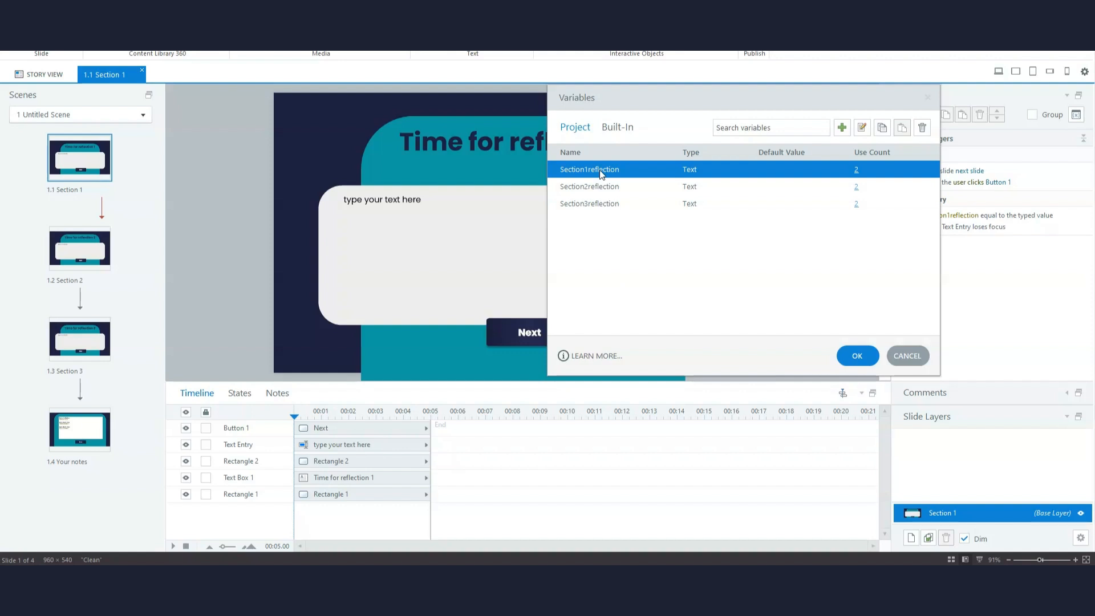
mouse_move(606, 174)
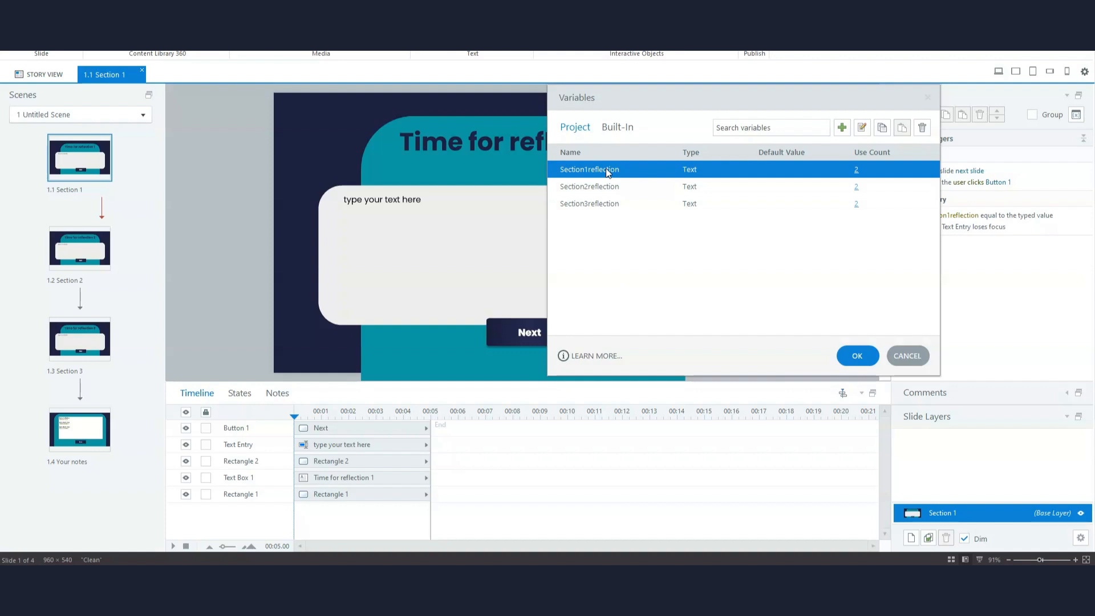
double_click(589, 169)
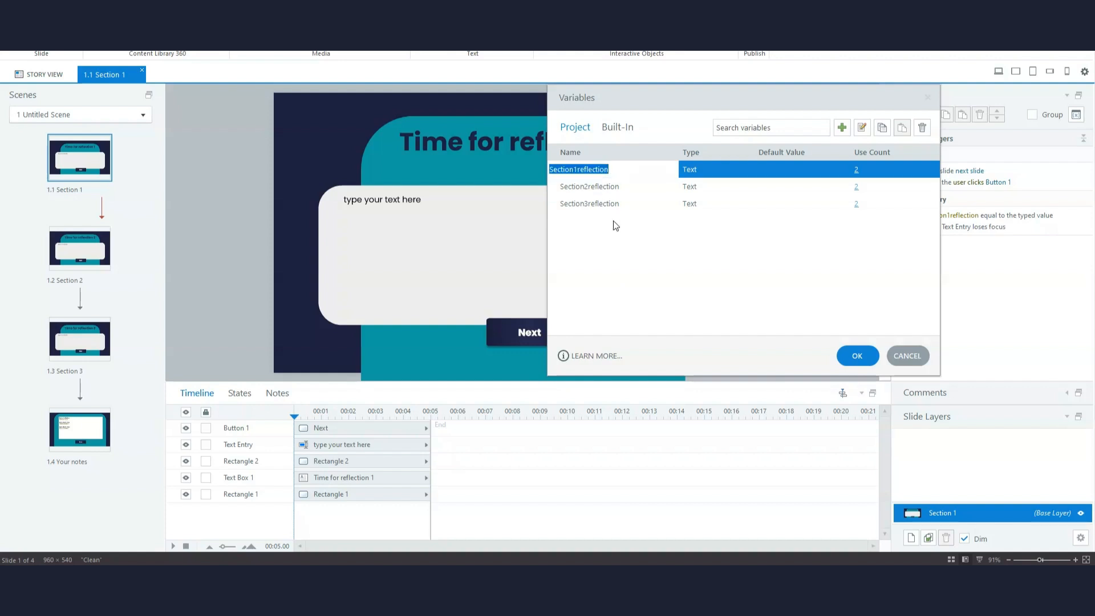
mouse_move(666, 275)
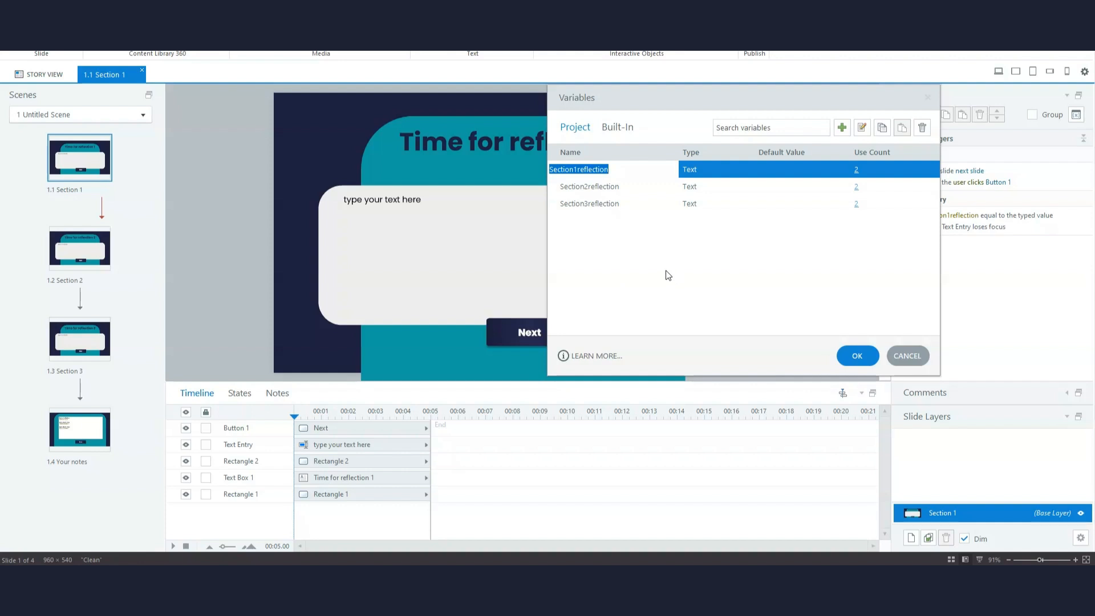
mouse_move(641, 114)
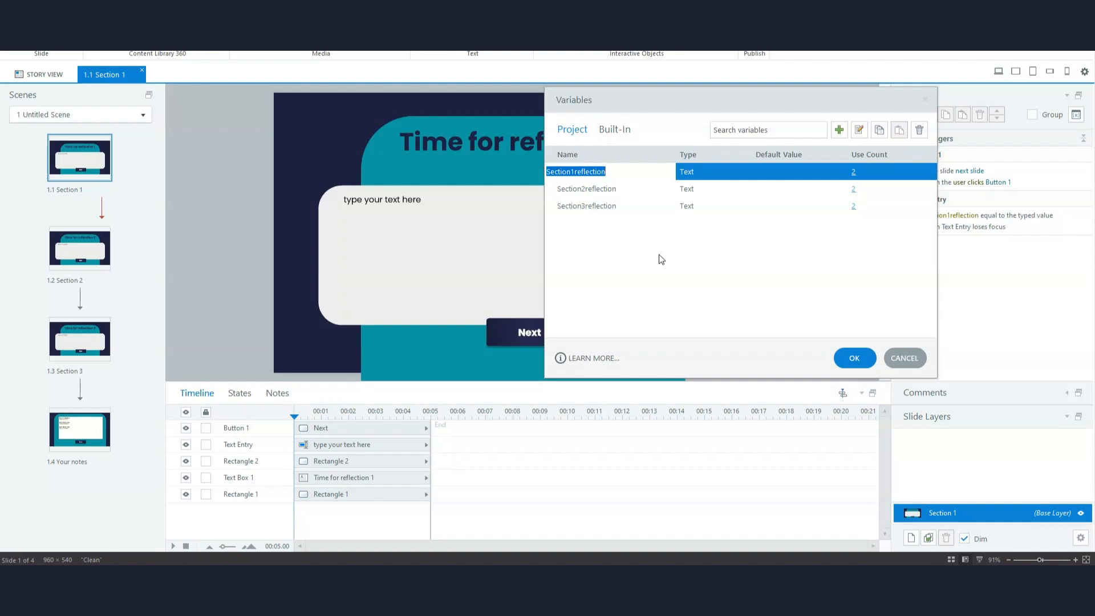
mouse_move(607, 247)
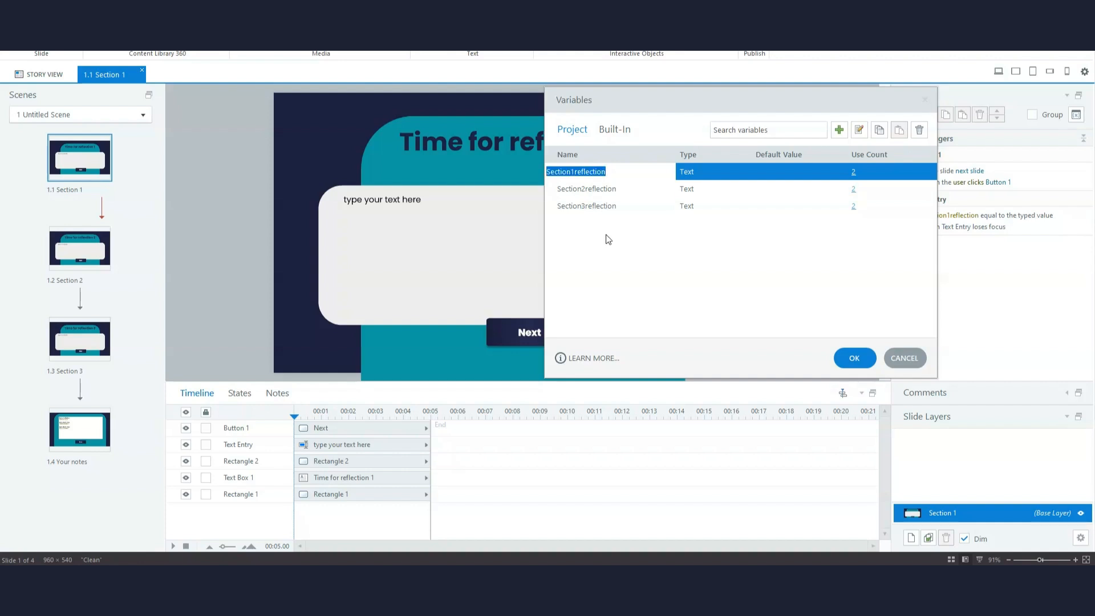
mouse_move(607, 236)
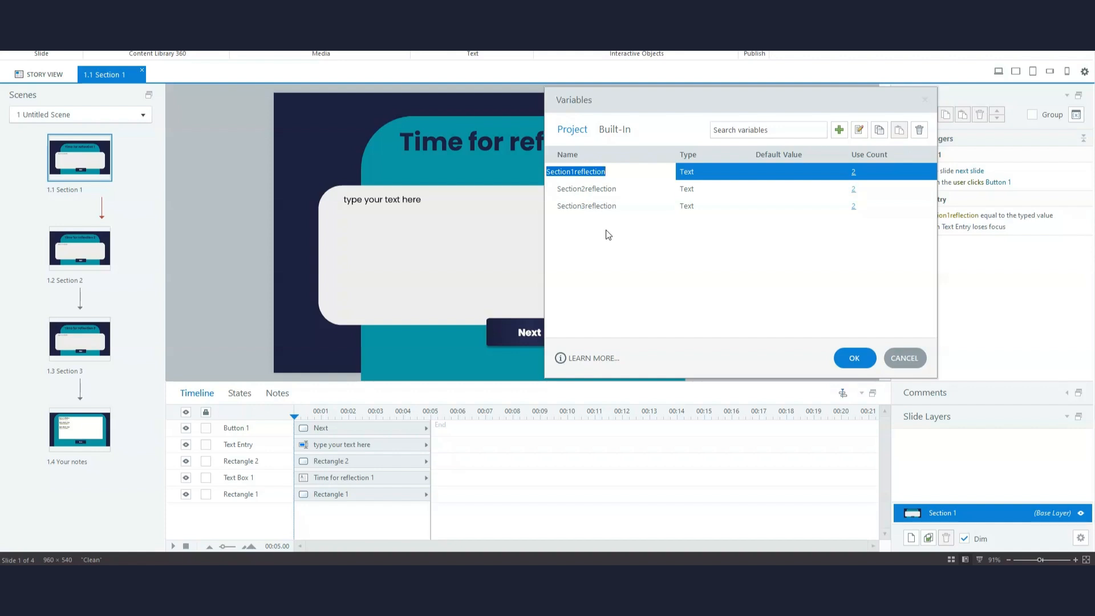
mouse_move(722, 321)
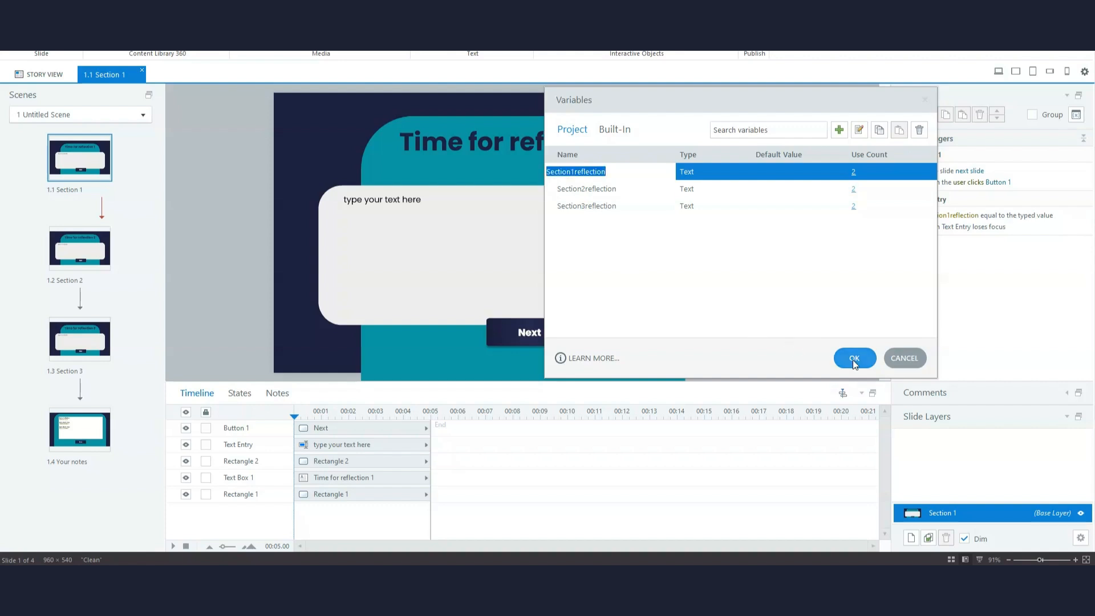
mouse_move(740, 295)
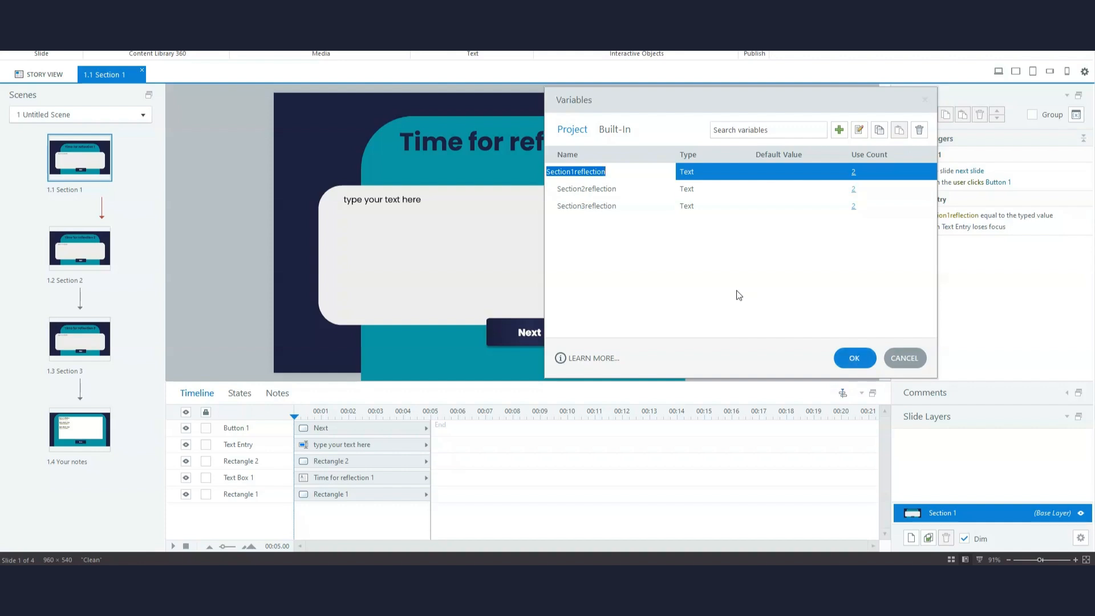
mouse_move(855, 358)
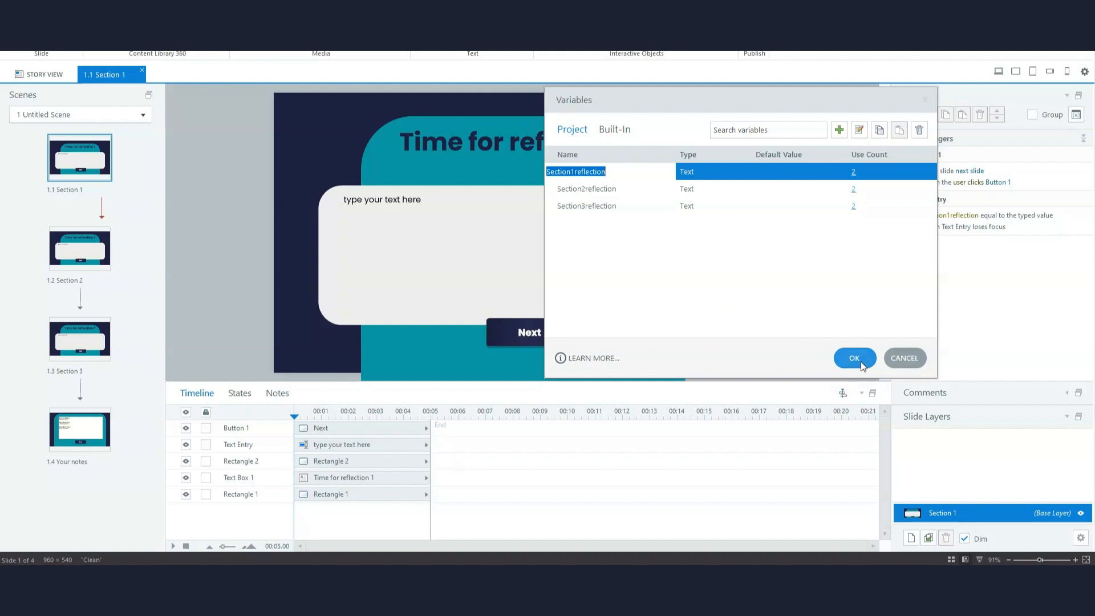
Close the Variables list and browse the Section 2 and Section 3 reflection slides.
left_click(853, 357)
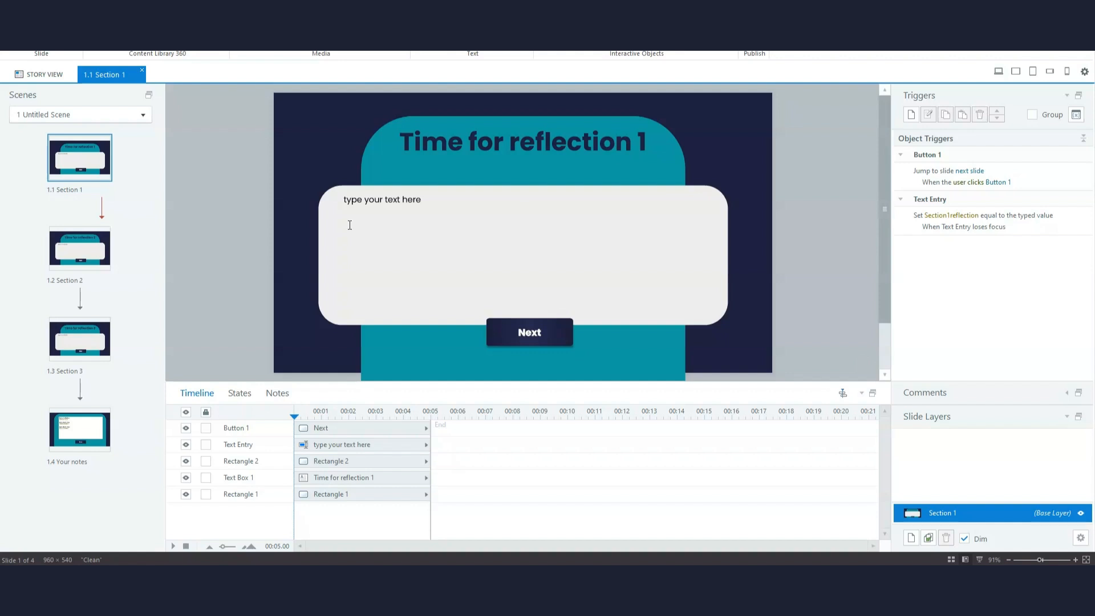
mouse_move(392, 245)
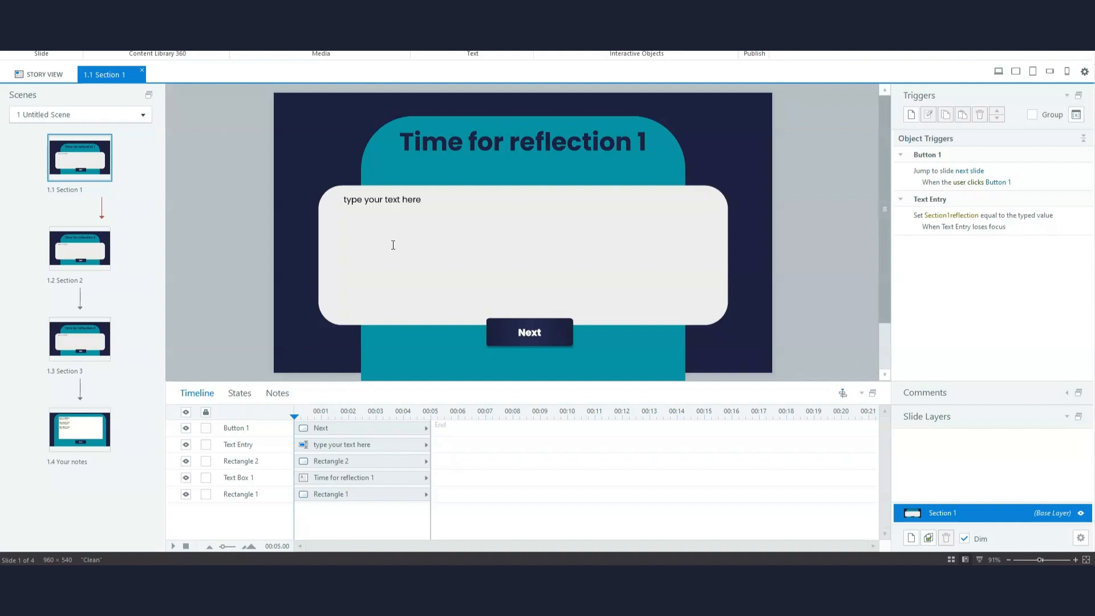
left_click(79, 247)
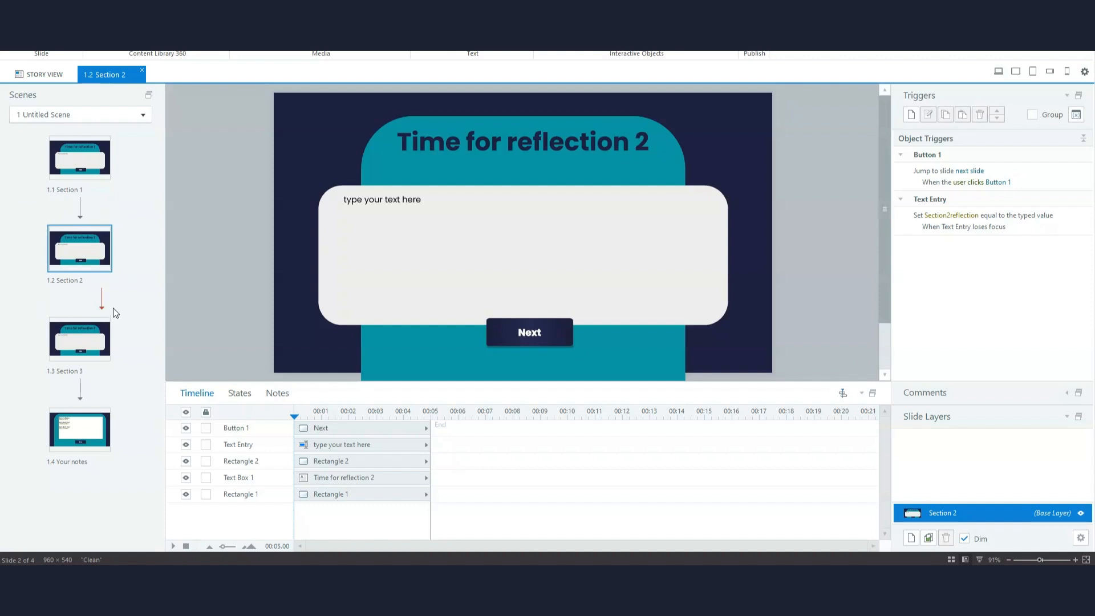
left_click(79, 428)
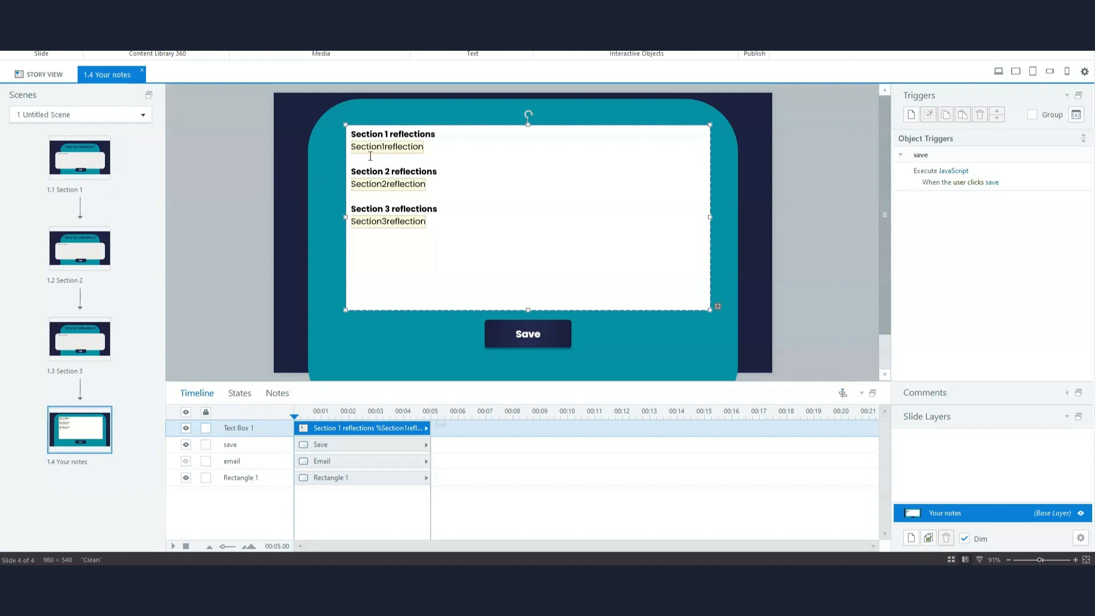
mouse_move(360, 210)
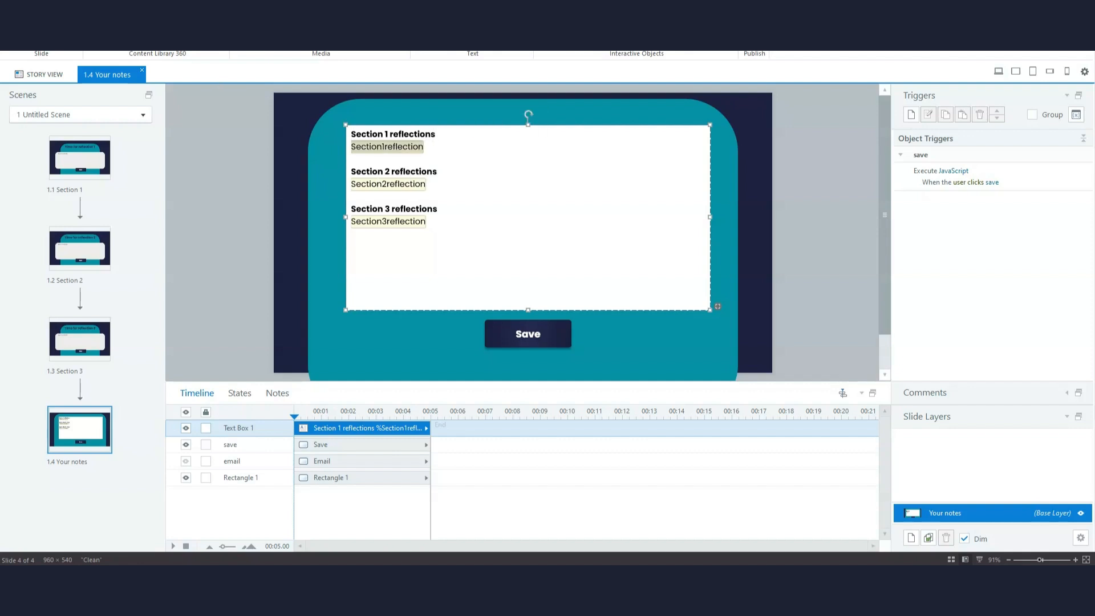
Review the three section reflection variables offered for the notes text box references.
left_click(429, 147)
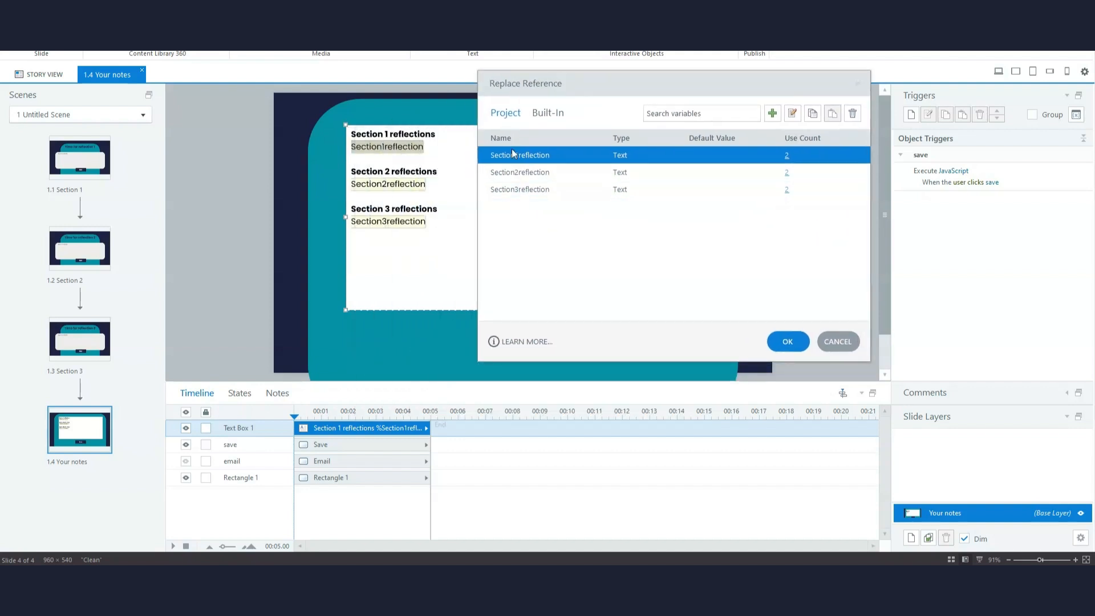
mouse_move(838, 342)
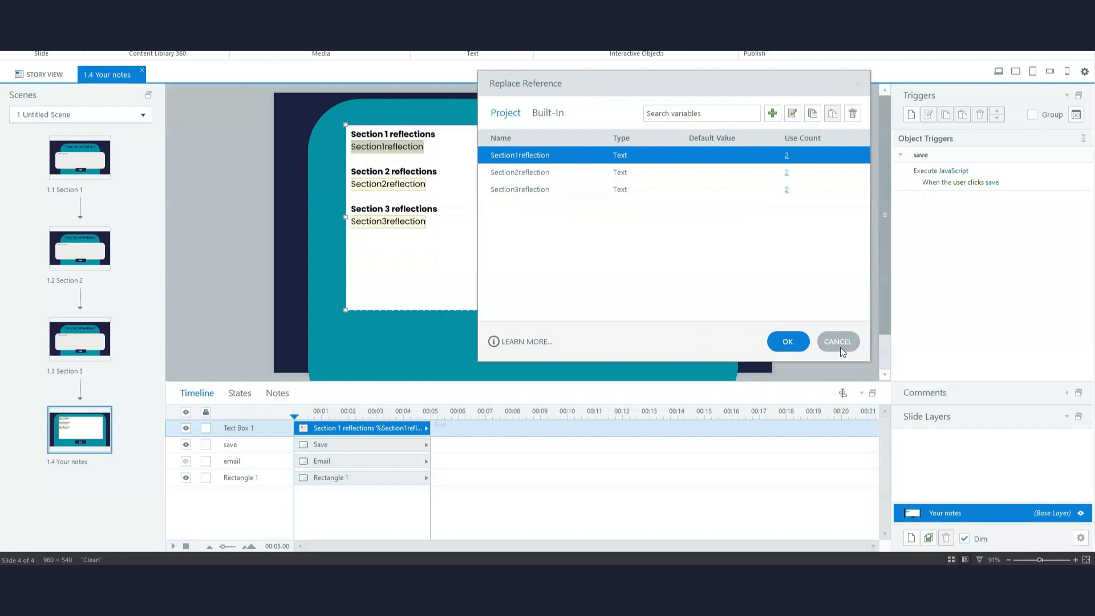
mouse_move(519, 172)
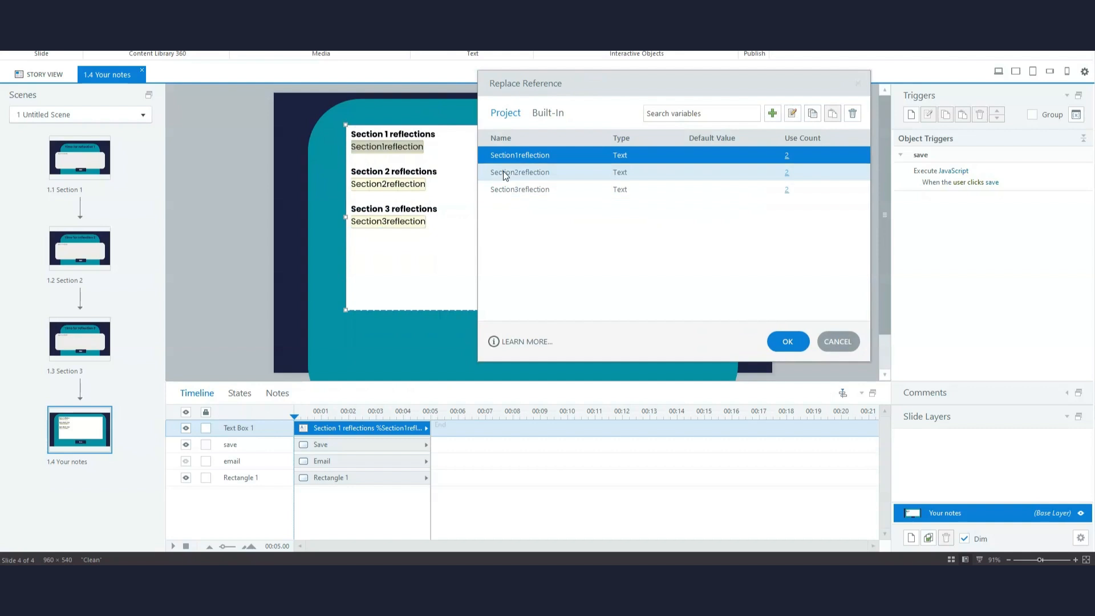
mouse_move(585, 161)
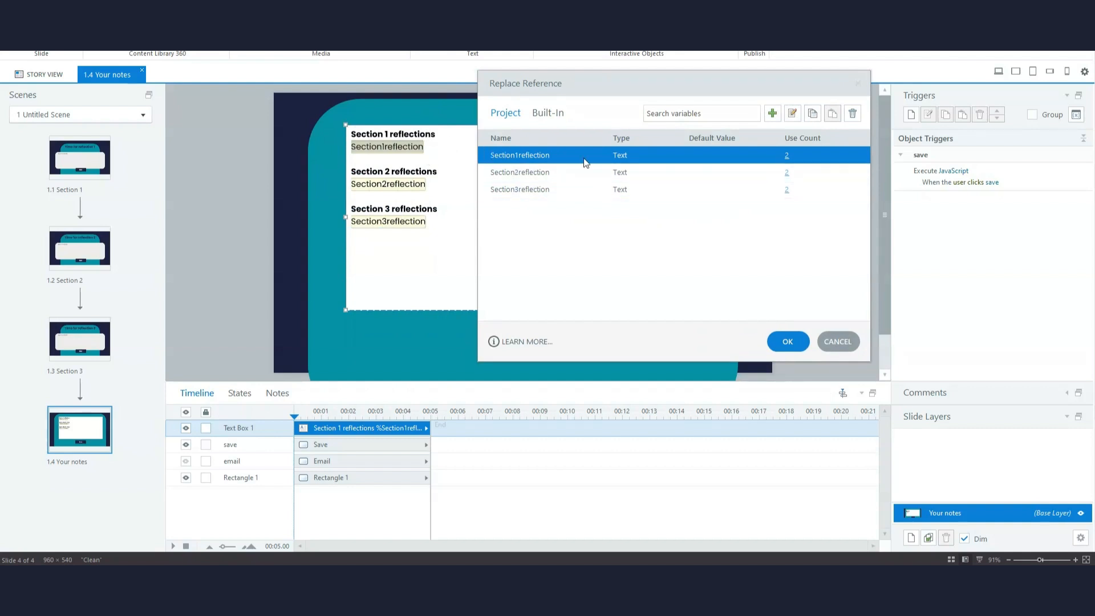
mouse_move(645, 315)
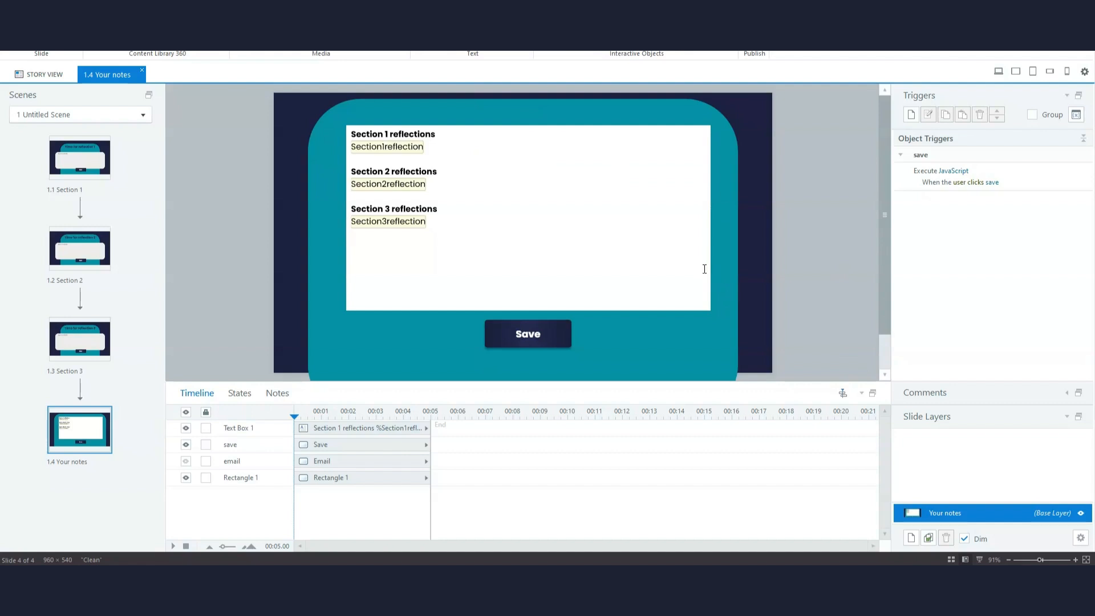
mouse_move(577, 166)
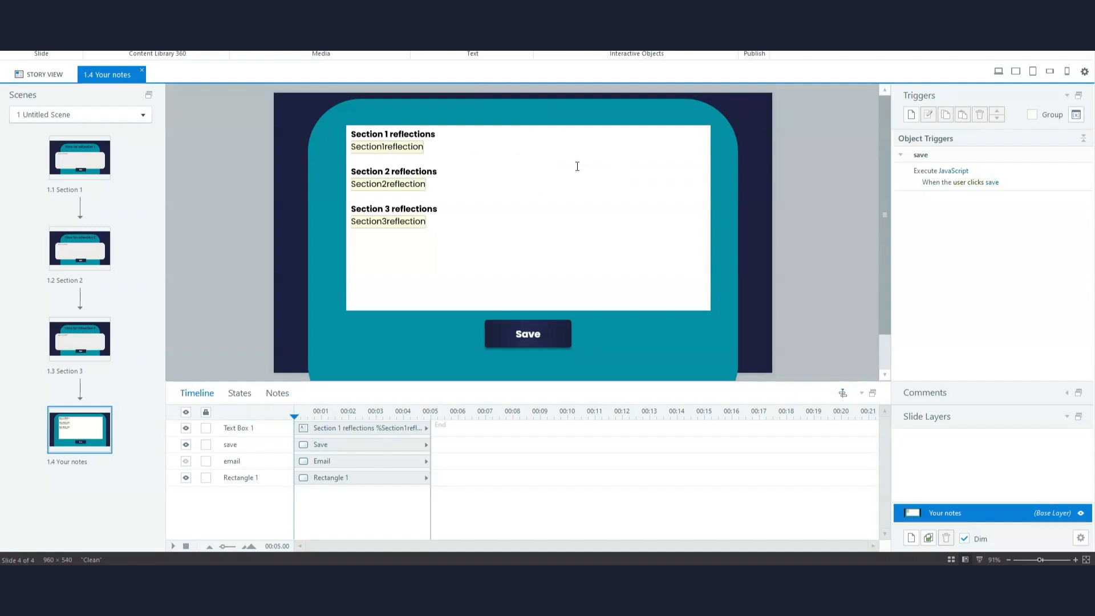
mouse_move(520, 183)
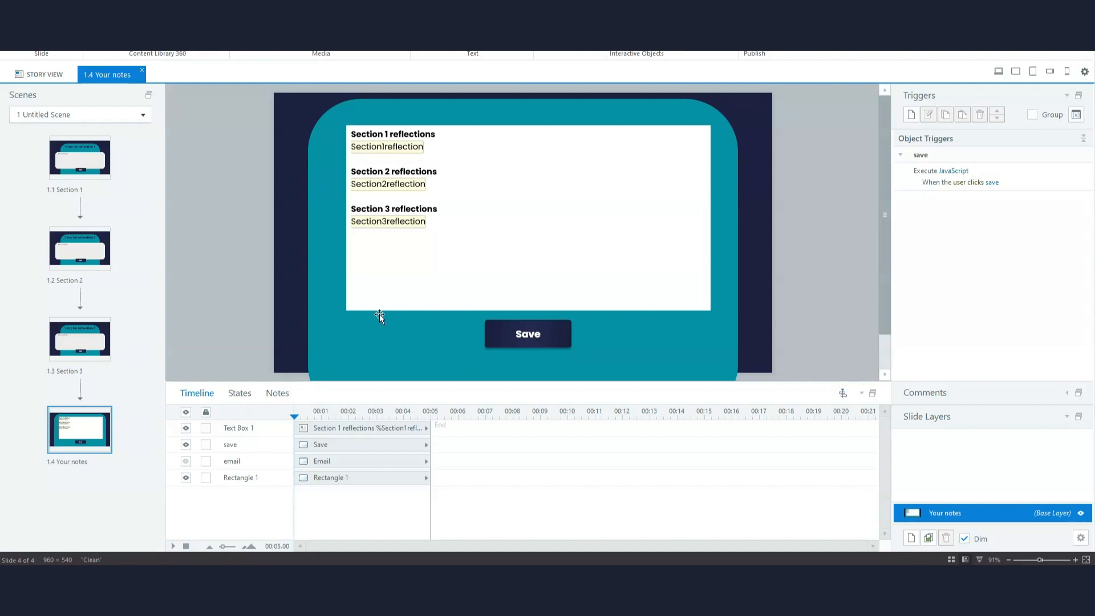
mouse_move(506, 211)
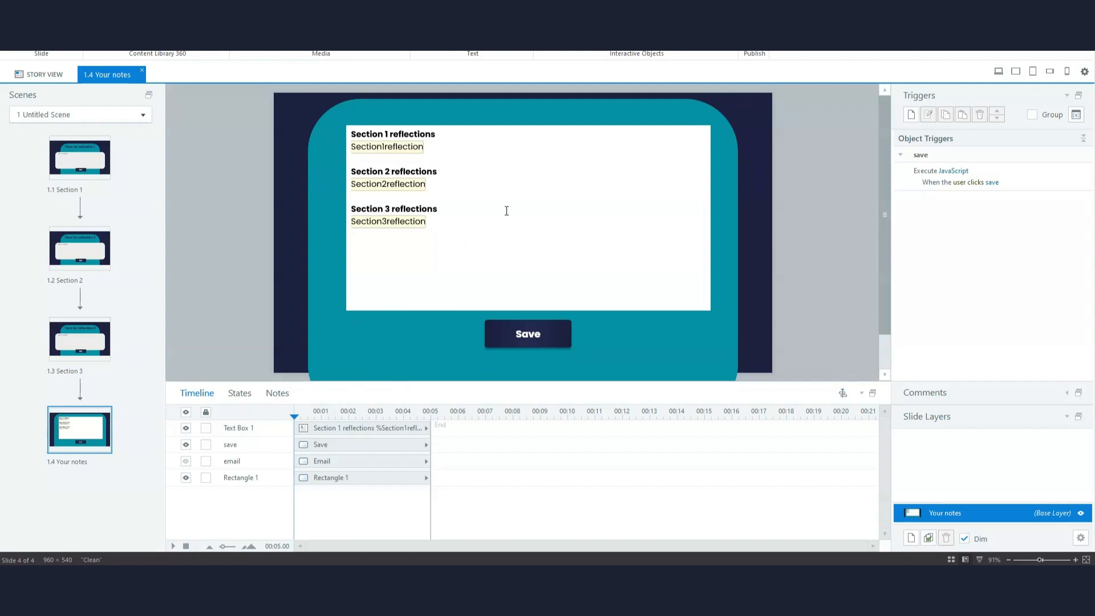
mouse_move(505, 126)
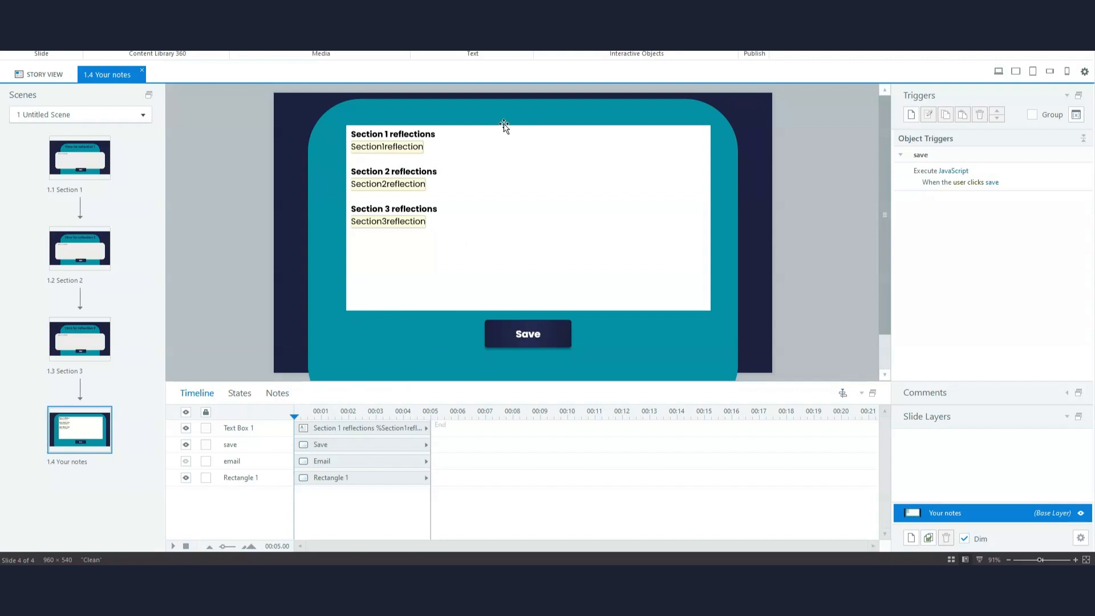
Review the notes text box's Autofit and scroll-bar Overflow Handling settings in Format Shape.
right_click(504, 126)
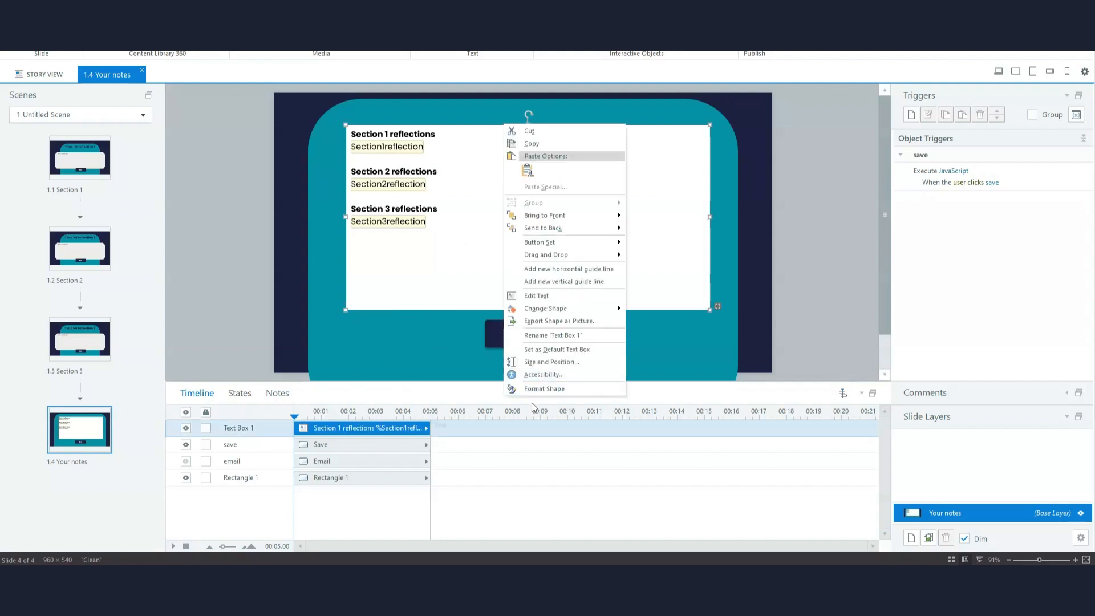
left_click(544, 389)
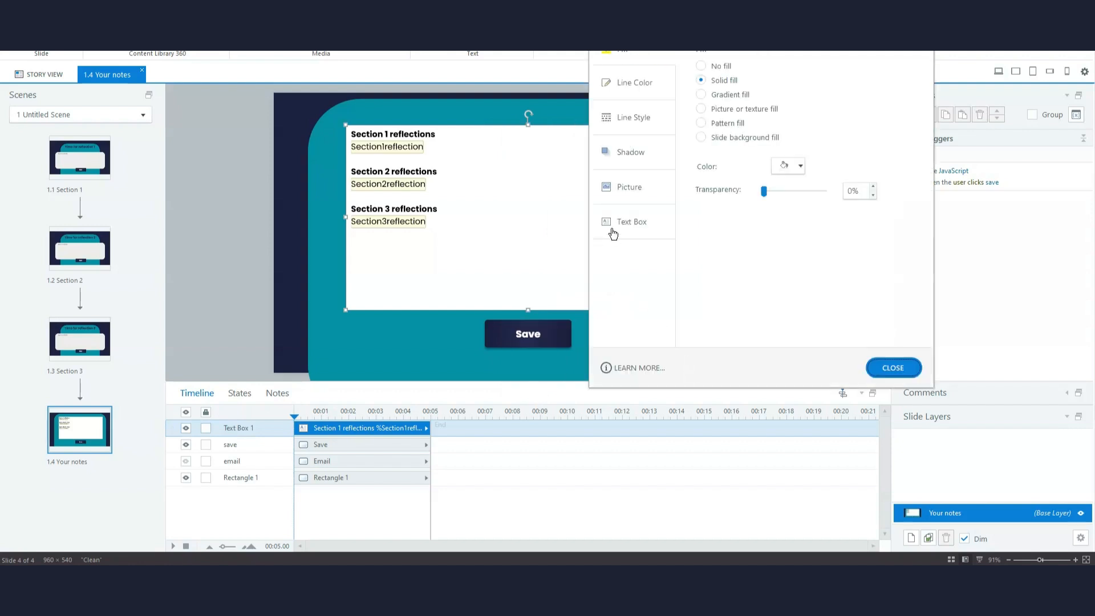
left_click(632, 221)
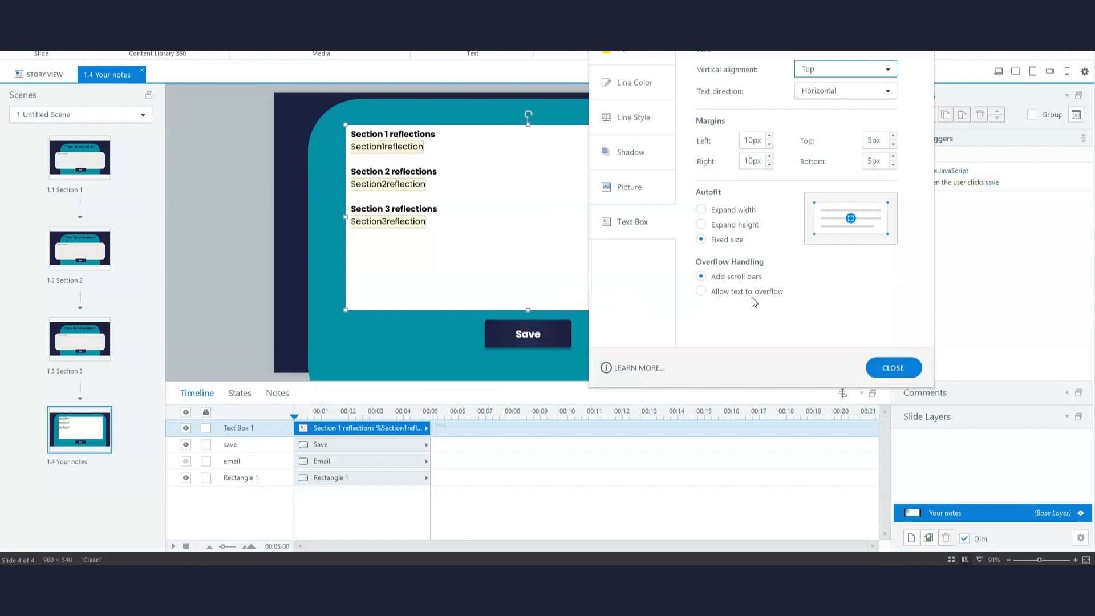
left_click(700, 292)
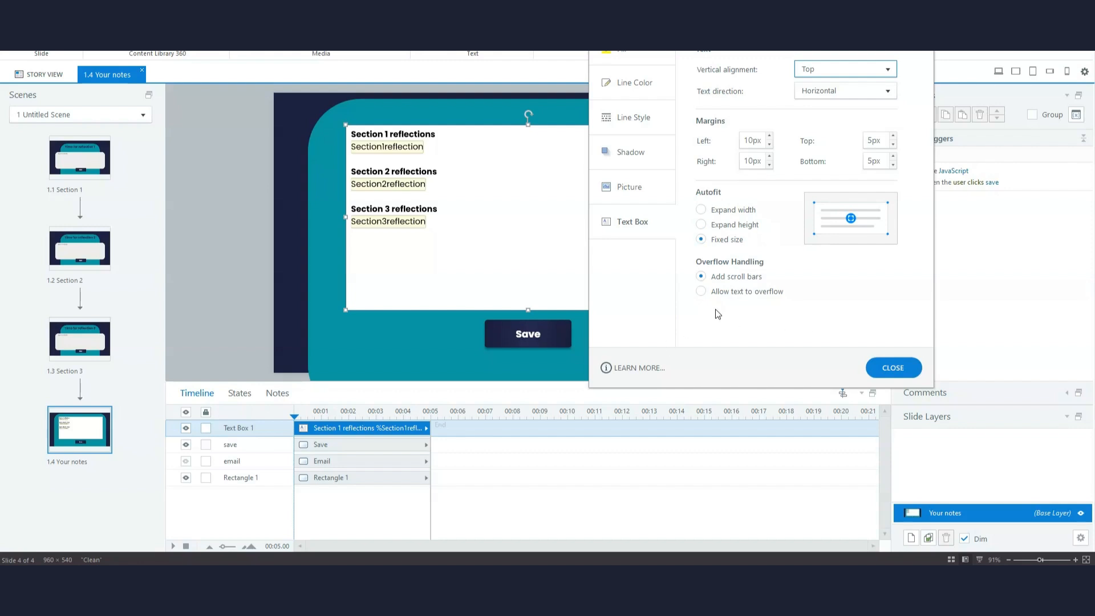
mouse_move(891, 320)
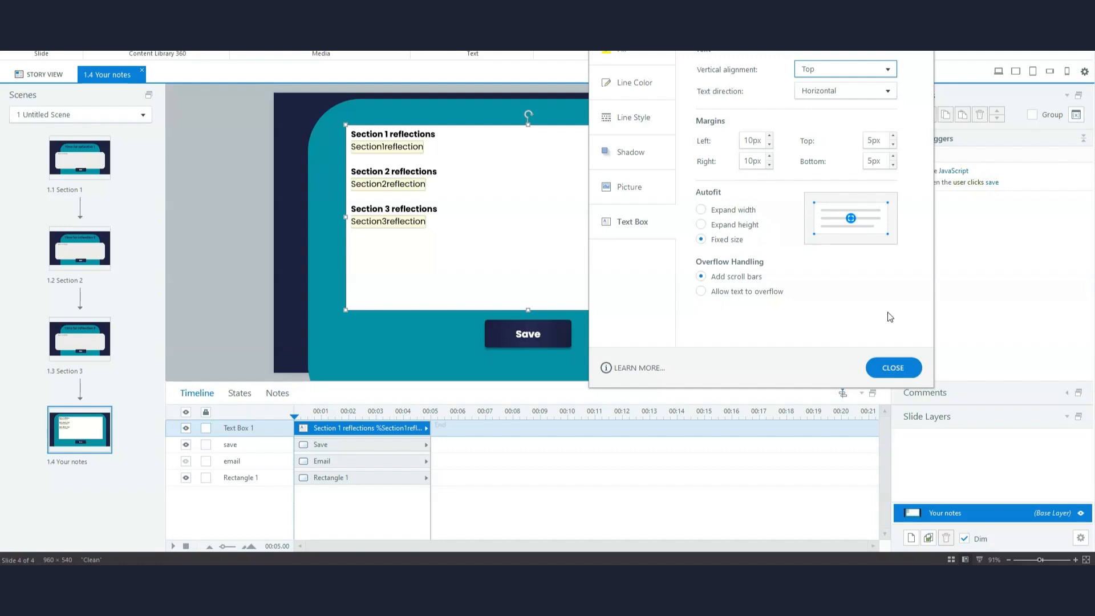
mouse_move(852, 325)
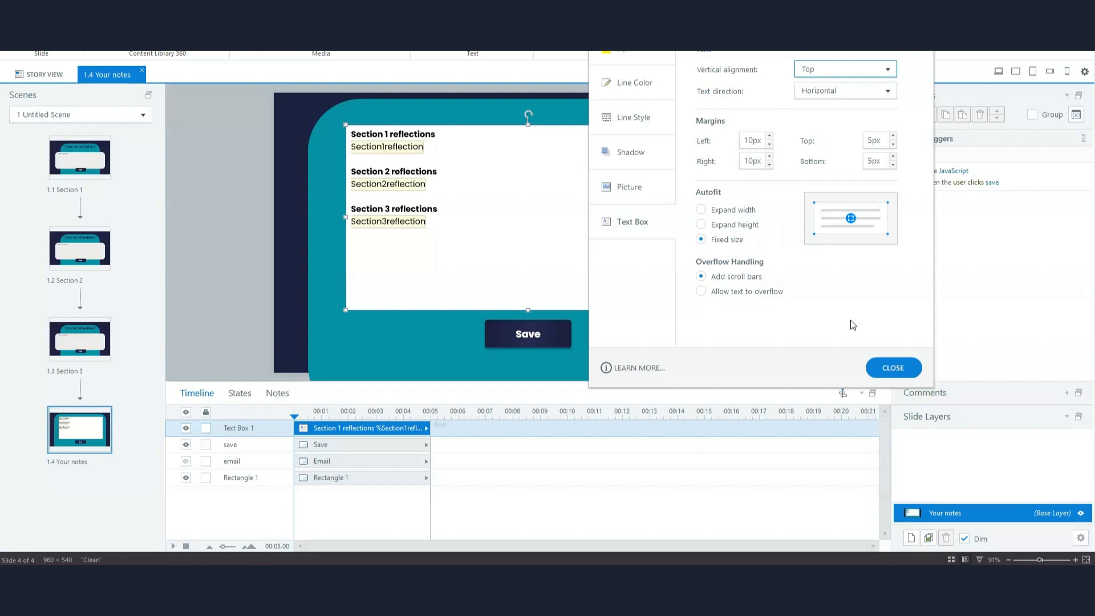
left_click(700, 291)
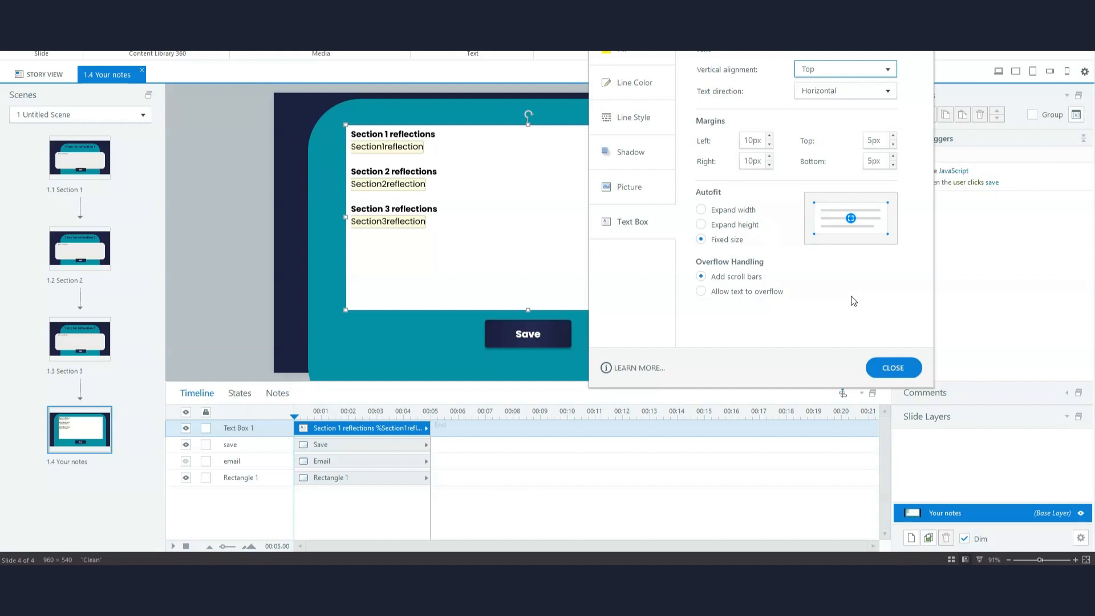
mouse_move(803, 359)
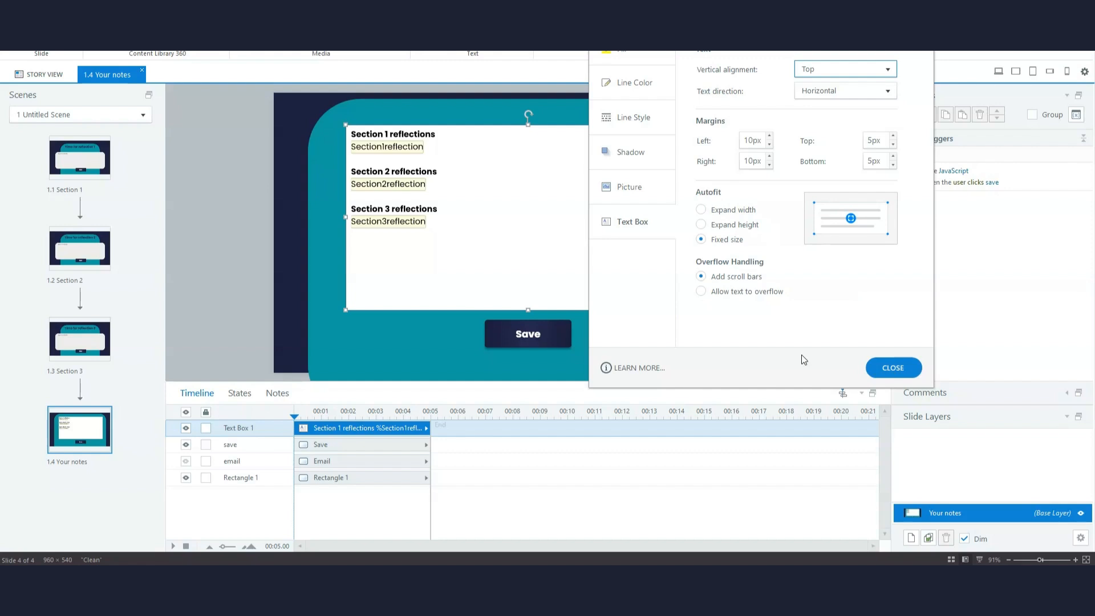
mouse_move(760, 335)
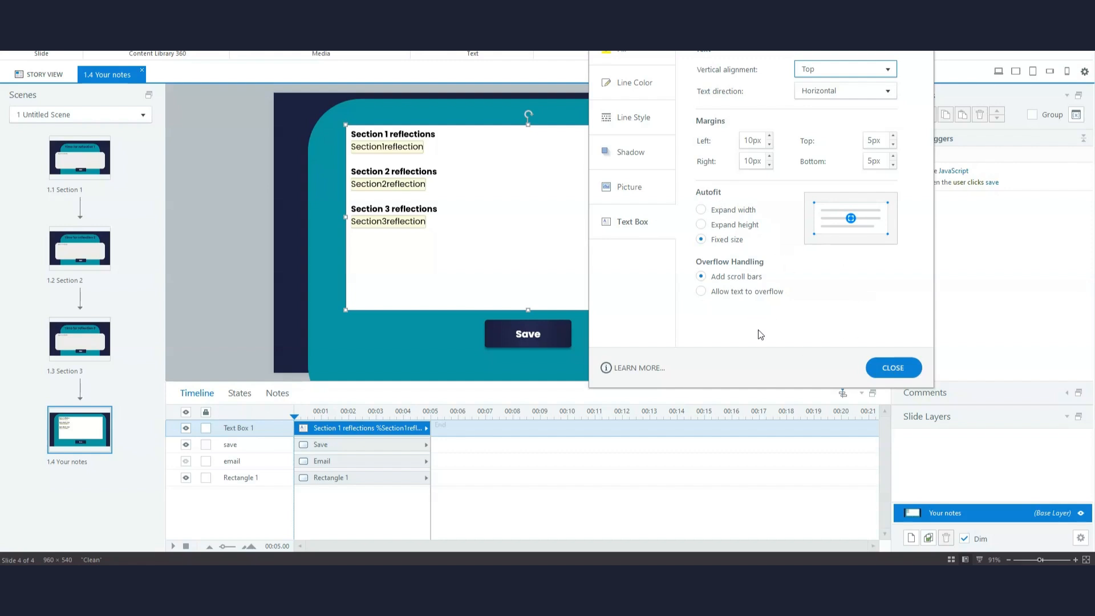
mouse_move(675, 289)
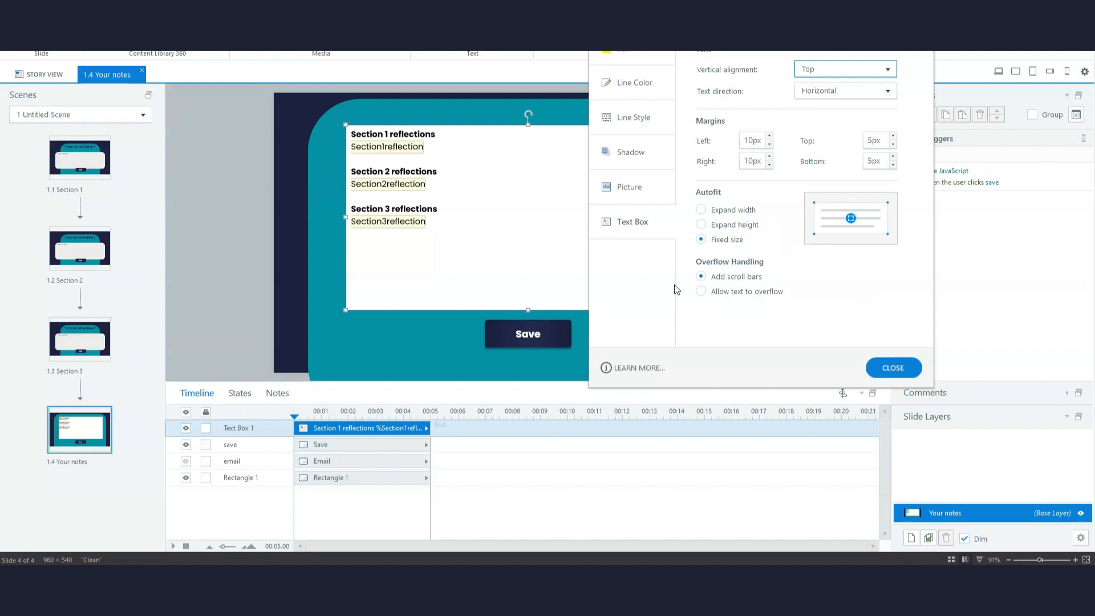
left_click(700, 276)
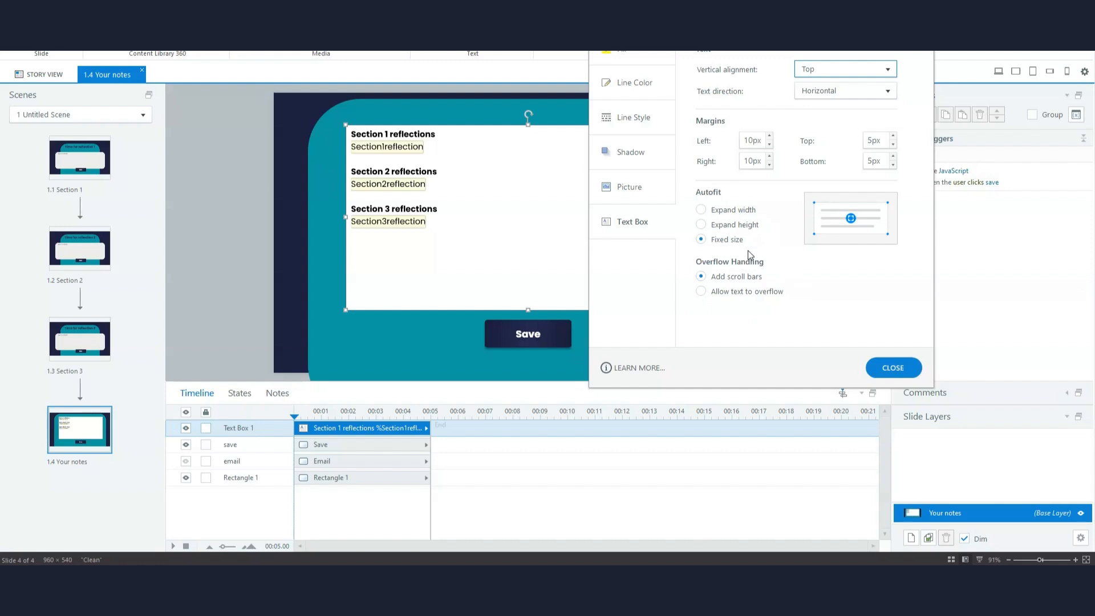
mouse_move(364, 112)
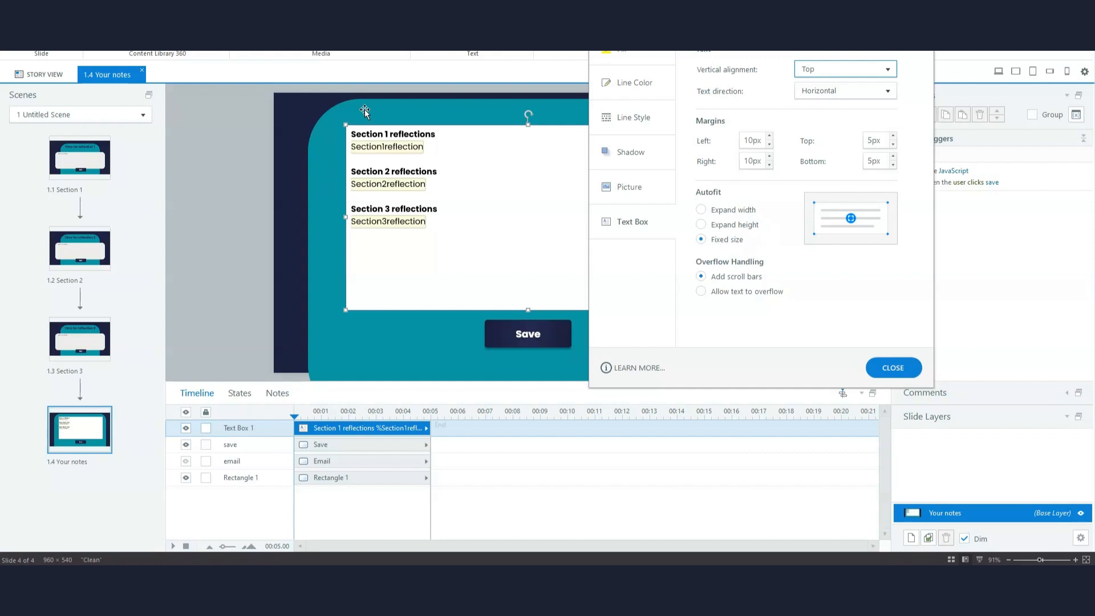
mouse_move(361, 287)
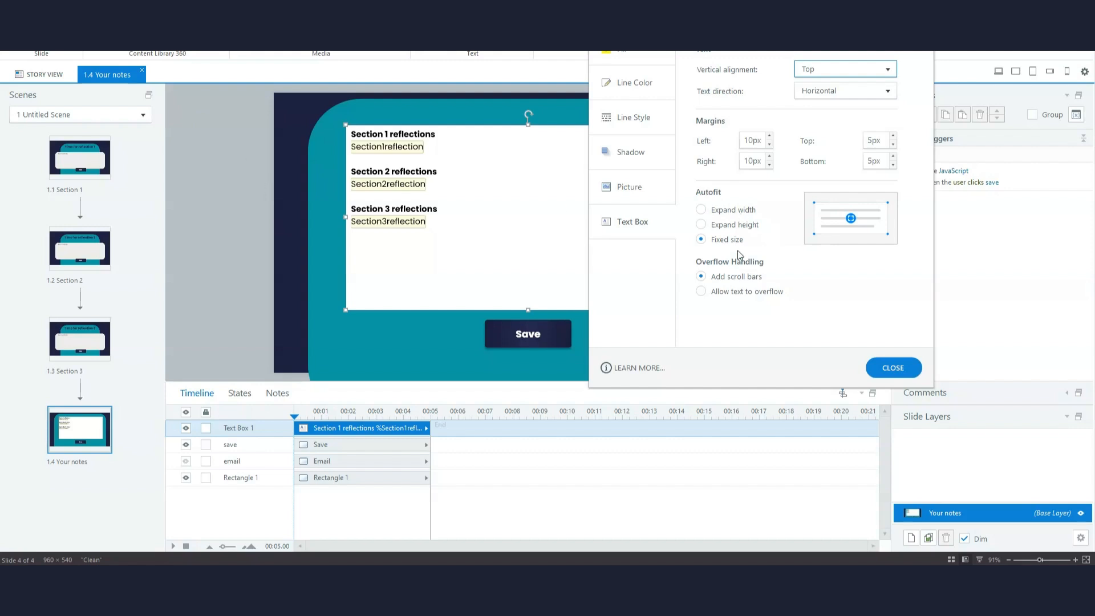
mouse_move(517, 206)
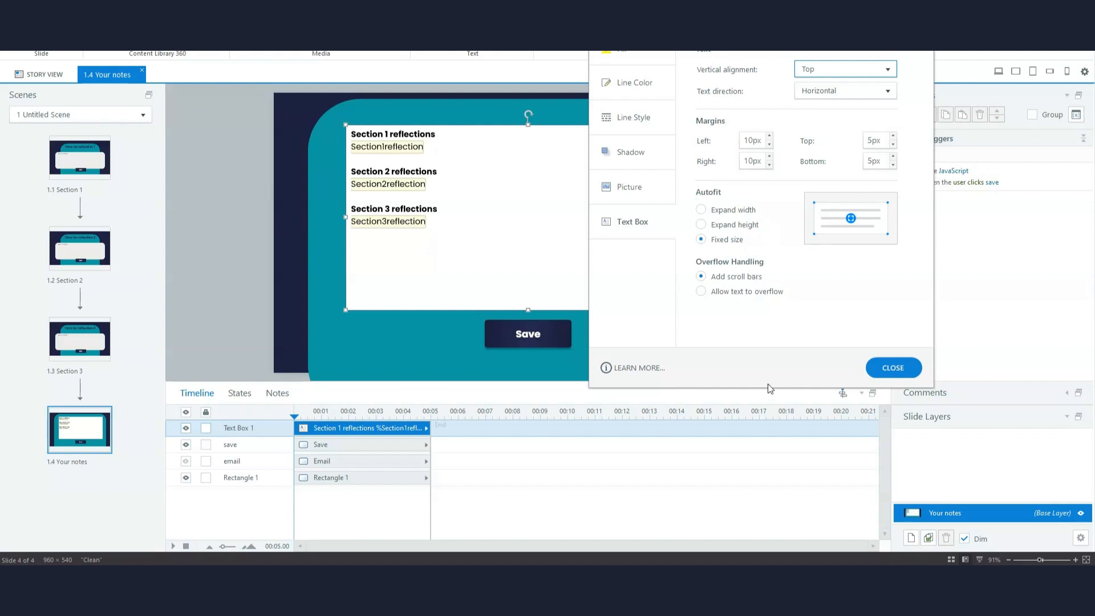
mouse_move(734, 341)
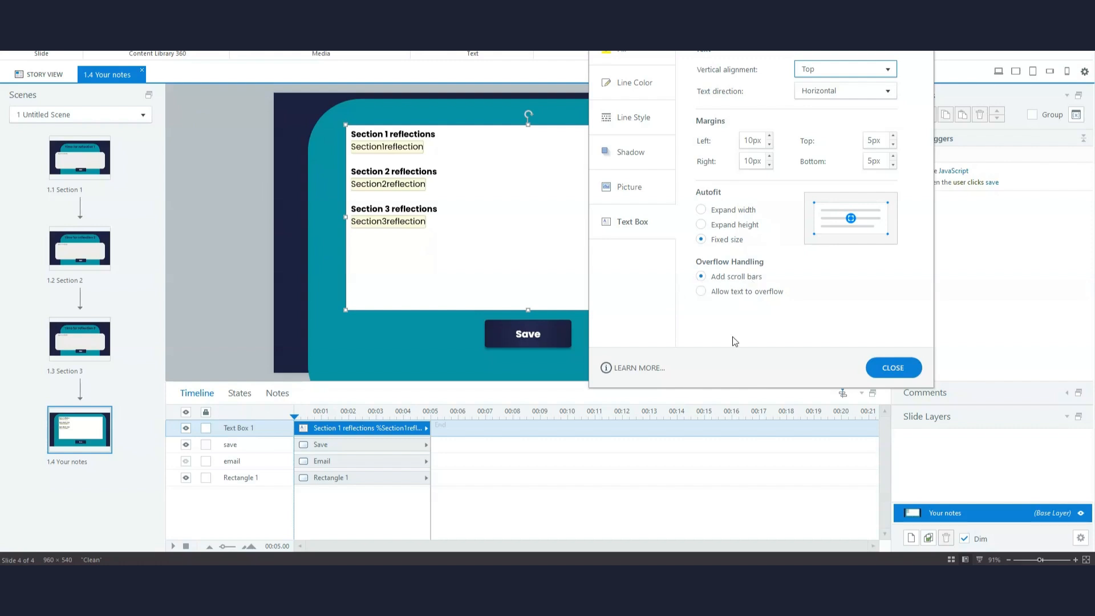
mouse_move(722, 339)
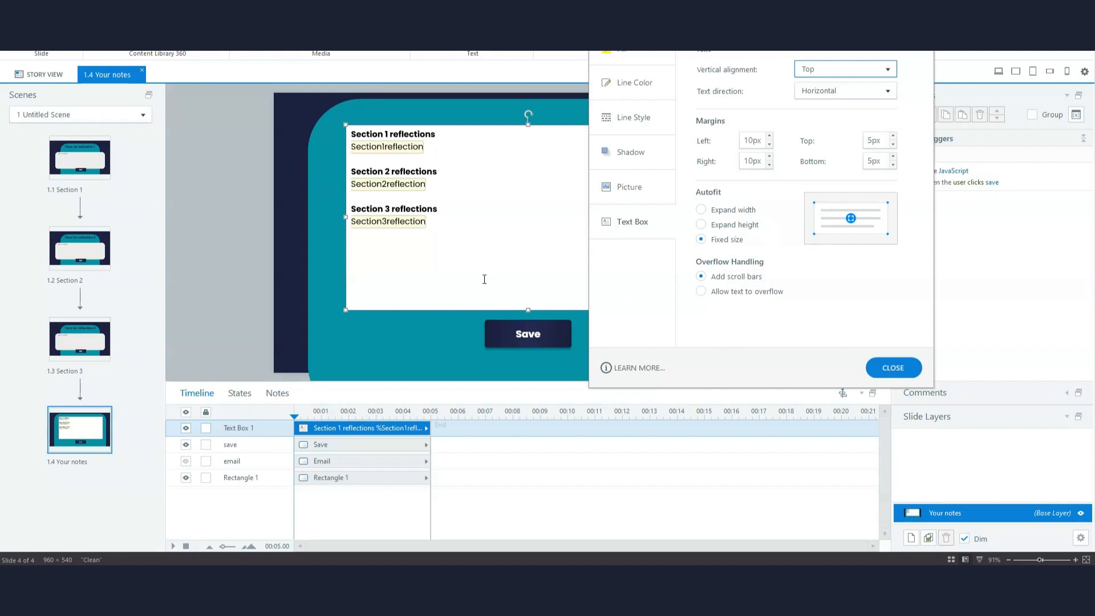
mouse_move(497, 286)
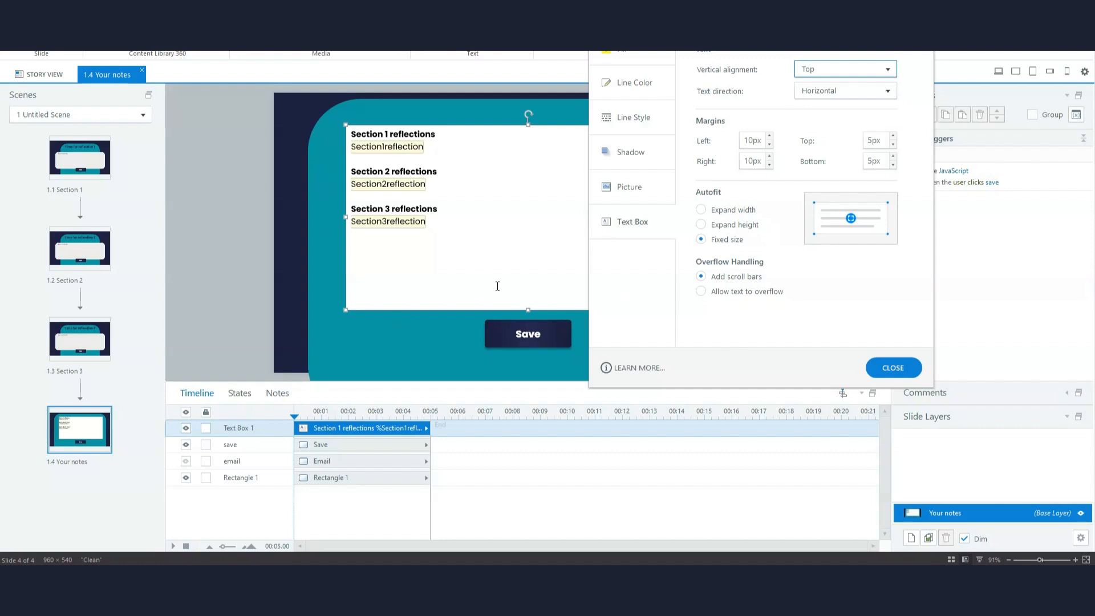
left_click(893, 368)
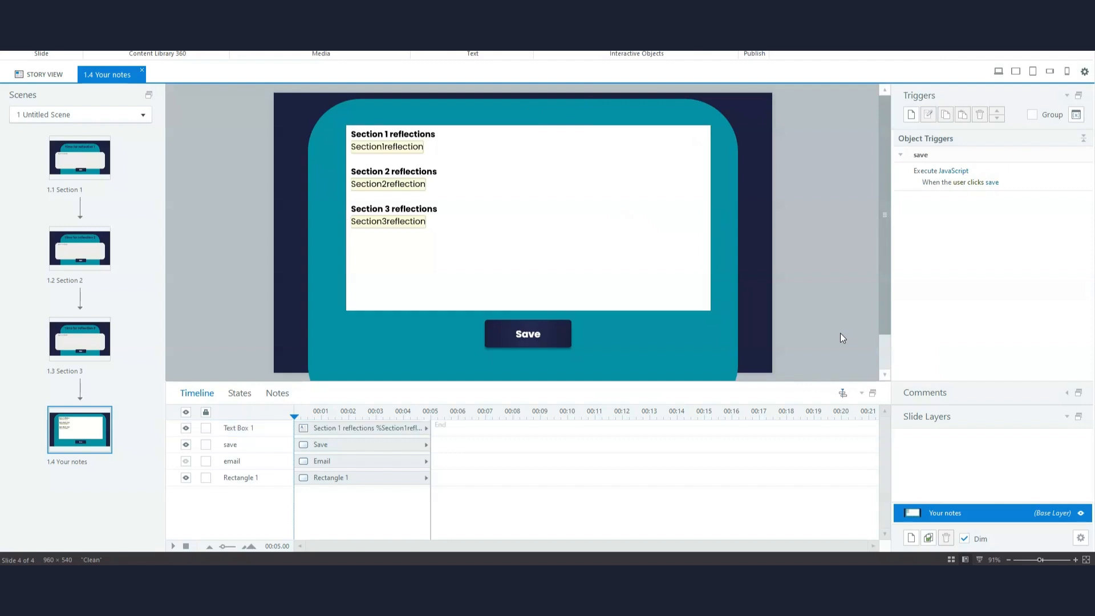
mouse_move(824, 323)
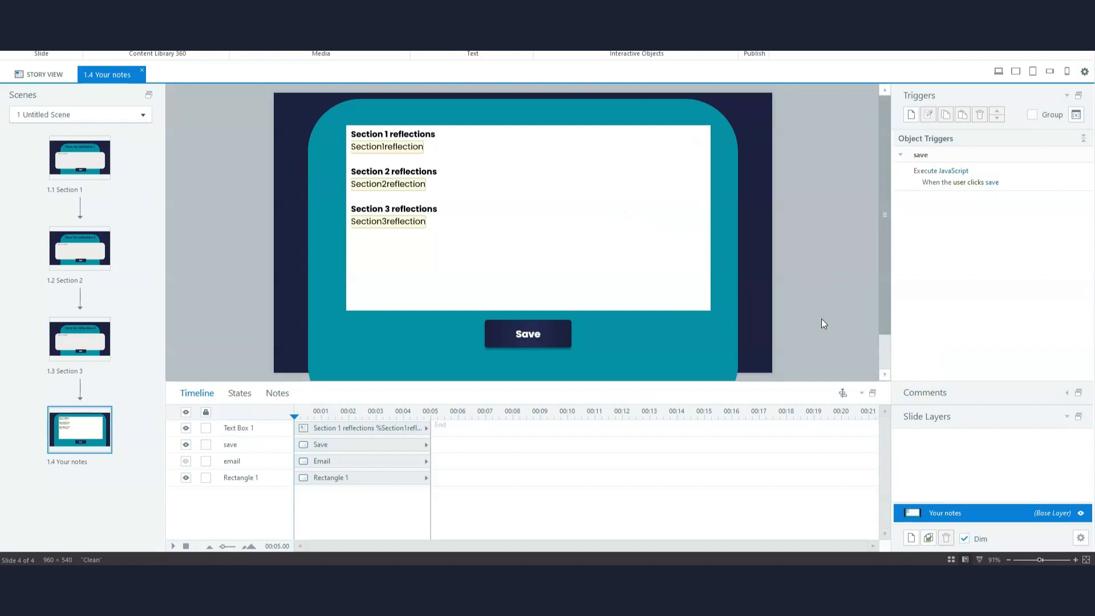
mouse_move(809, 309)
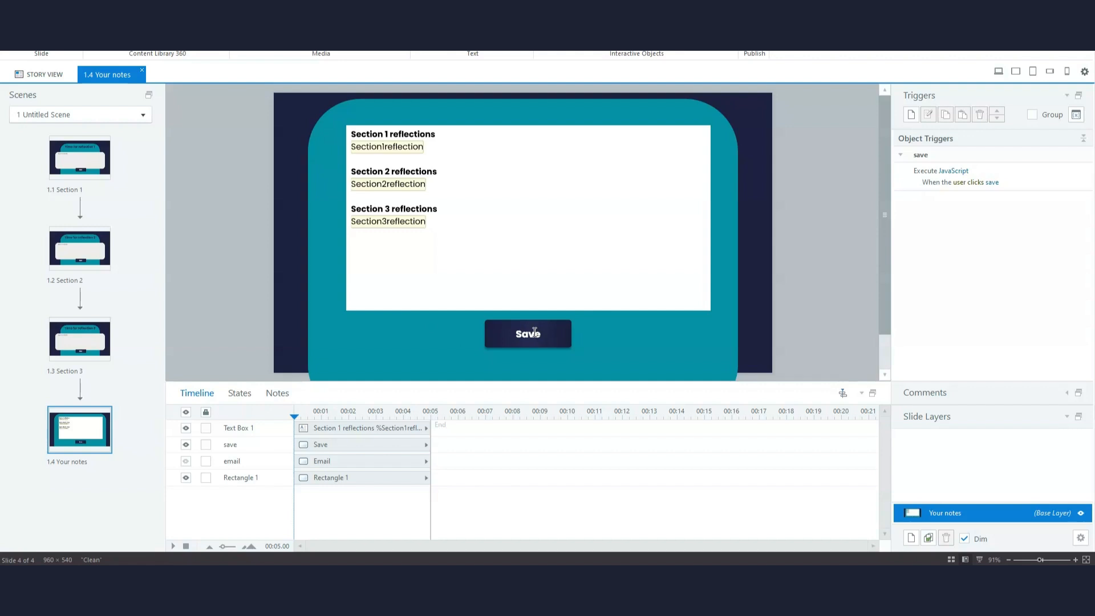
Select the notes slide's Save button to view its Execute JavaScript trigger.
left_click(528, 333)
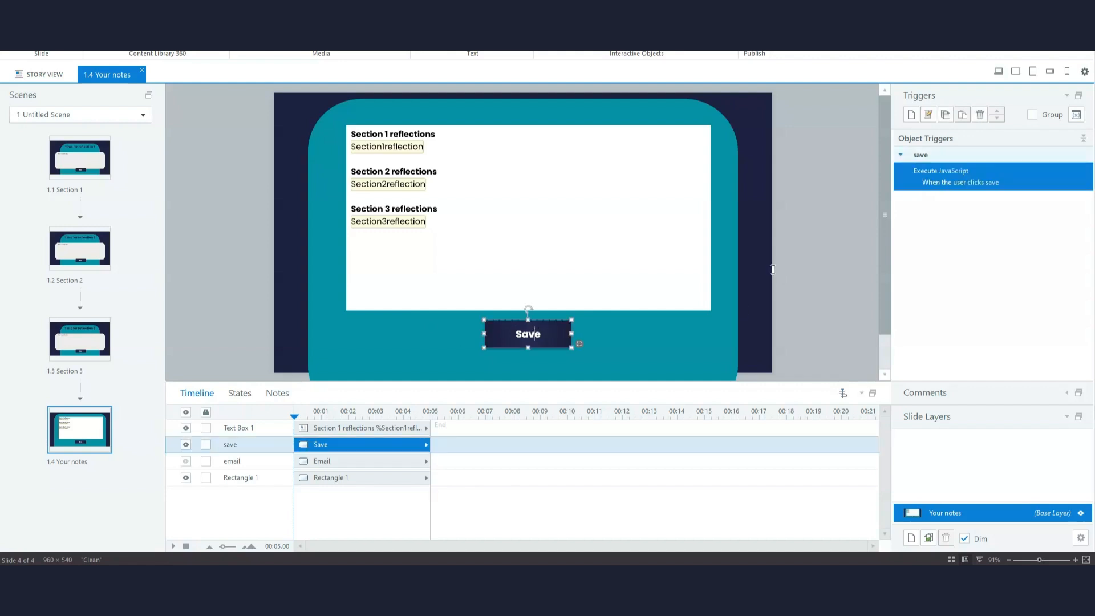
mouse_move(860, 192)
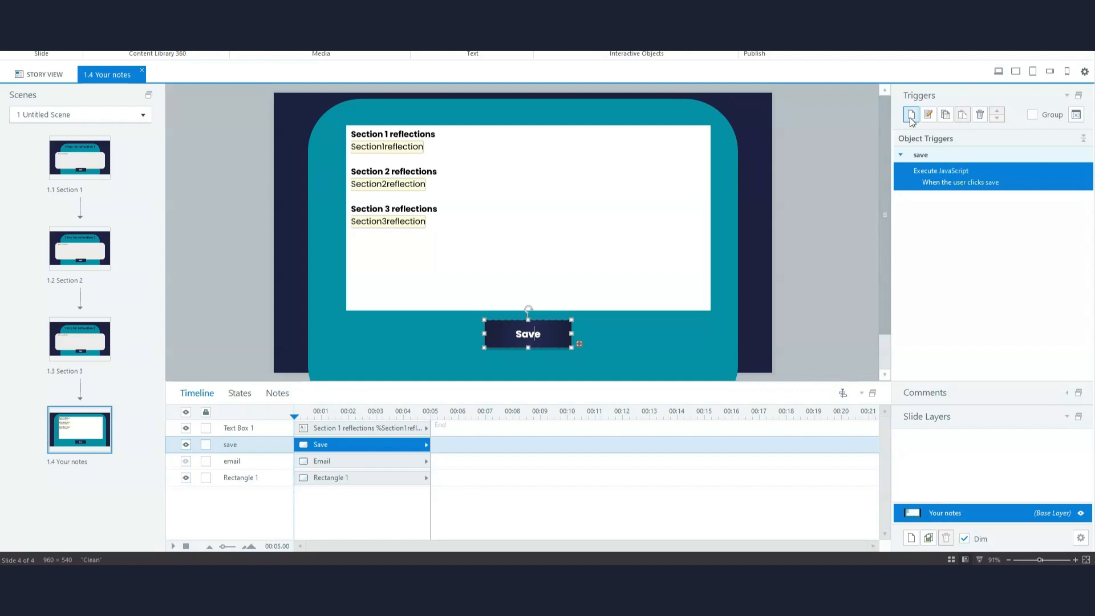
Add a Save button trigger with the Execute JavaScript action and open its empty script editor.
left_click(912, 115)
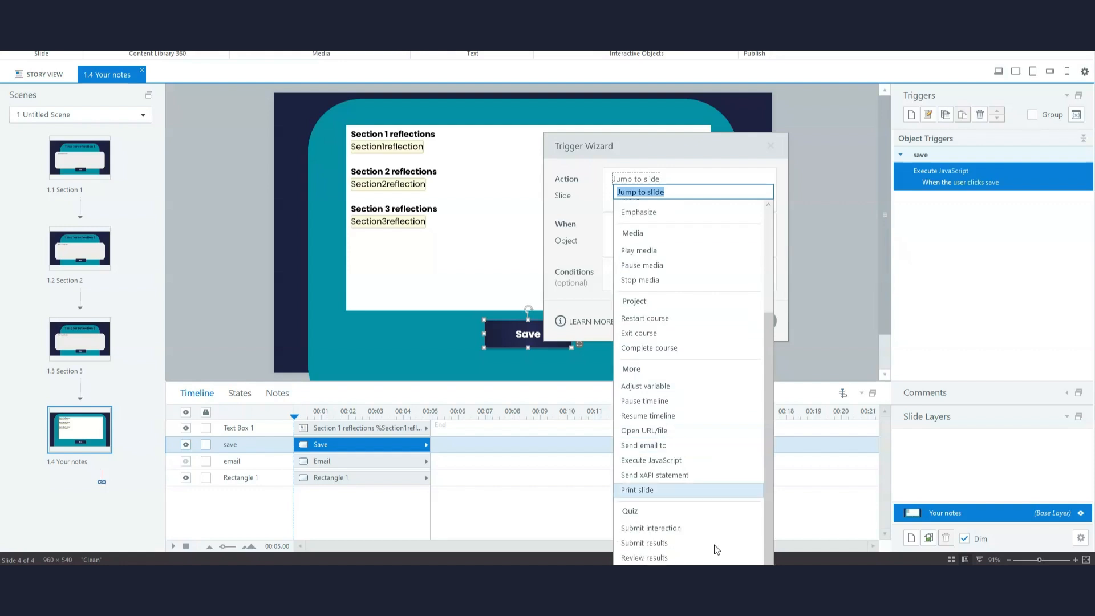
mouse_move(662, 464)
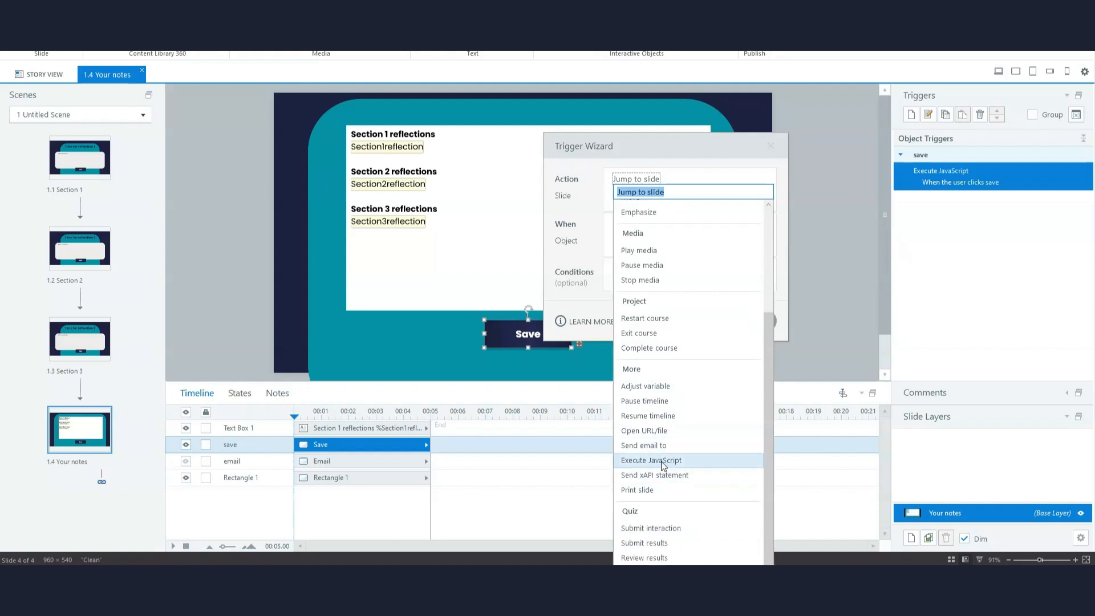
left_click(650, 461)
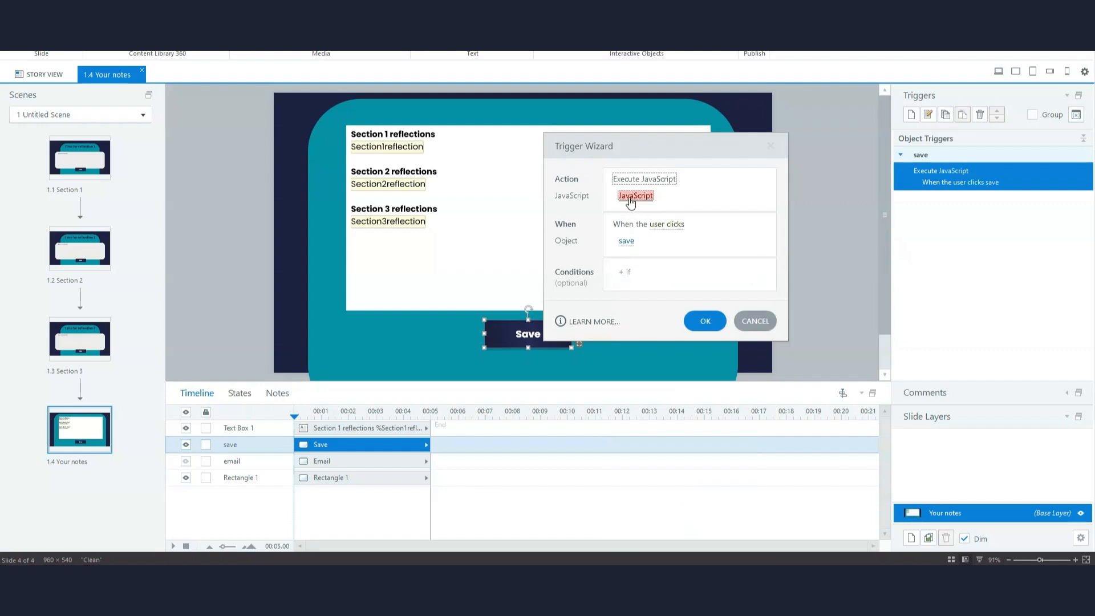
left_click(634, 196)
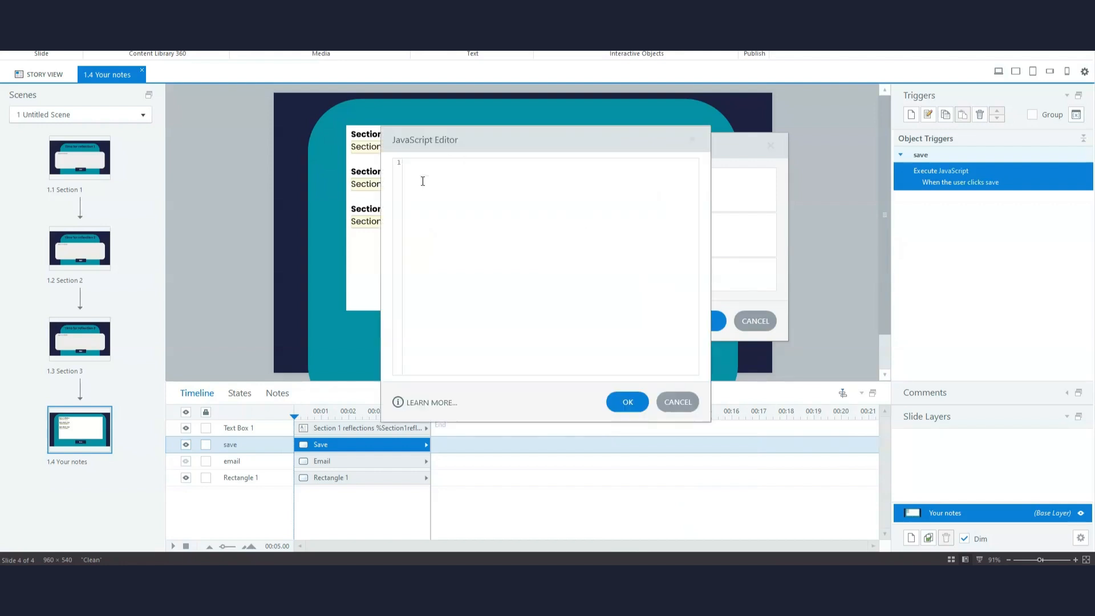
mouse_move(517, 280)
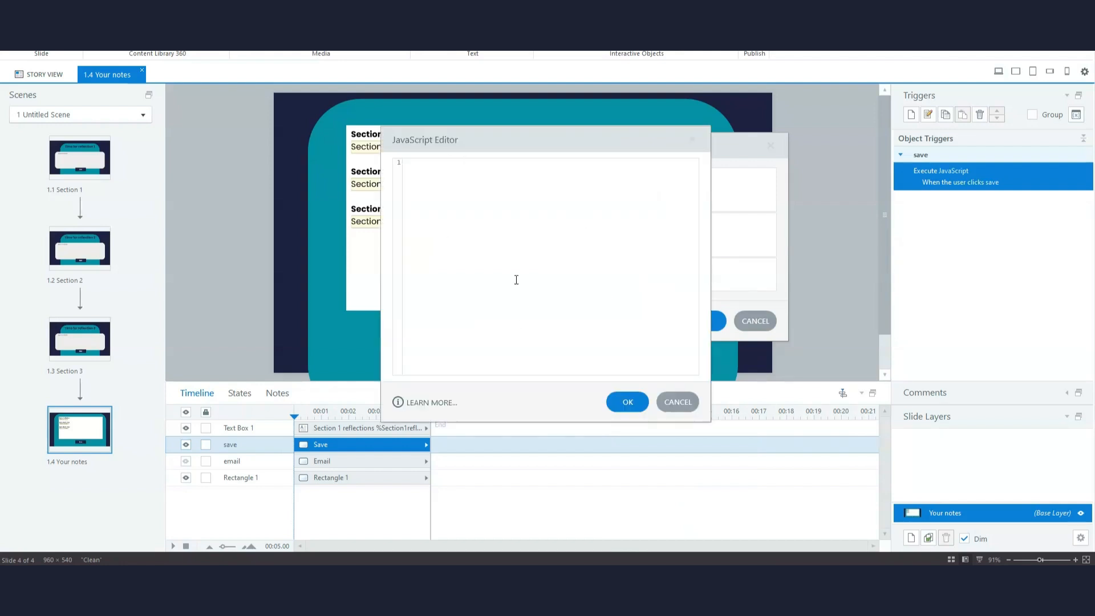
mouse_move(591, 299)
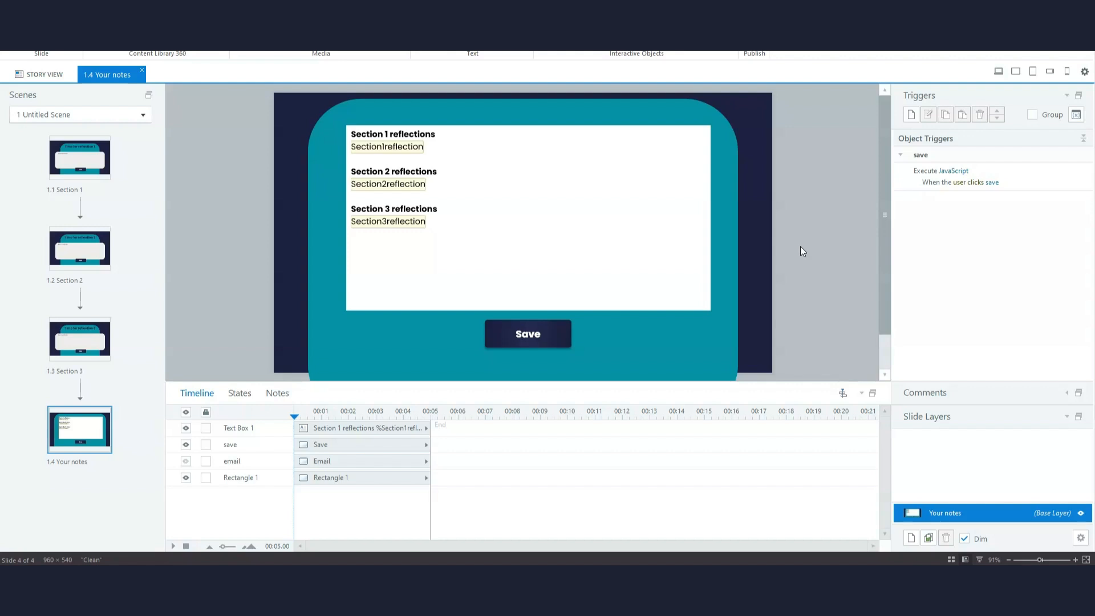
mouse_move(456, 215)
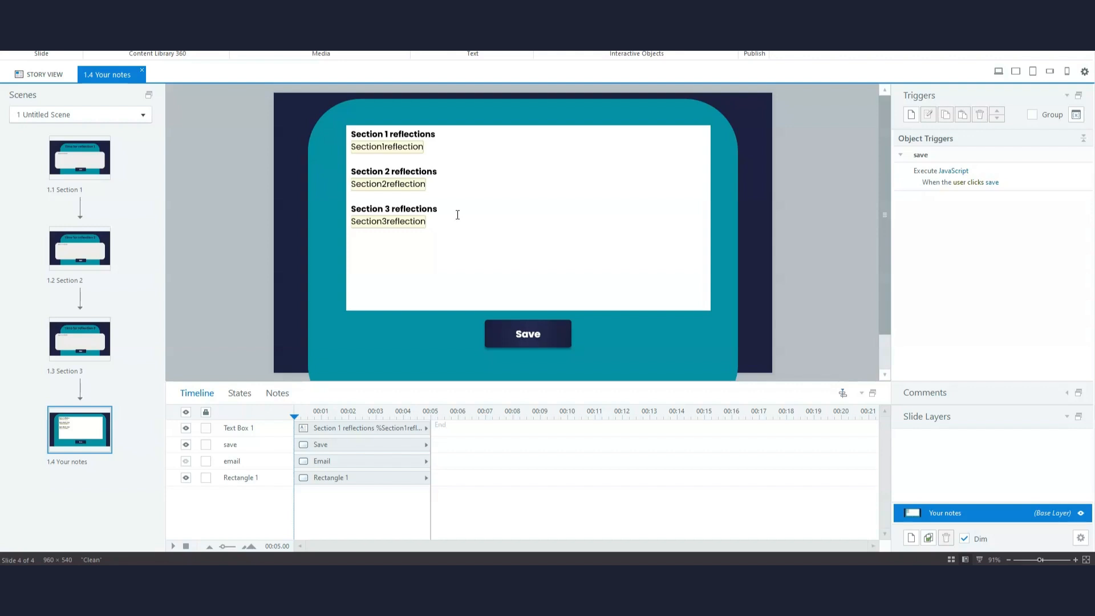
mouse_move(492, 415)
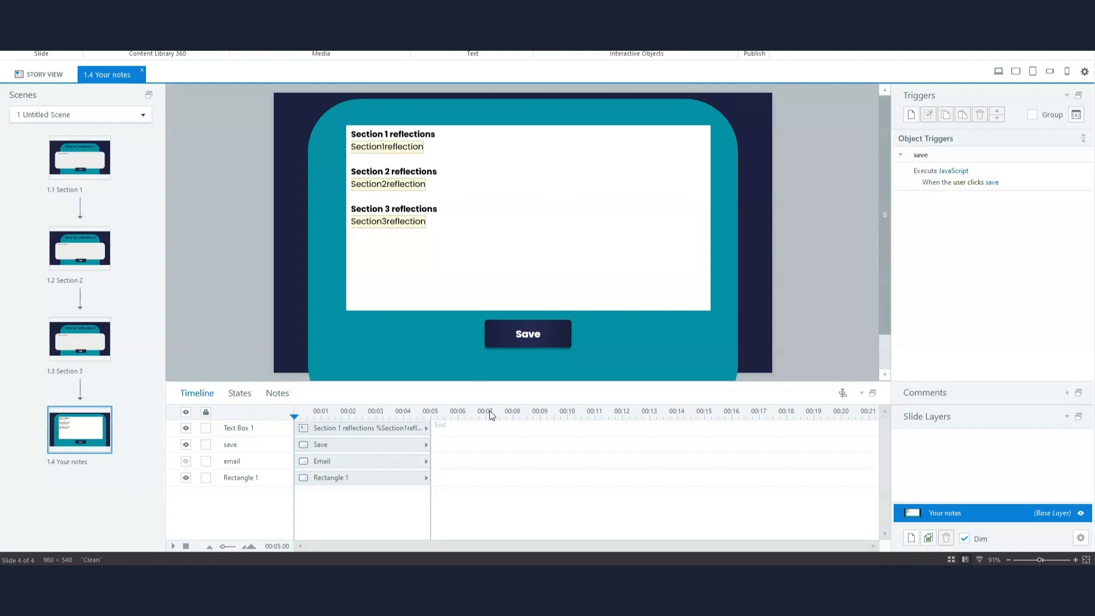
Close the empty JavaScript Editor, keeping the save object's Execute JavaScript trigger.
left_click(754, 53)
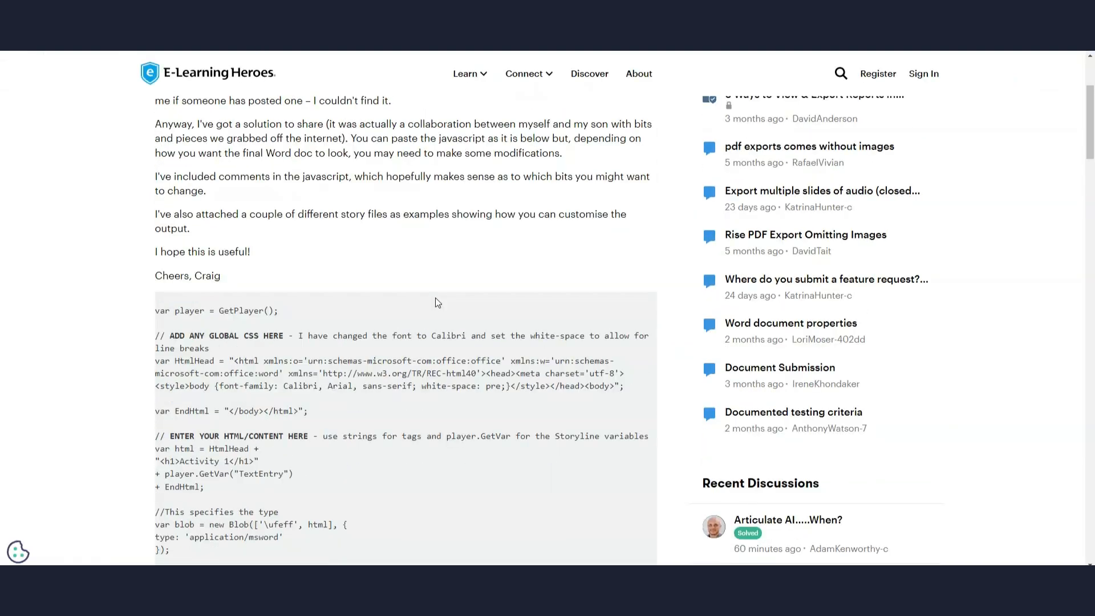
Scroll the 'How to export text entries to a Word document' post to view its code.
scroll("up", 3)
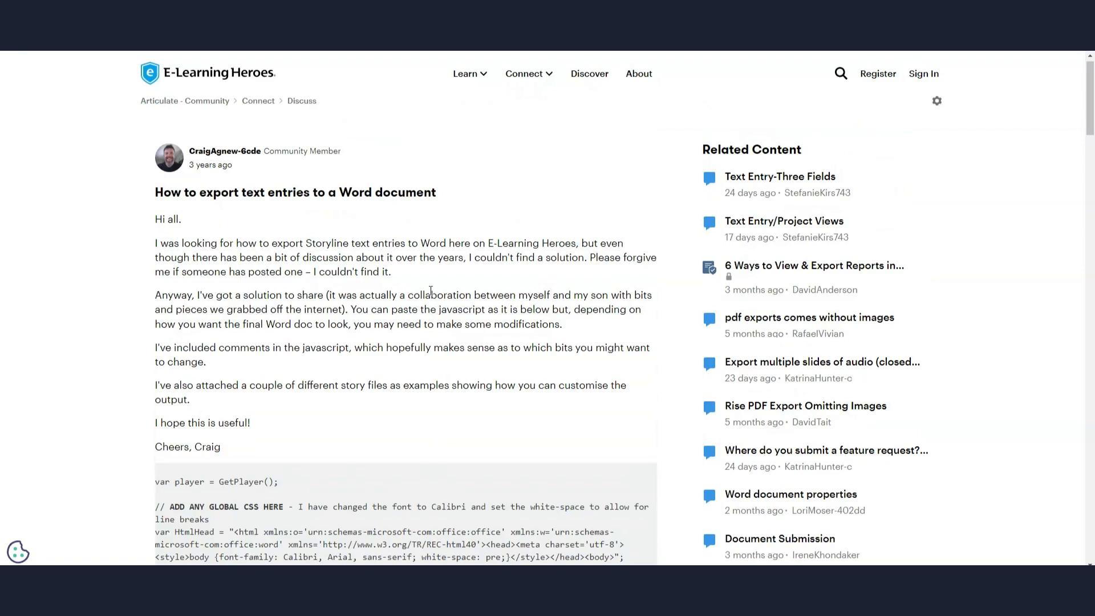
scroll("down", 3)
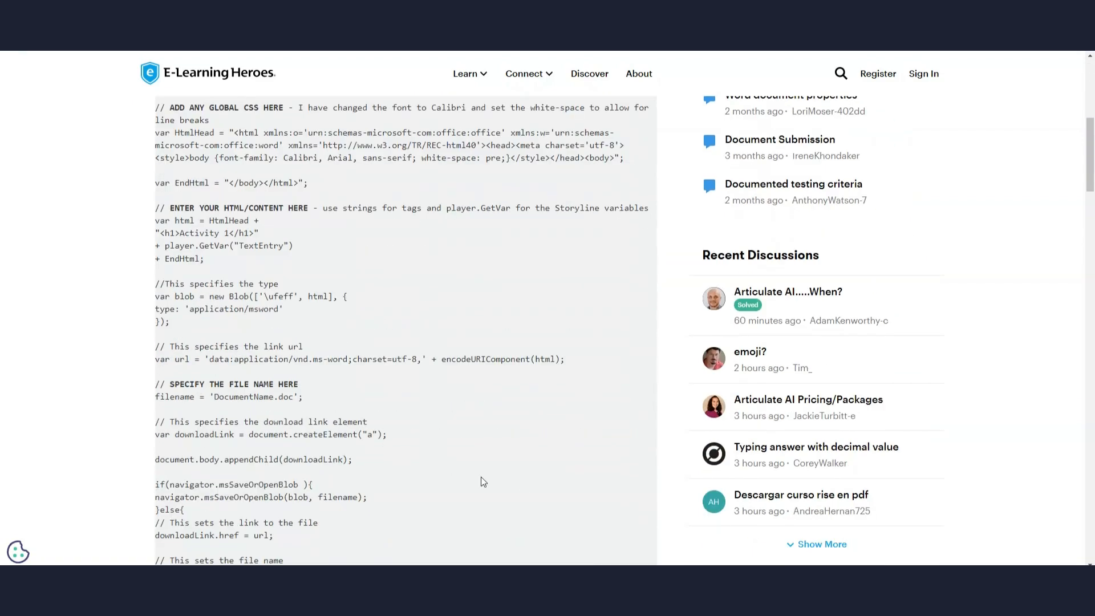
scroll("up", 3)
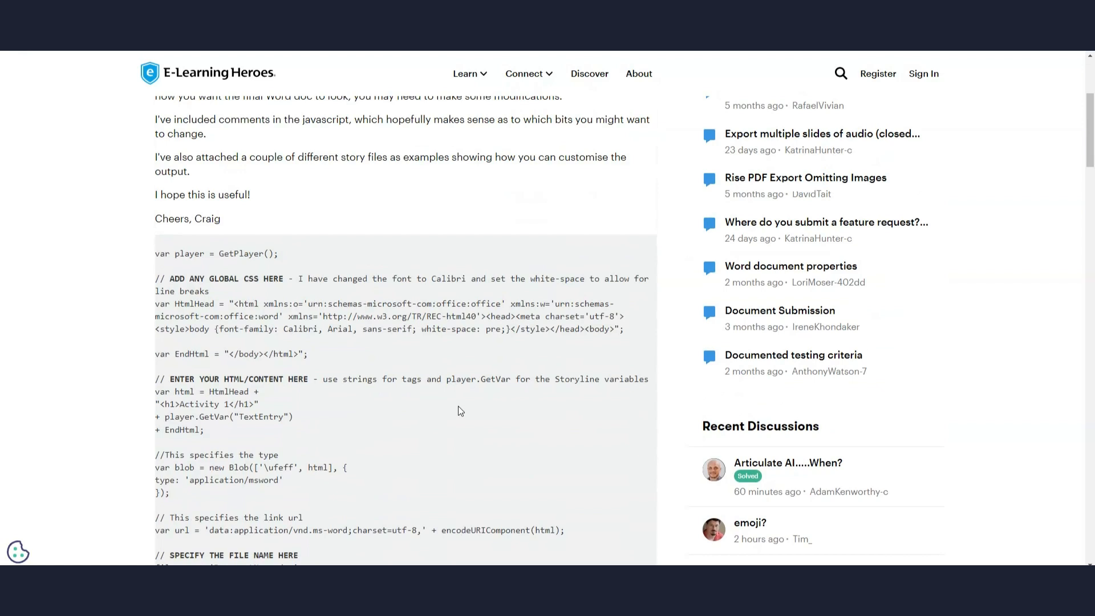
mouse_move(215, 139)
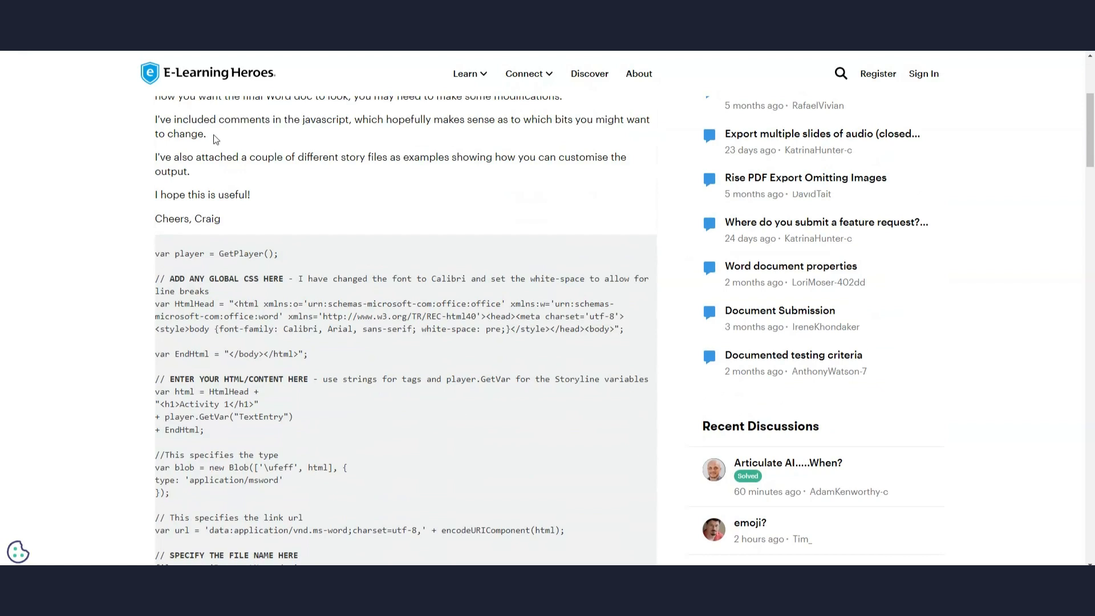
mouse_move(376, 298)
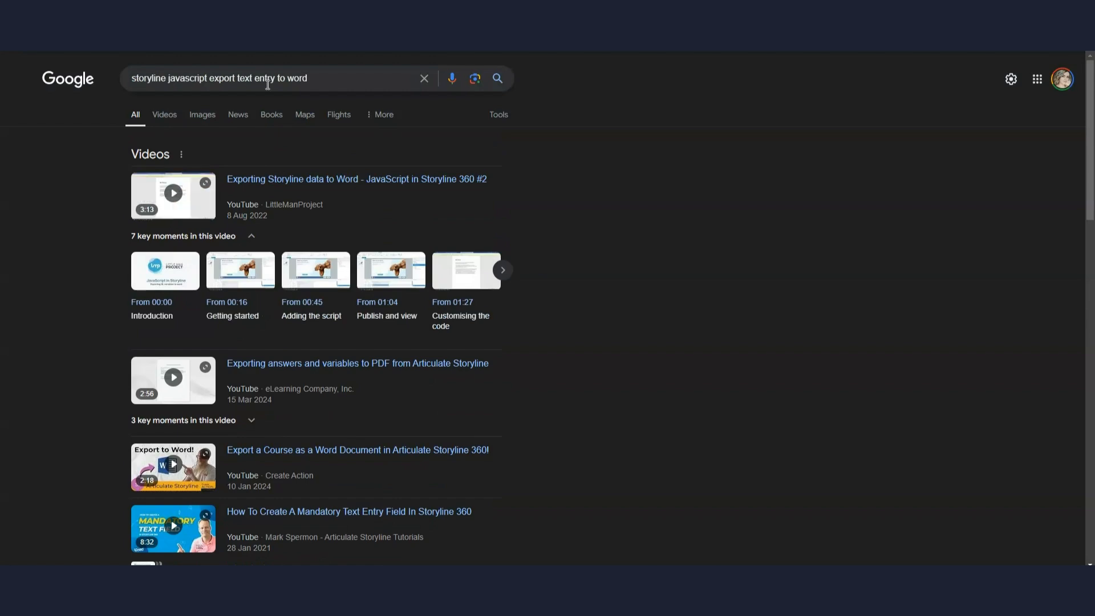
Reopen the E-Learning Heroes post from Google results for Storyline Word-export JavaScript.
scroll("down", 3)
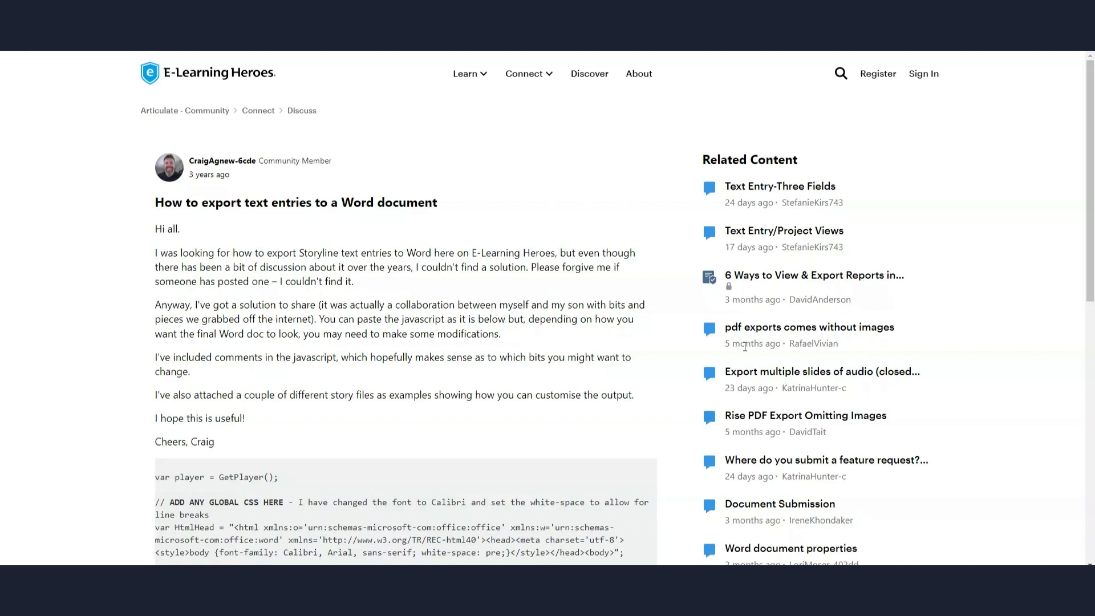
scroll("down", 3)
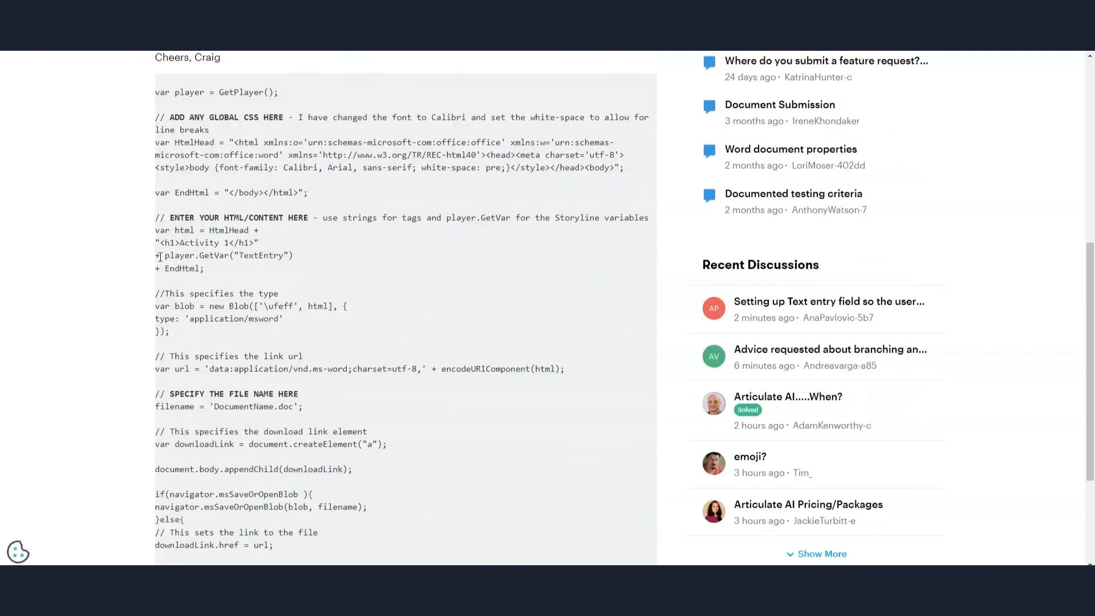
scroll("down", 3)
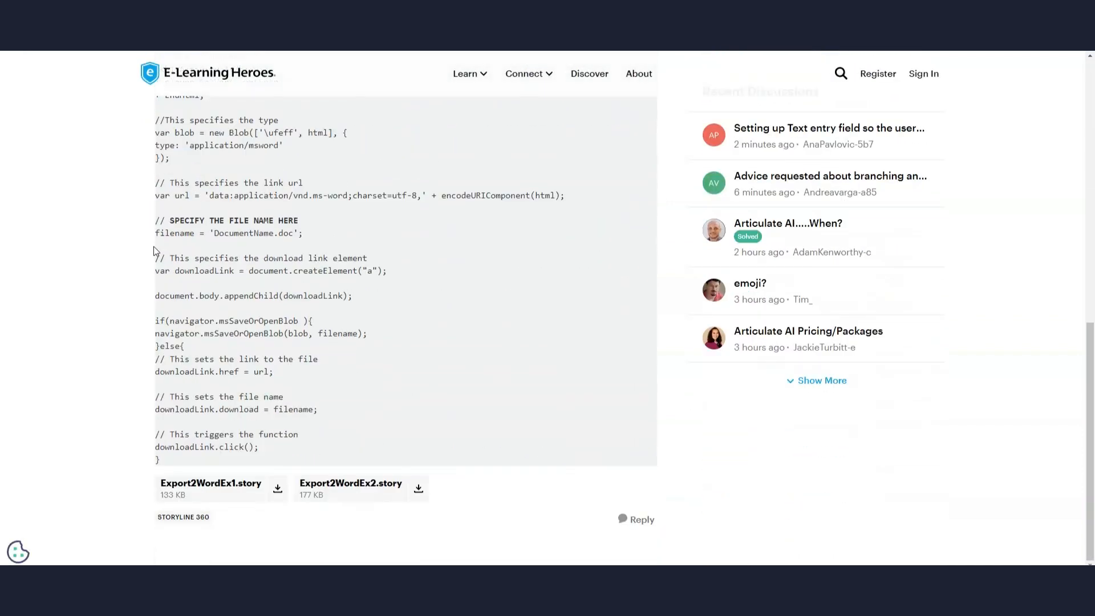
scroll("up", 3)
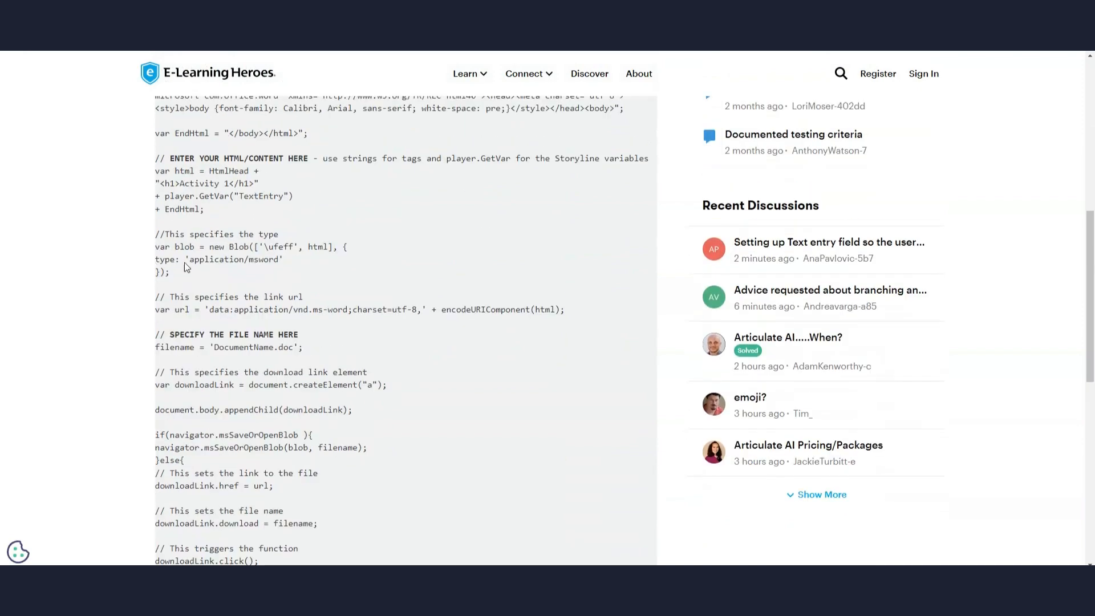
scroll("up", 3)
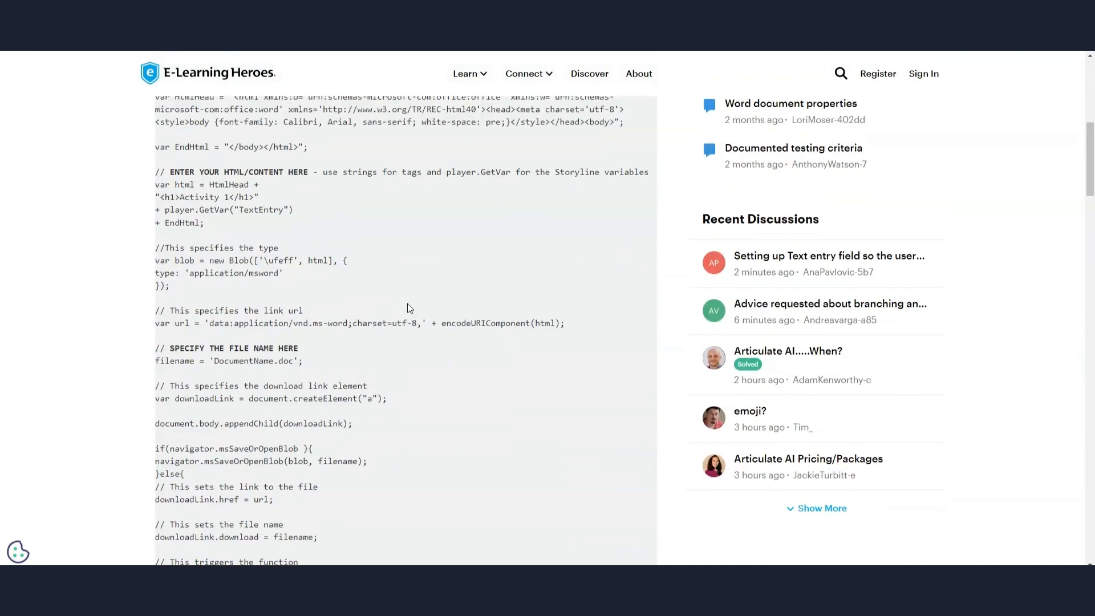
scroll("up", 3)
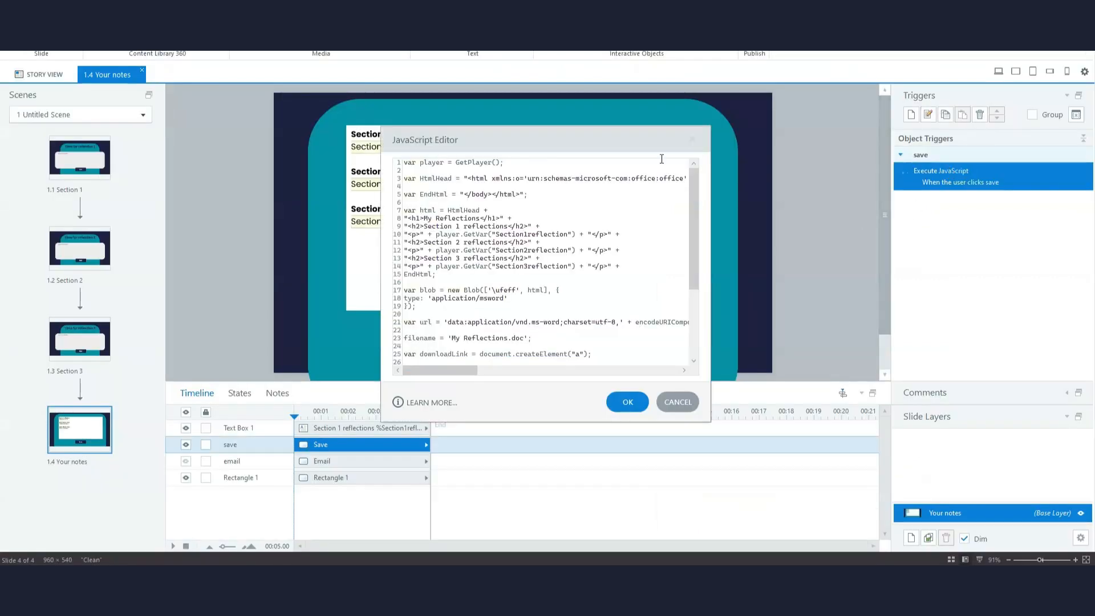
Review the modified script with h1/h2 headings, p tags and filename 'My Reflections.doc'.
scroll("down", 3)
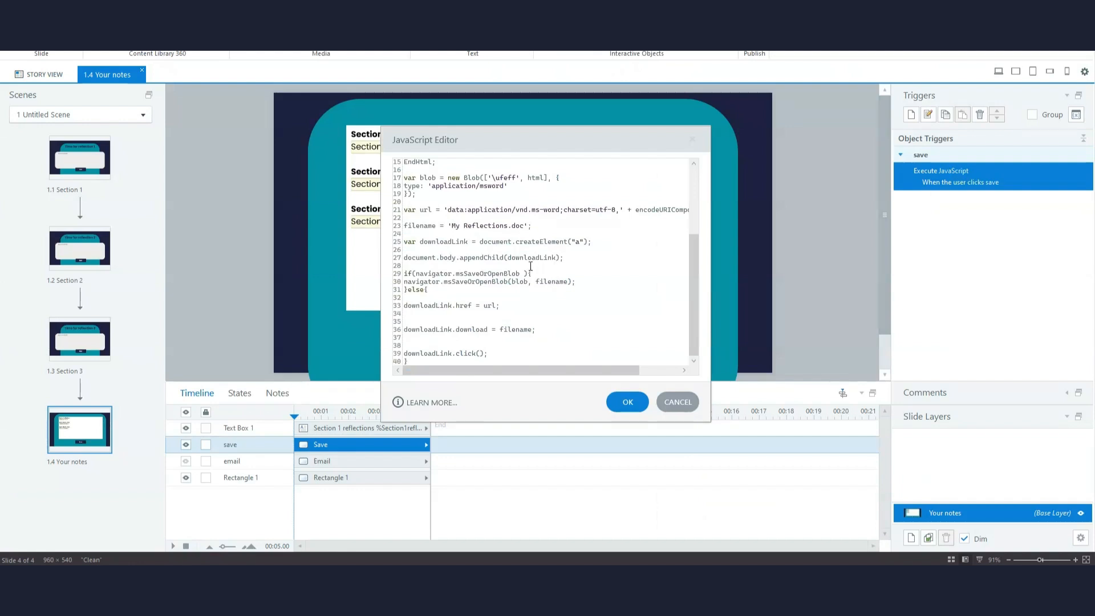
scroll("up", 3)
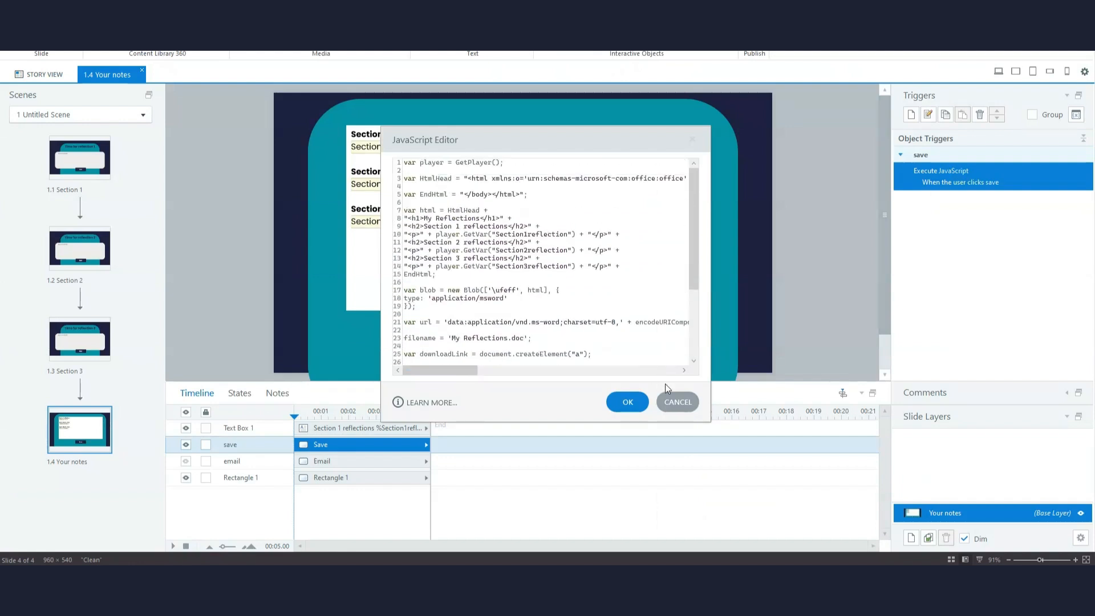
mouse_move(675, 402)
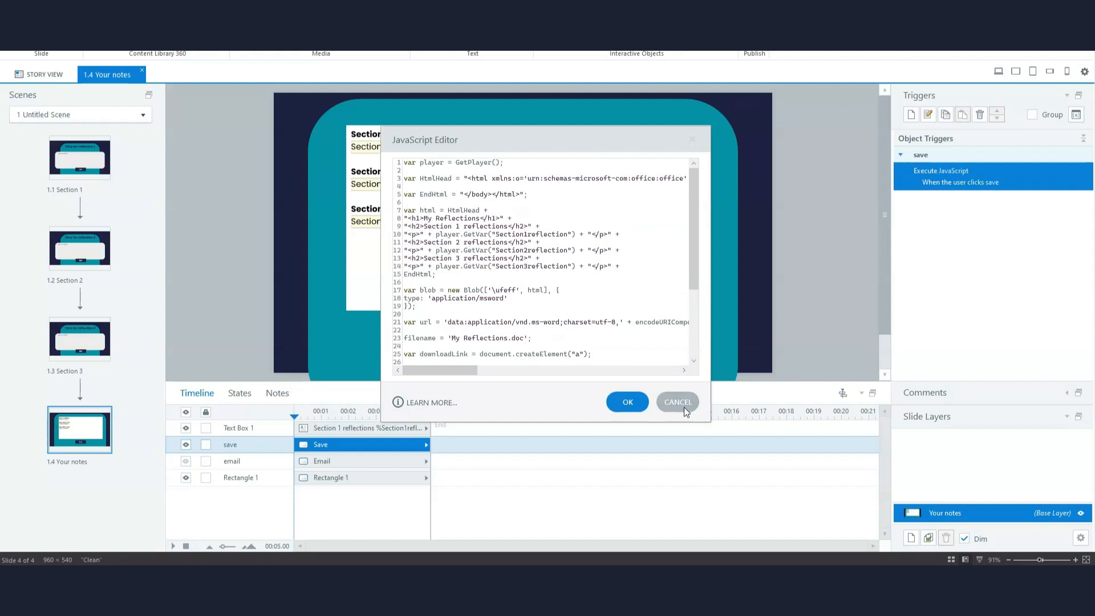
mouse_move(685, 409)
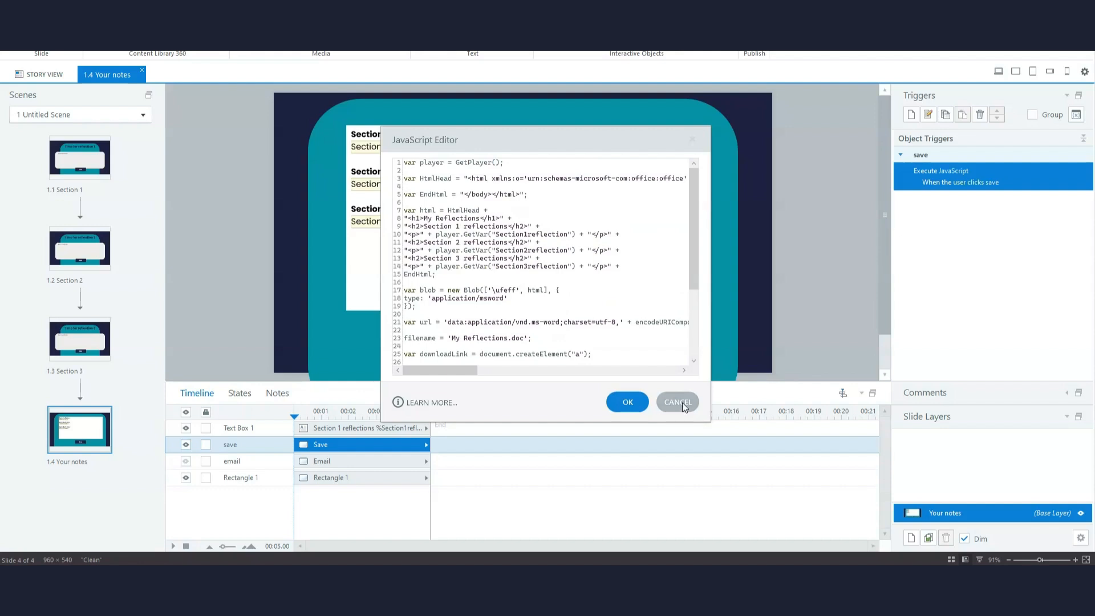
left_click(677, 401)
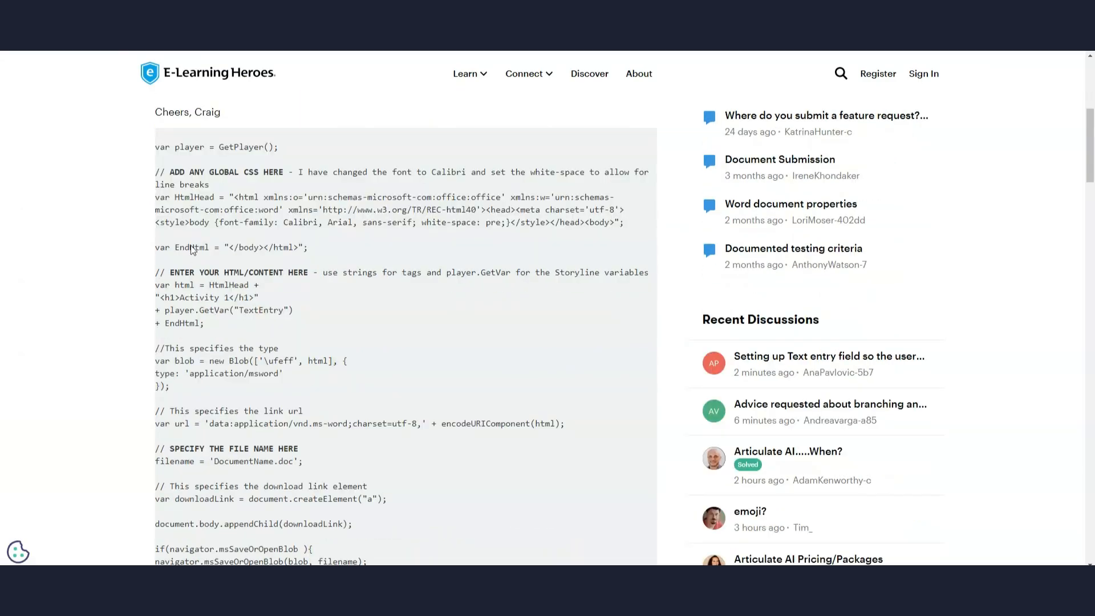
Scroll the forum code to its HTML content section using player.GetVar for TextEntry.
scroll("down", 3)
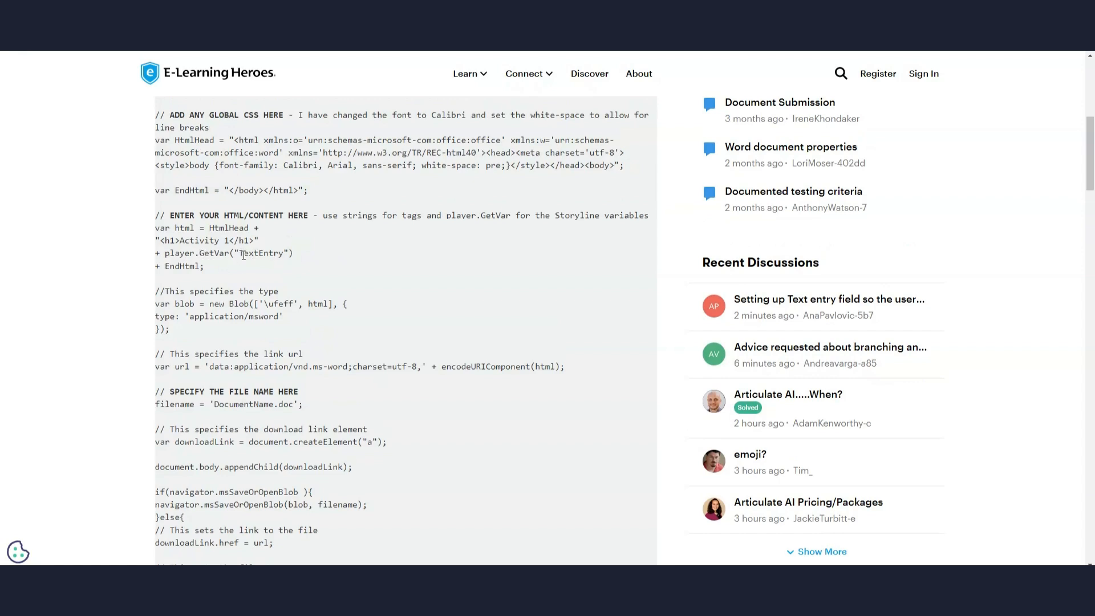
mouse_move(299, 256)
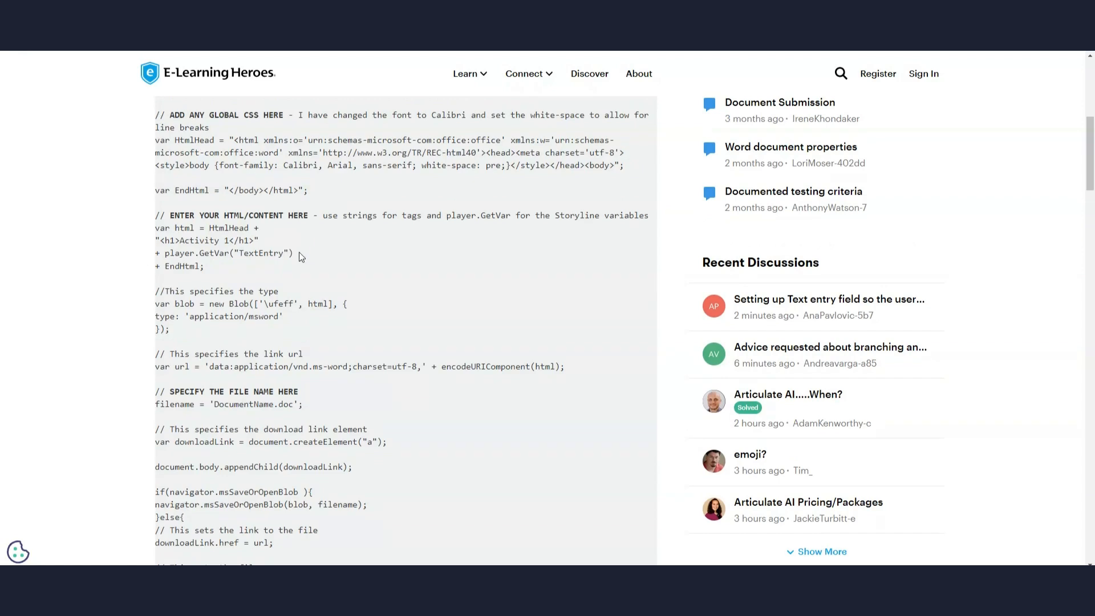
mouse_move(283, 274)
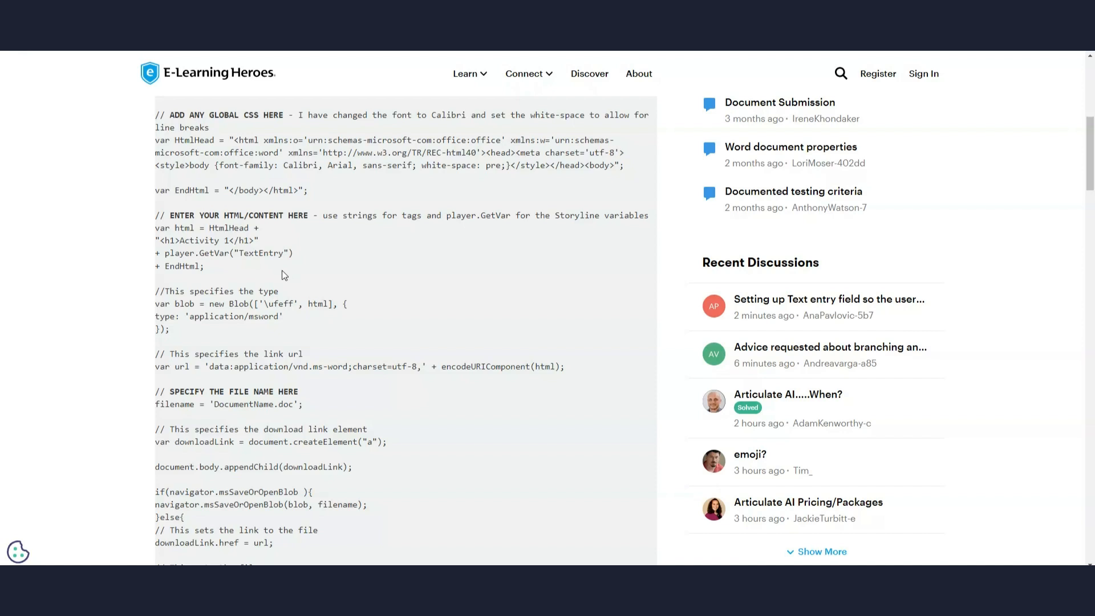
mouse_move(274, 267)
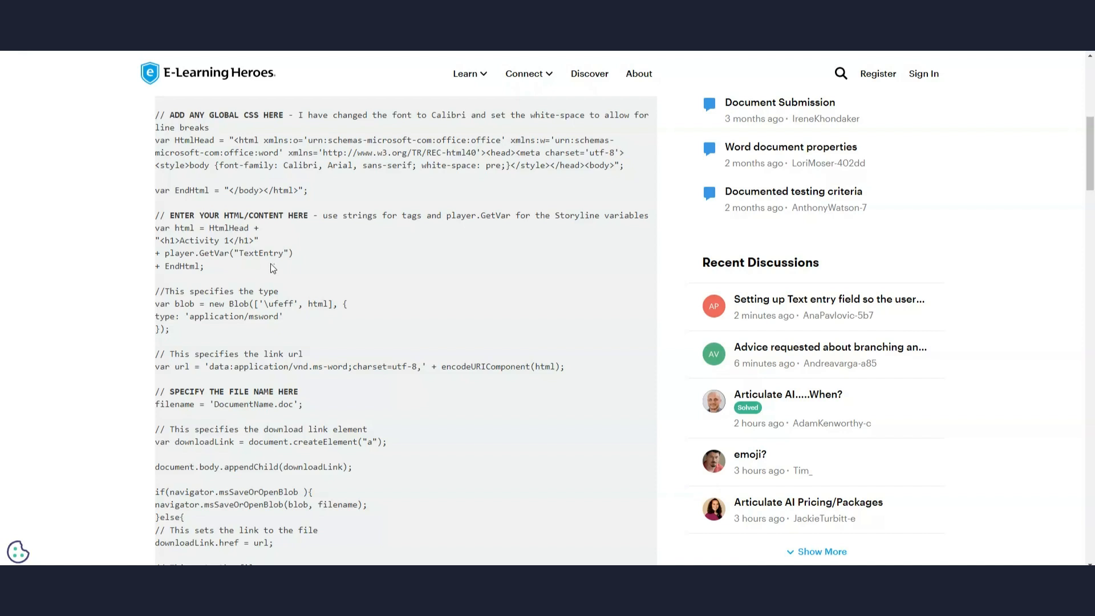
mouse_move(242, 265)
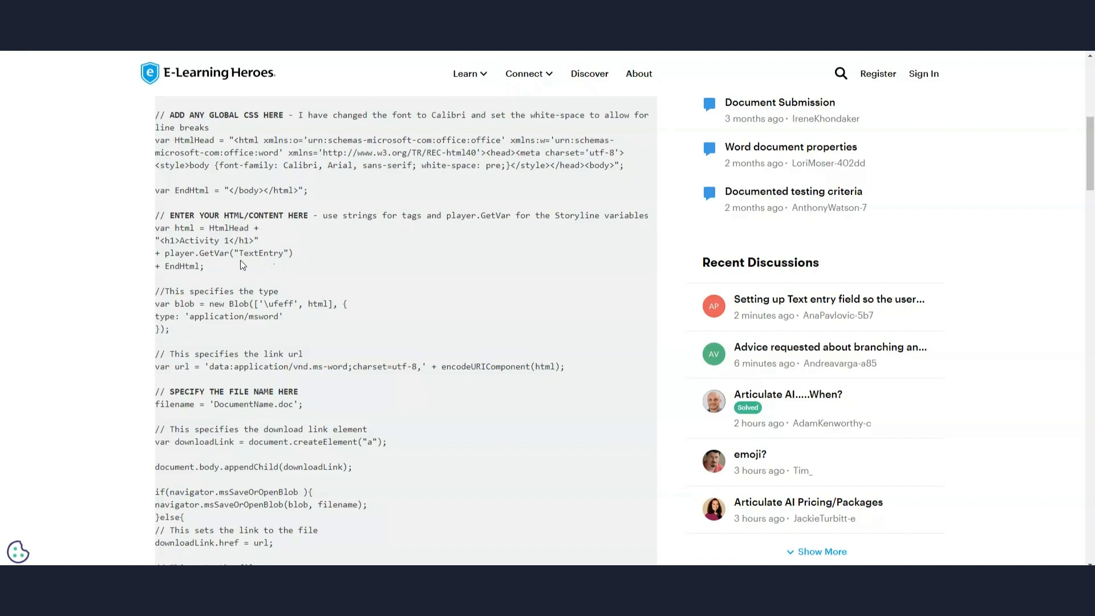
mouse_move(283, 297)
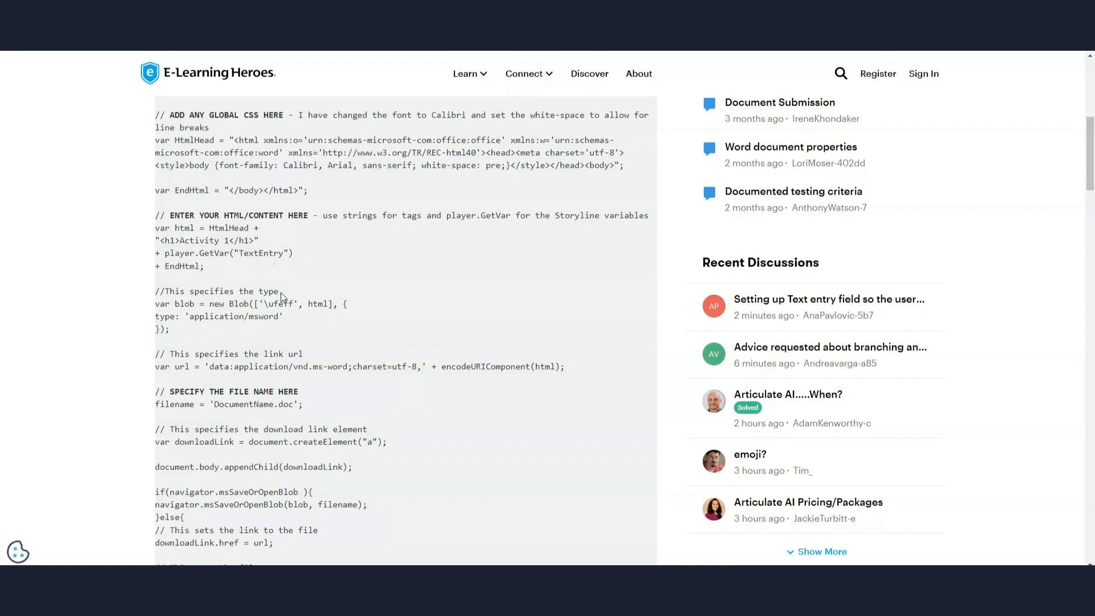
mouse_move(285, 254)
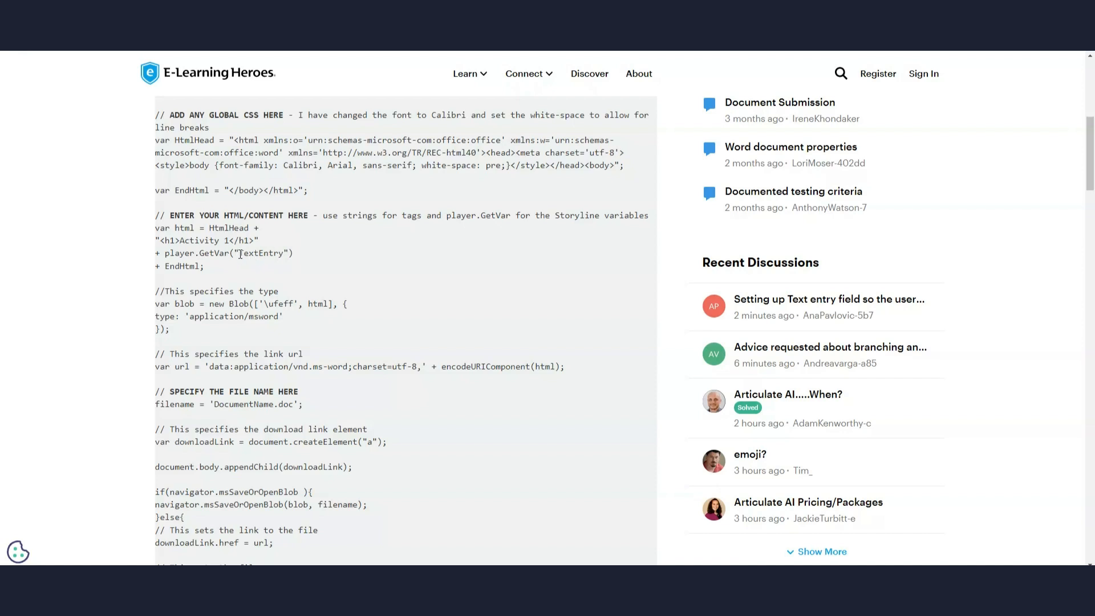
mouse_move(540, 389)
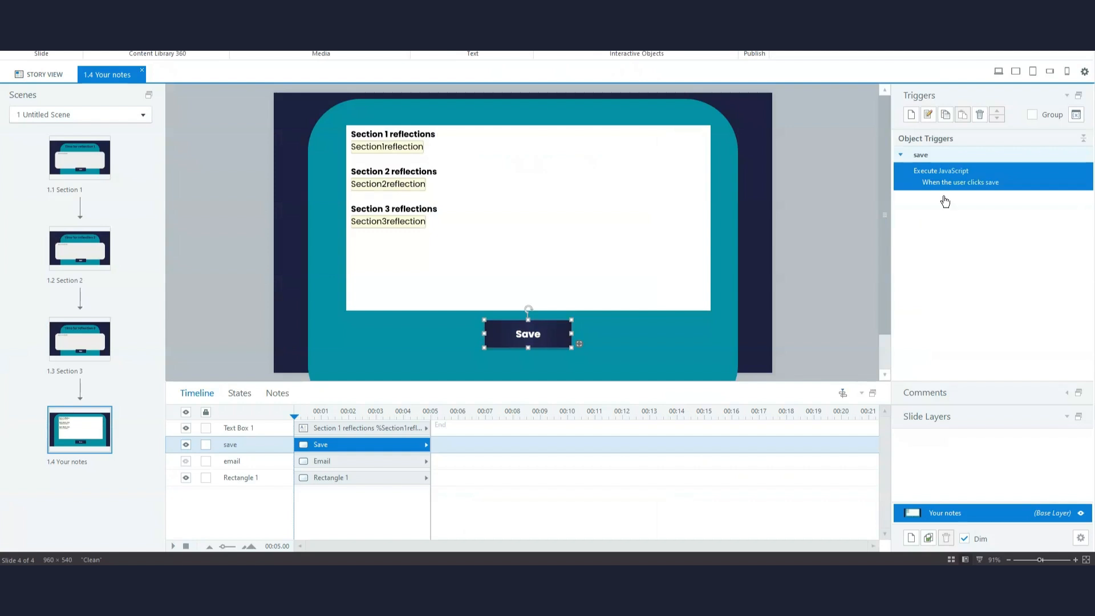
Reopen the Save button's Execute JavaScript code and scroll through the three reflection variables.
left_click(940, 171)
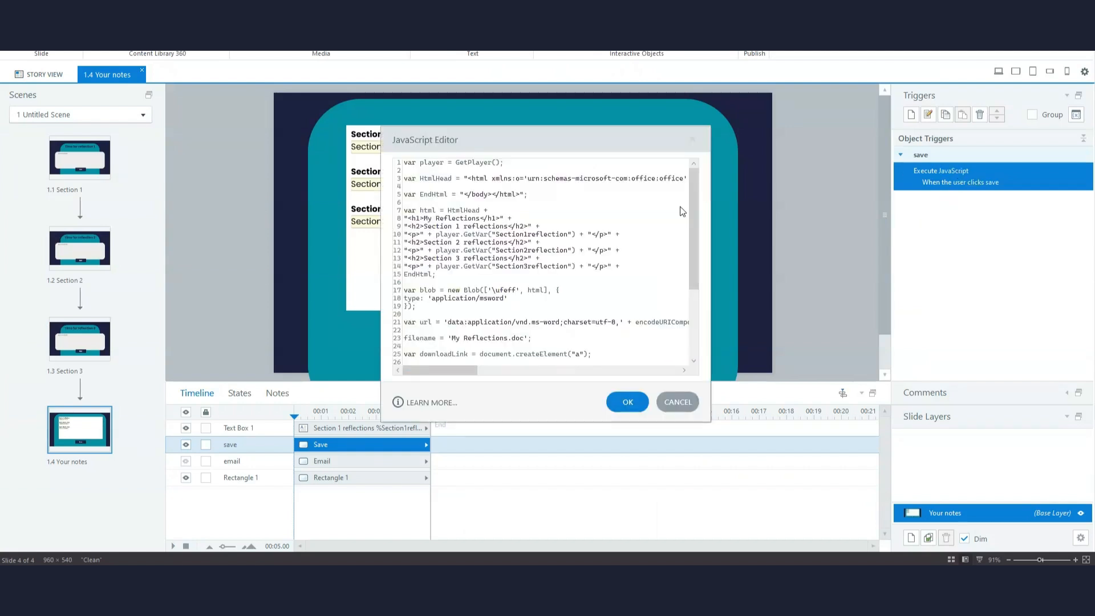
mouse_move(418, 212)
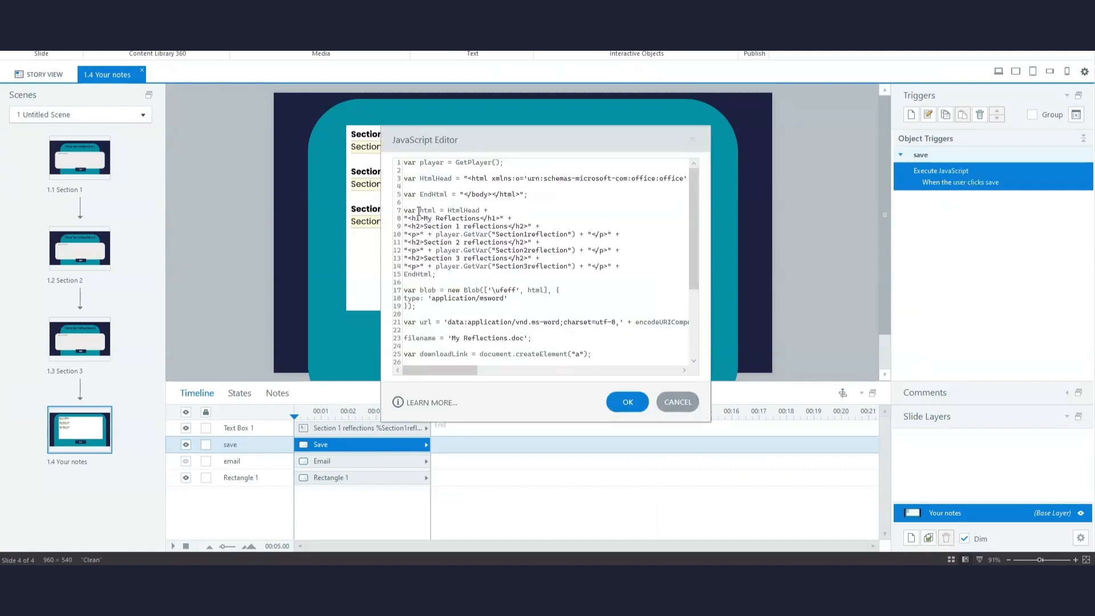
scroll("down", 3)
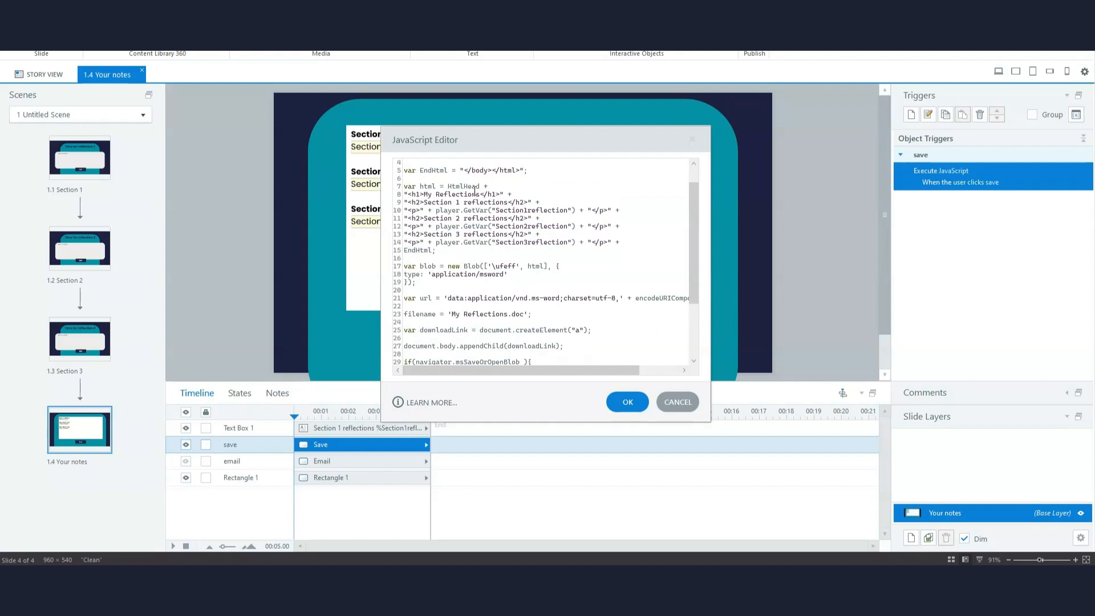
mouse_move(423, 203)
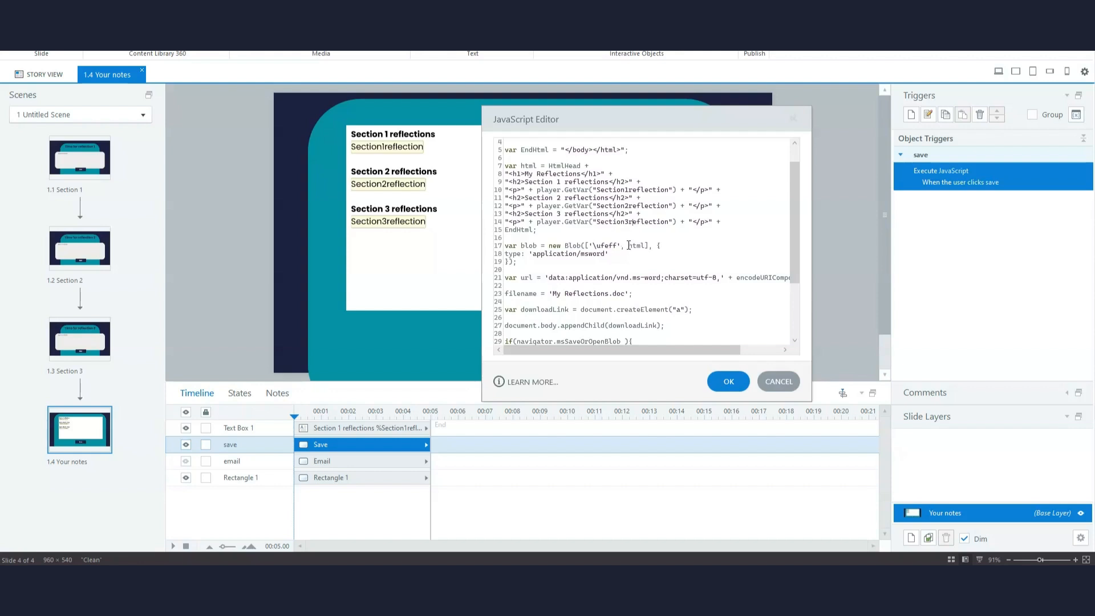
mouse_move(628, 245)
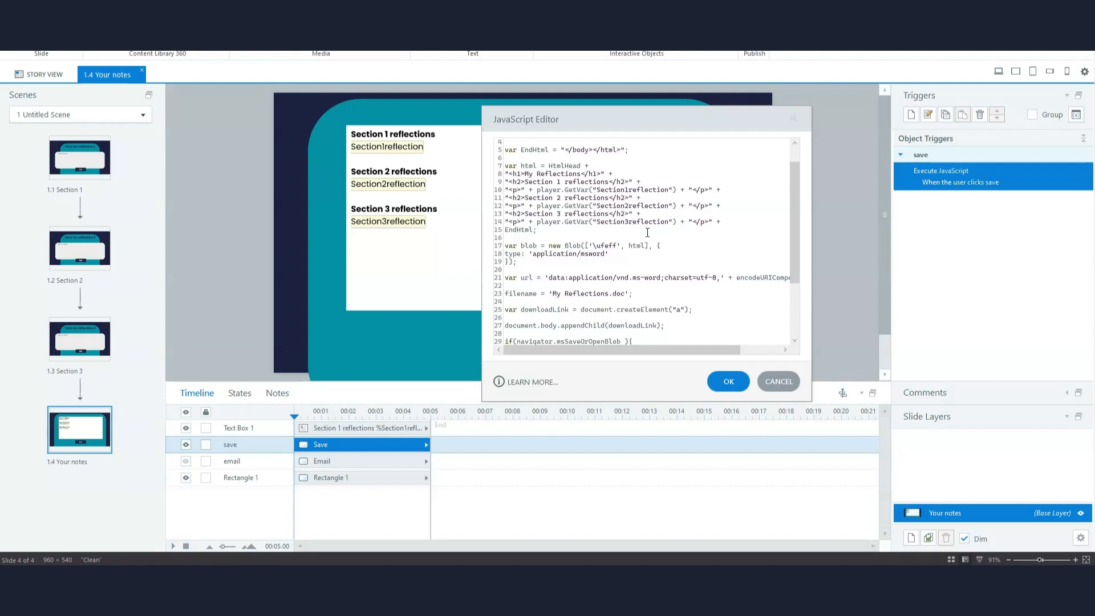
scroll("down", 3)
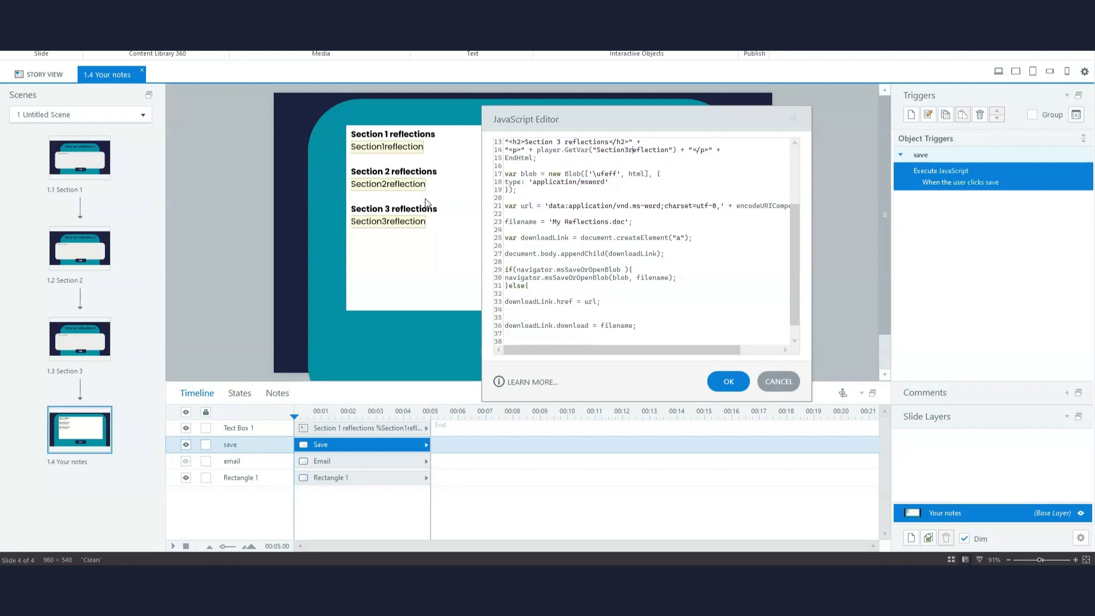
mouse_move(550, 195)
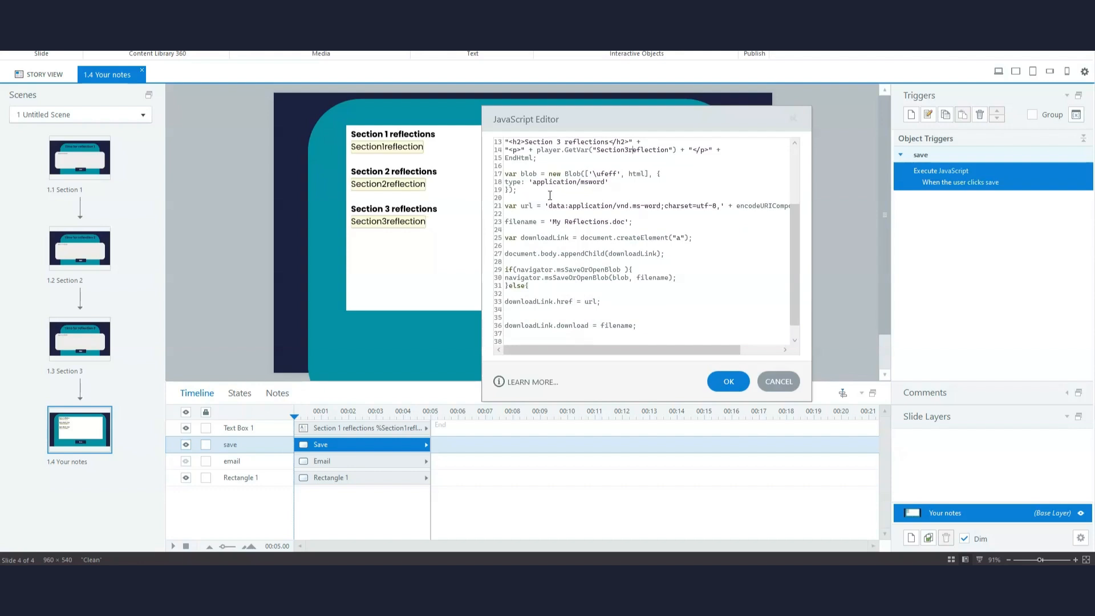
scroll("down", 3)
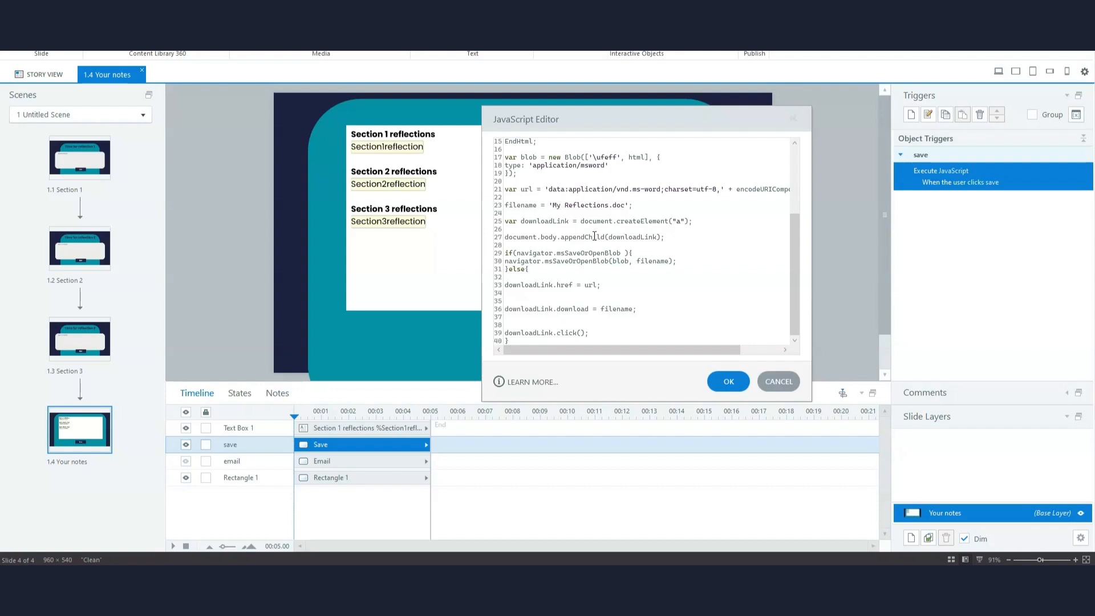
scroll("up", 3)
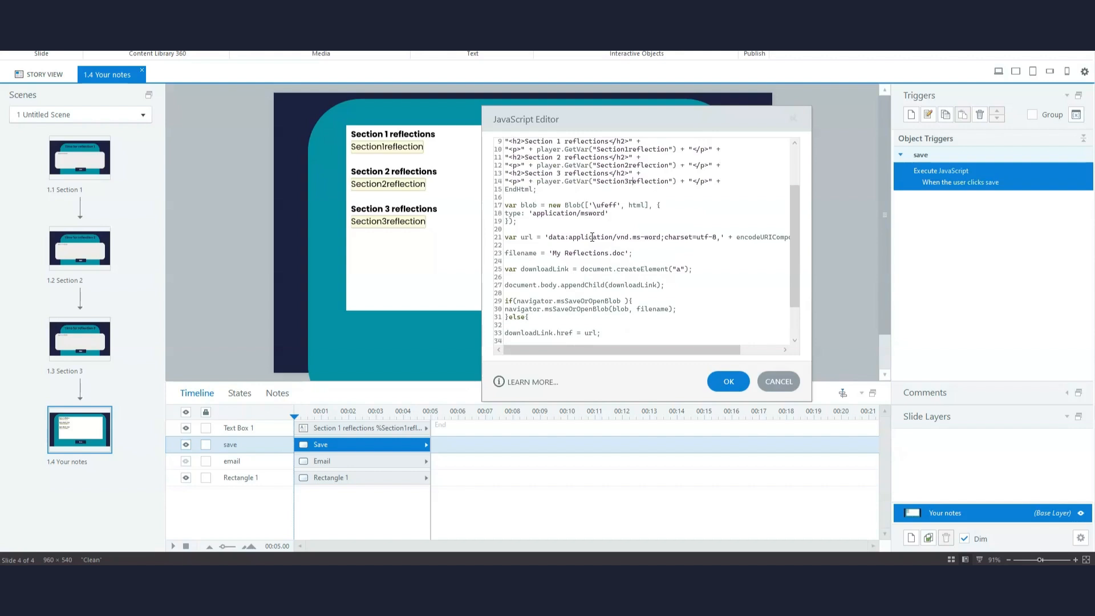
scroll("up", 3)
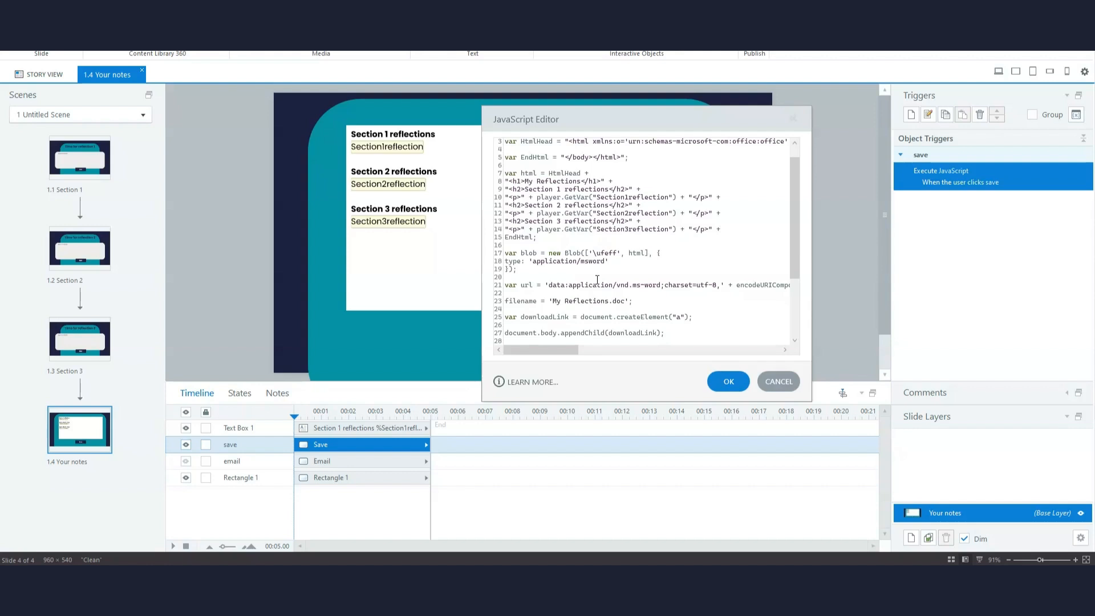
Ask ChatGPT to 'Amend this Javascript code to add line breaks between sections' with the code.
scroll("up", 3)
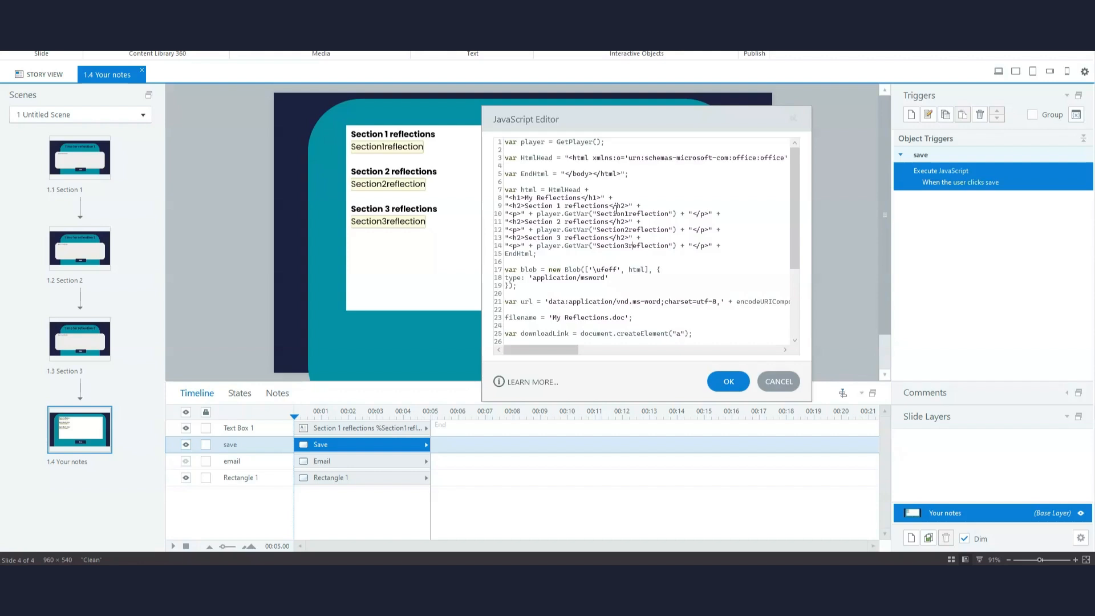
mouse_move(496, 231)
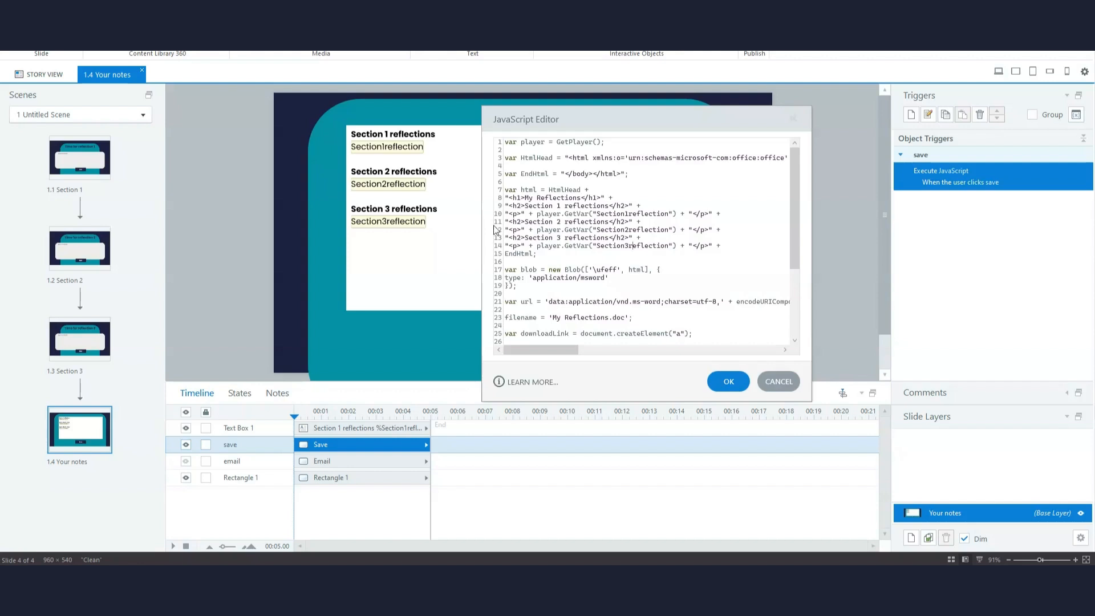
mouse_move(355, 466)
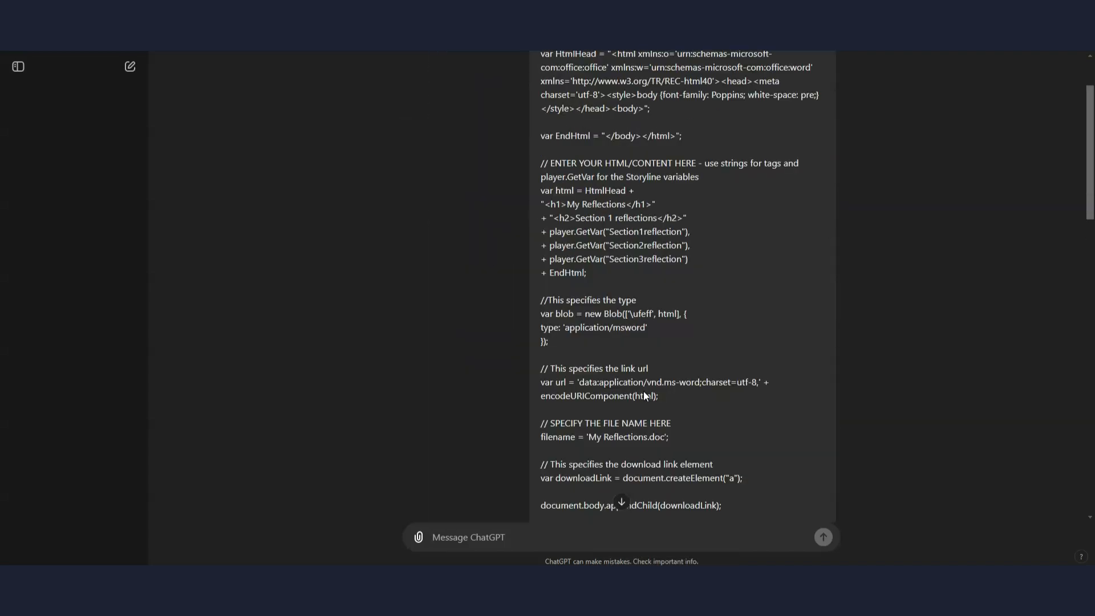
scroll("up", 3)
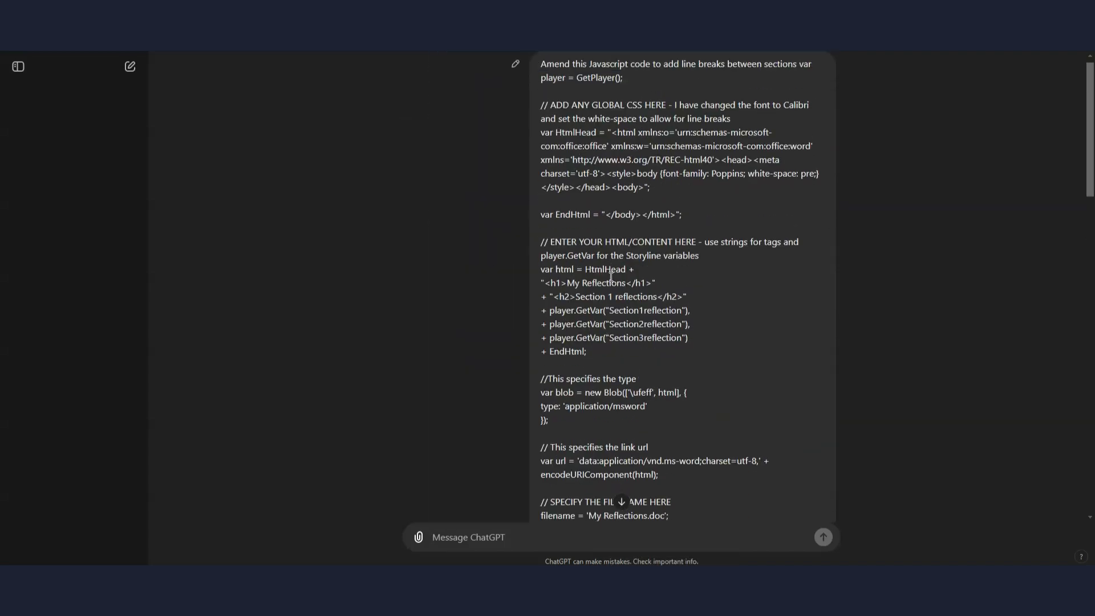
scroll("down", 3)
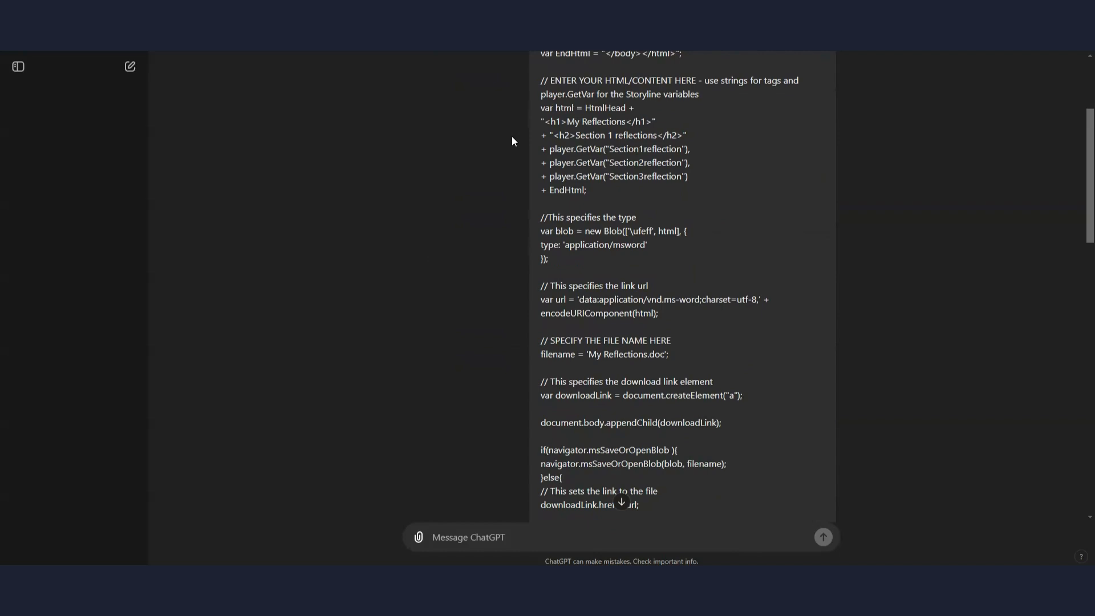
mouse_move(555, 159)
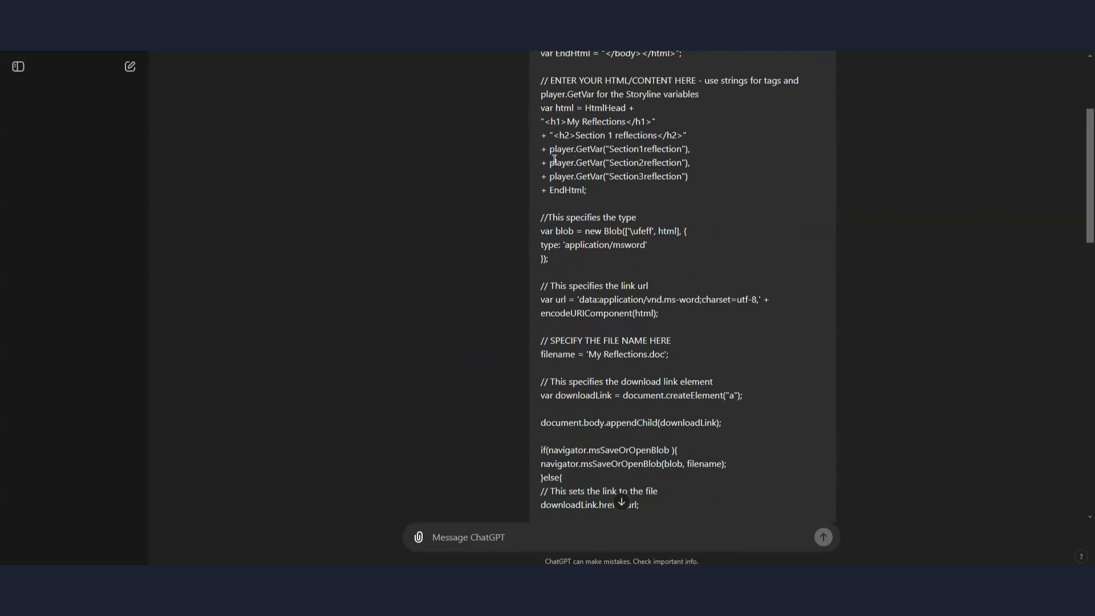
mouse_move(735, 165)
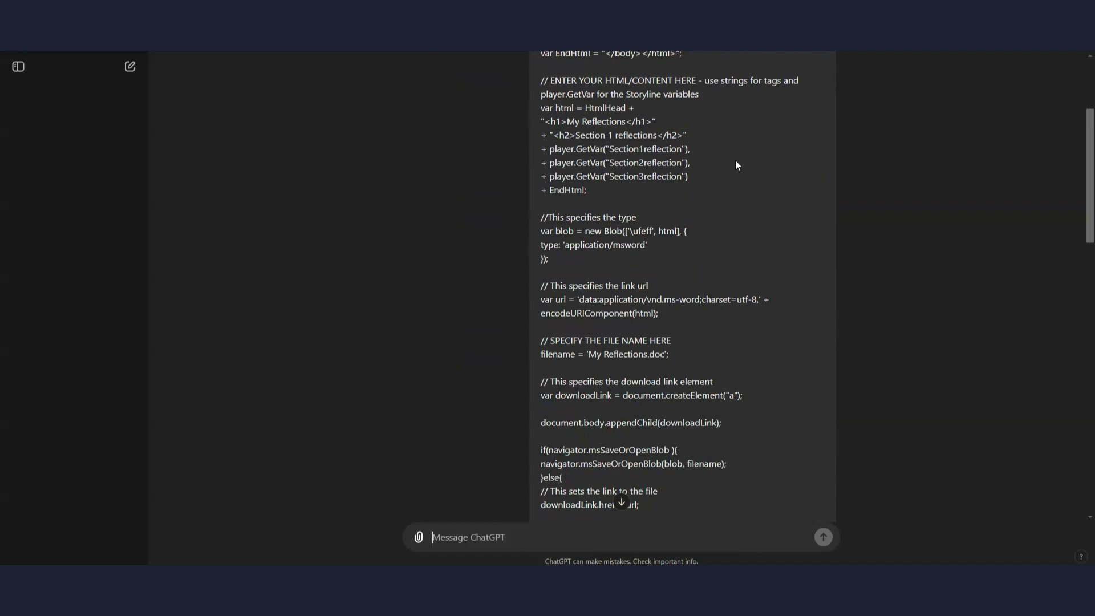
mouse_move(709, 165)
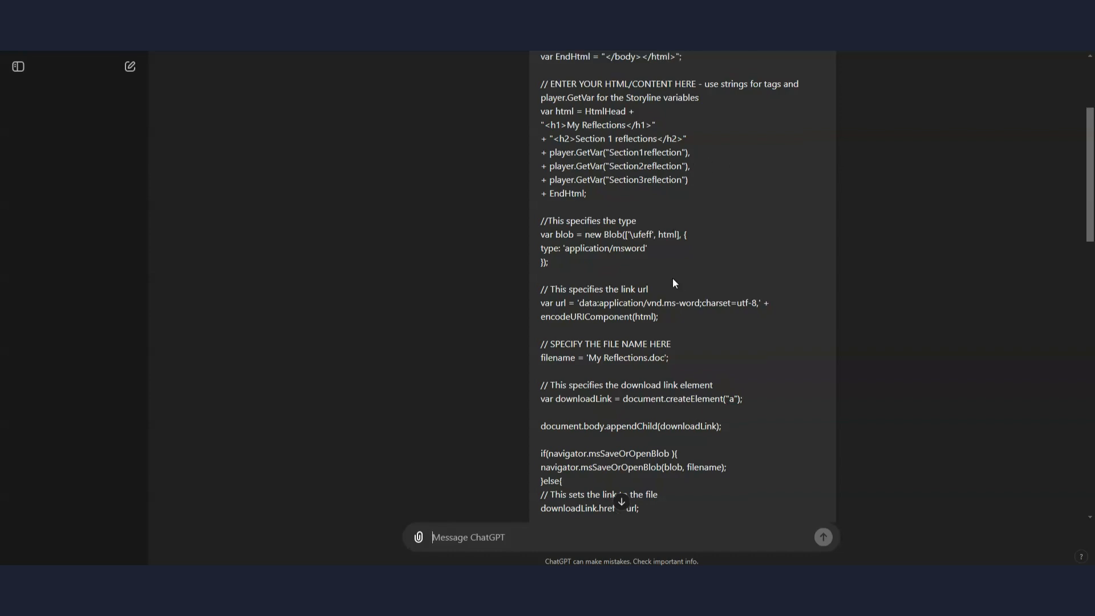
scroll("up", 3)
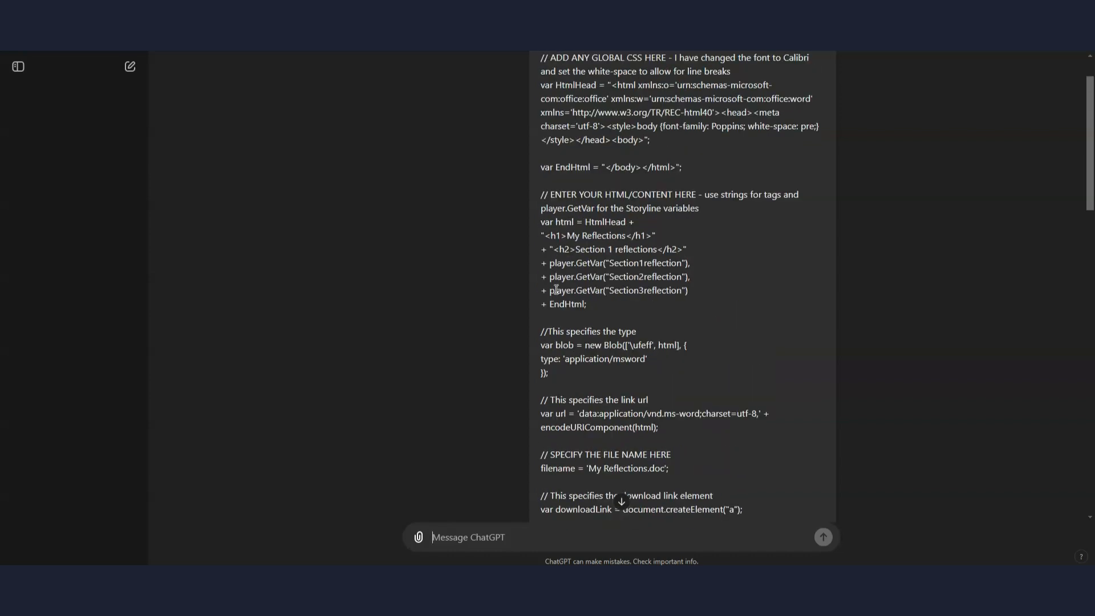
mouse_move(627, 264)
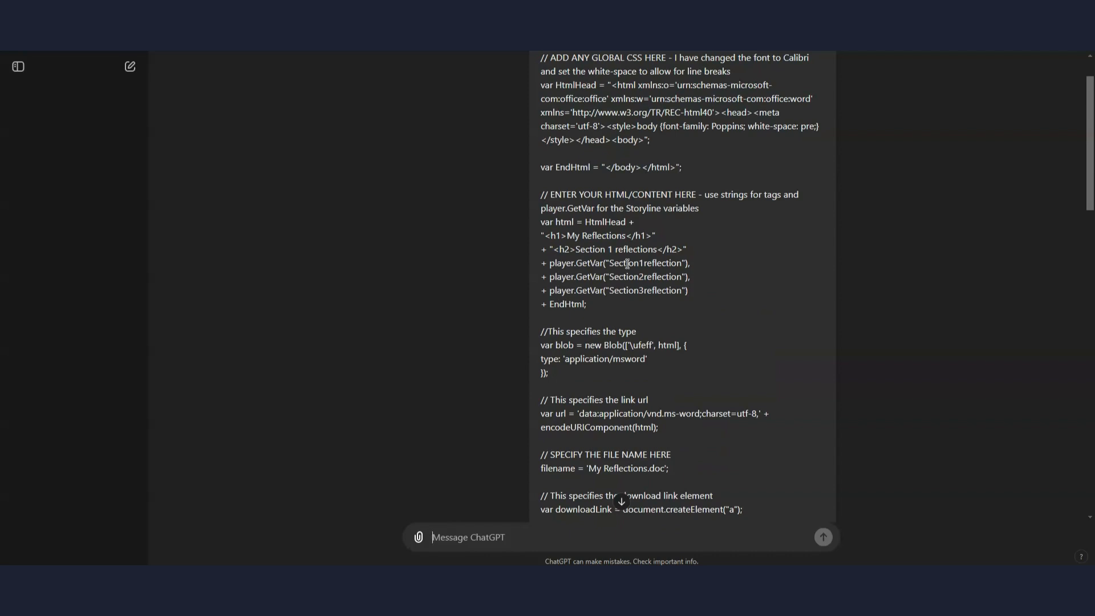
scroll("up", 3)
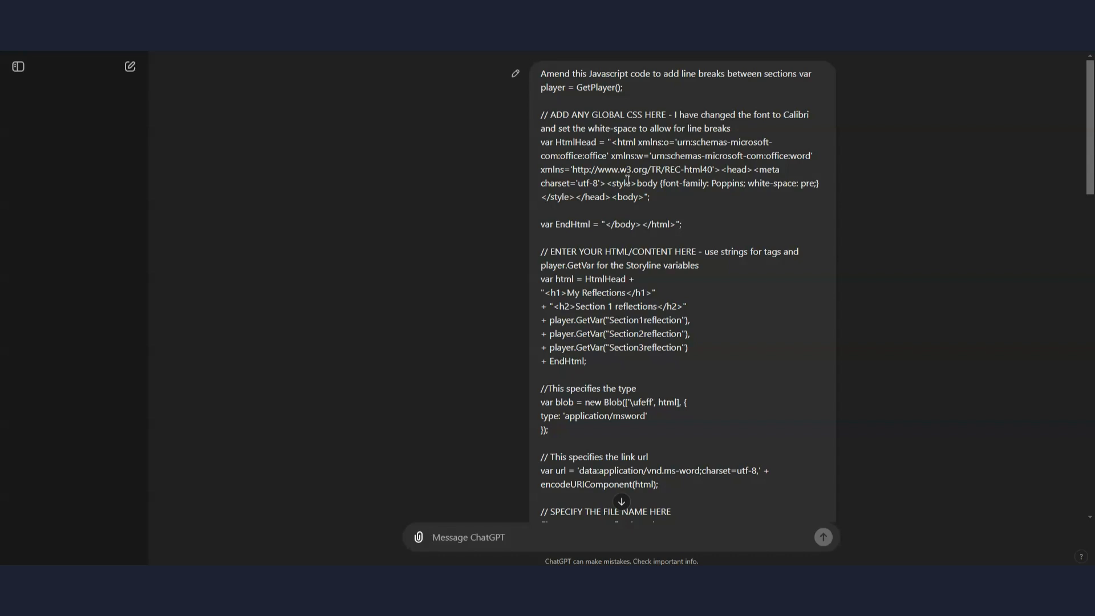
mouse_move(664, 89)
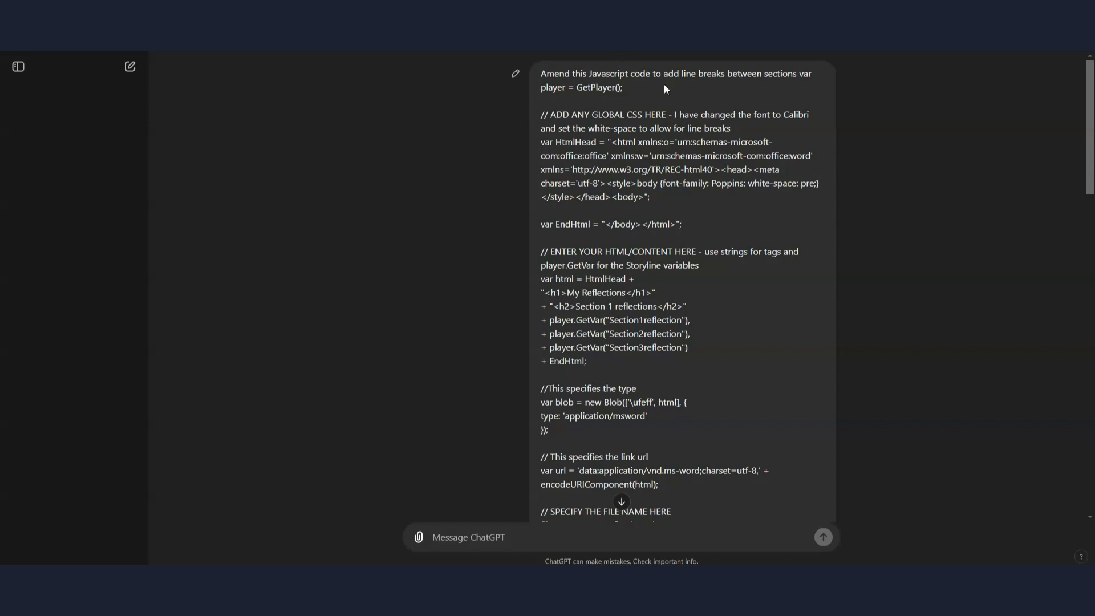
mouse_move(781, 72)
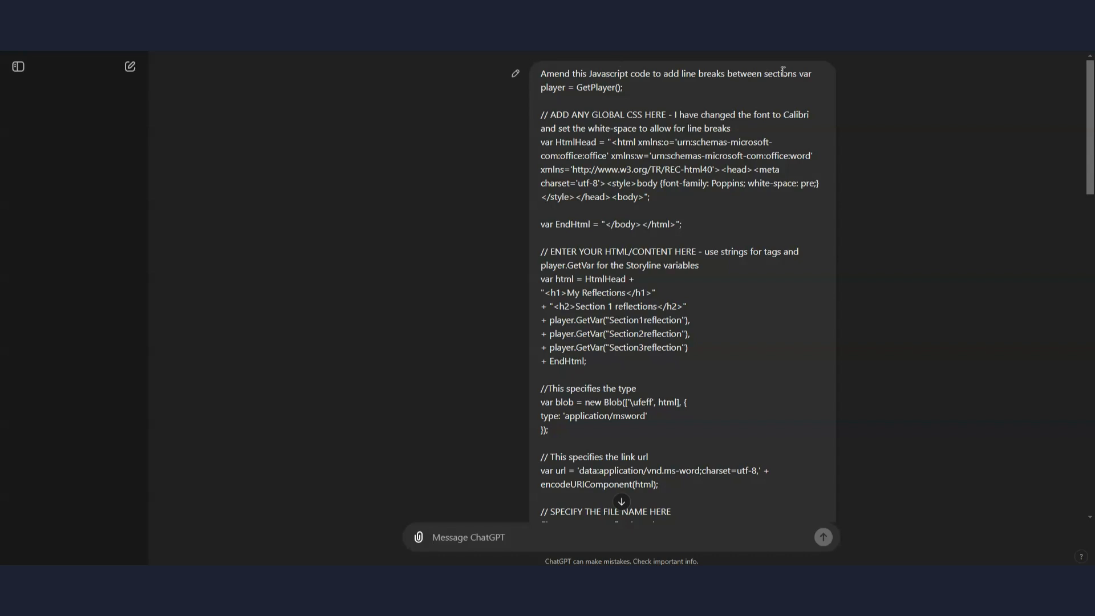
scroll("down", 3)
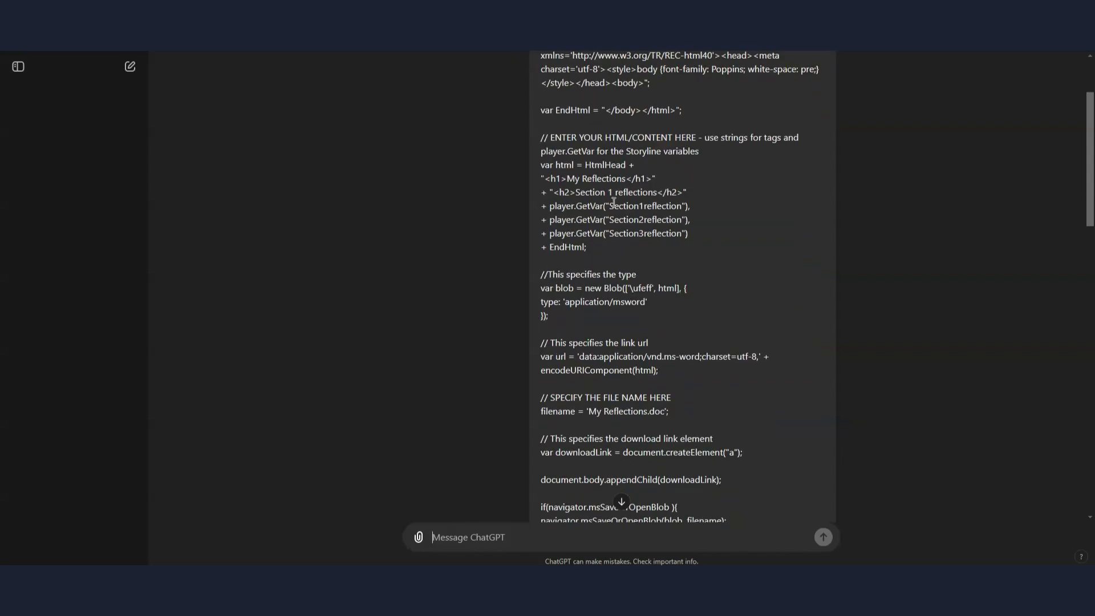
scroll("up", 3)
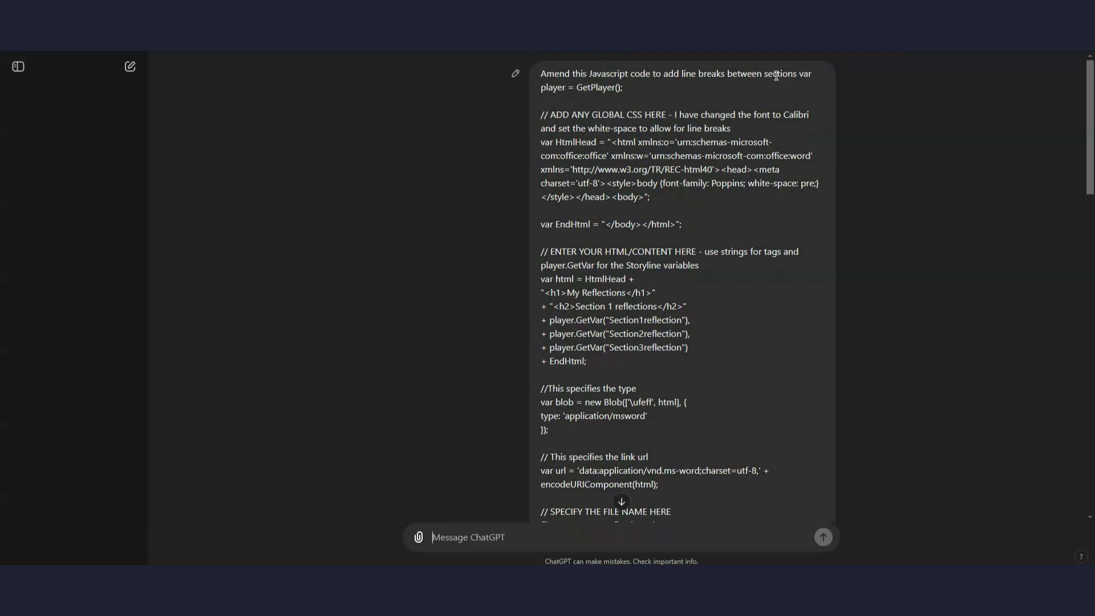
double_click(781, 74)
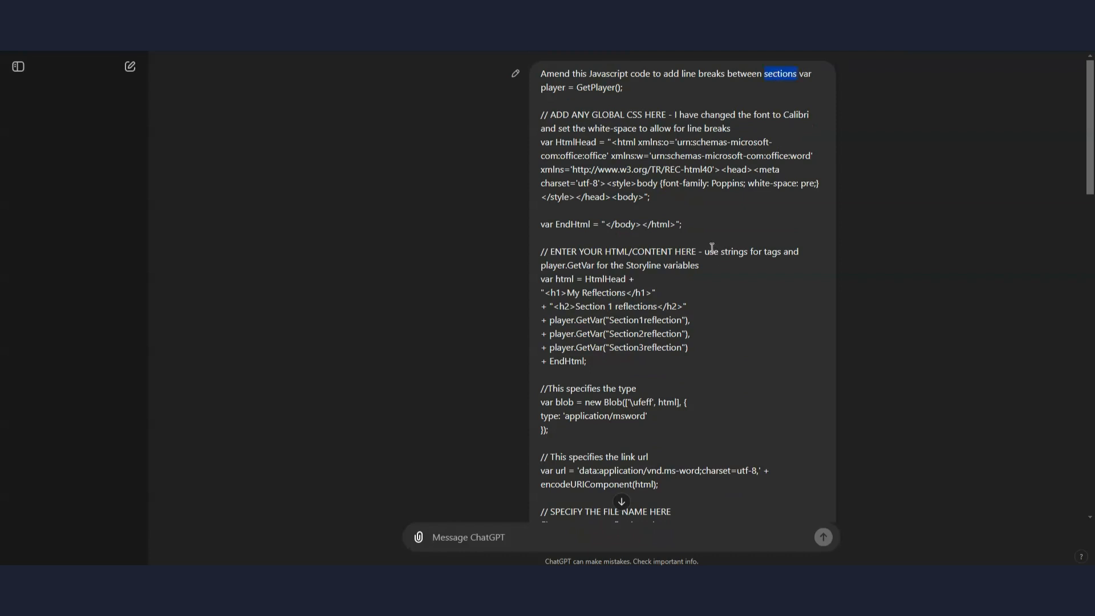
mouse_move(668, 258)
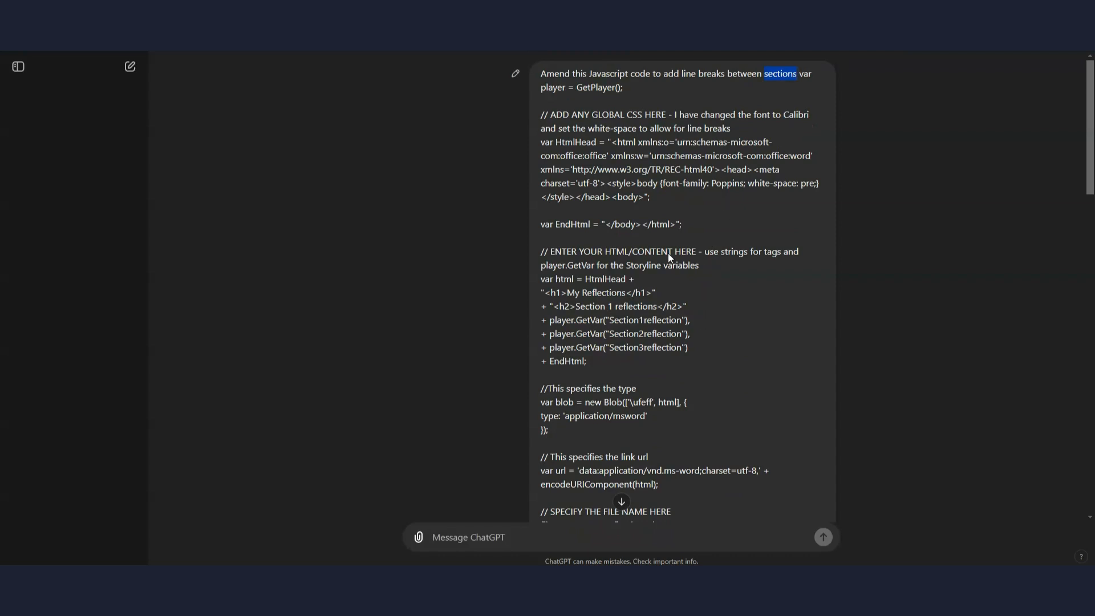
mouse_move(704, 326)
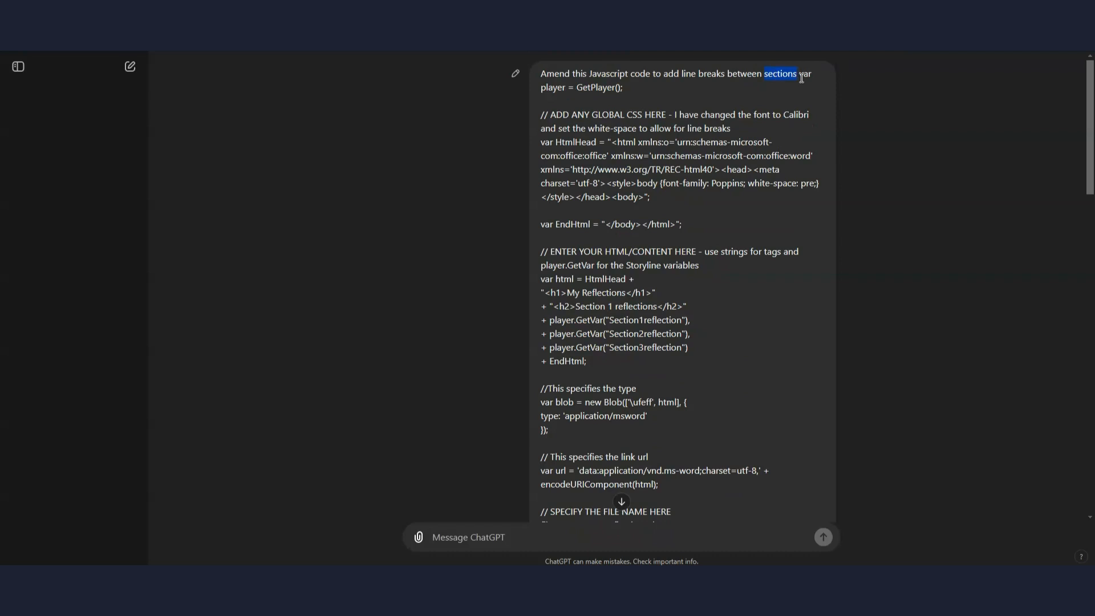
mouse_move(672, 349)
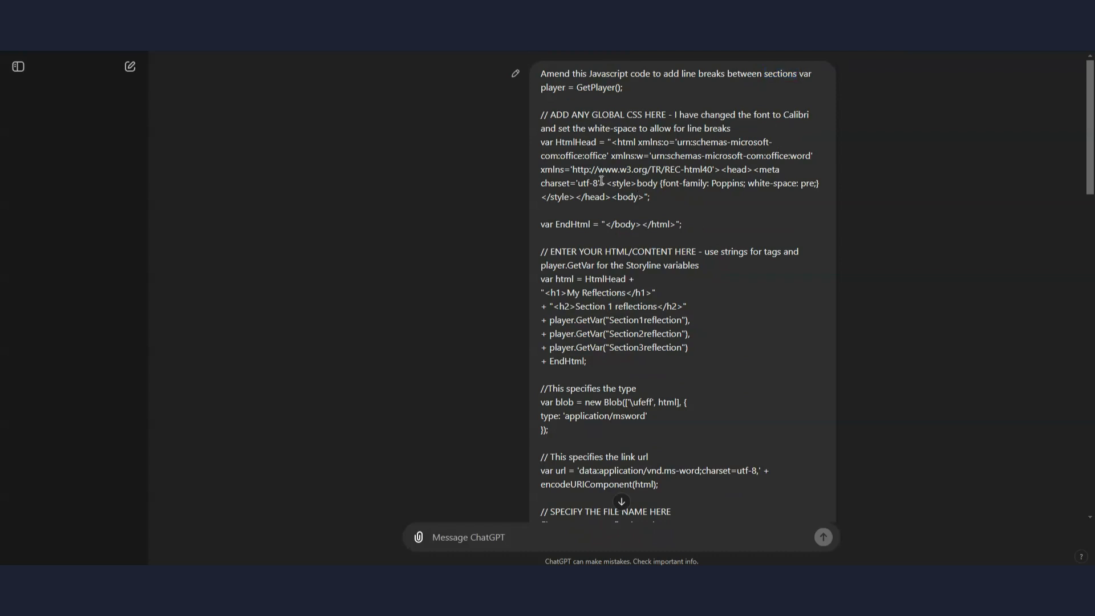
scroll("down", 3)
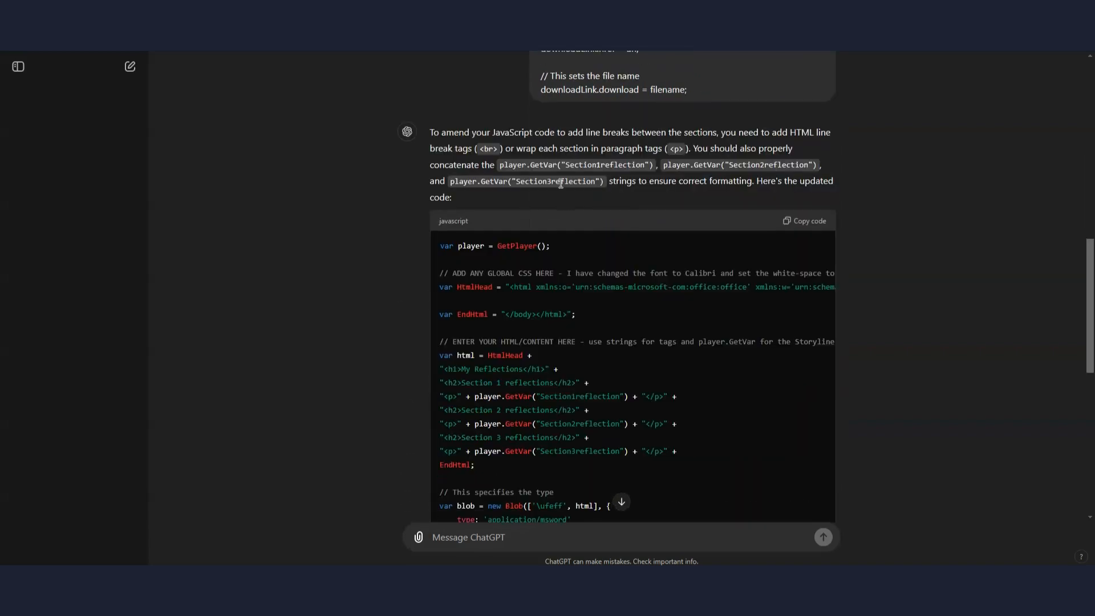
mouse_move(724, 215)
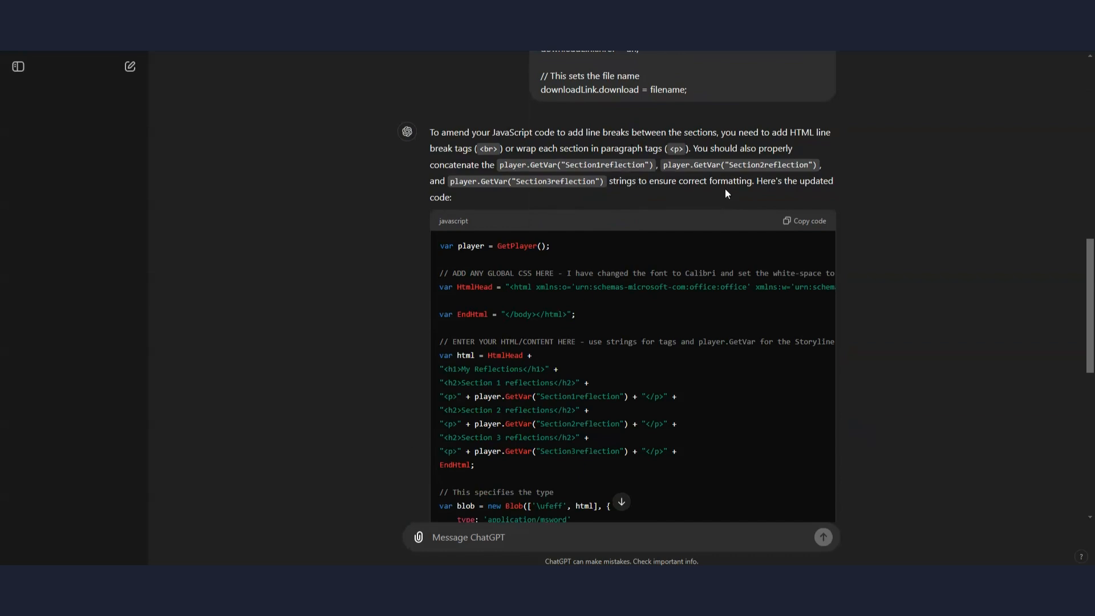
Review ChatGPT's updated code and its summary of changes, then copy the code.
scroll("down", 3)
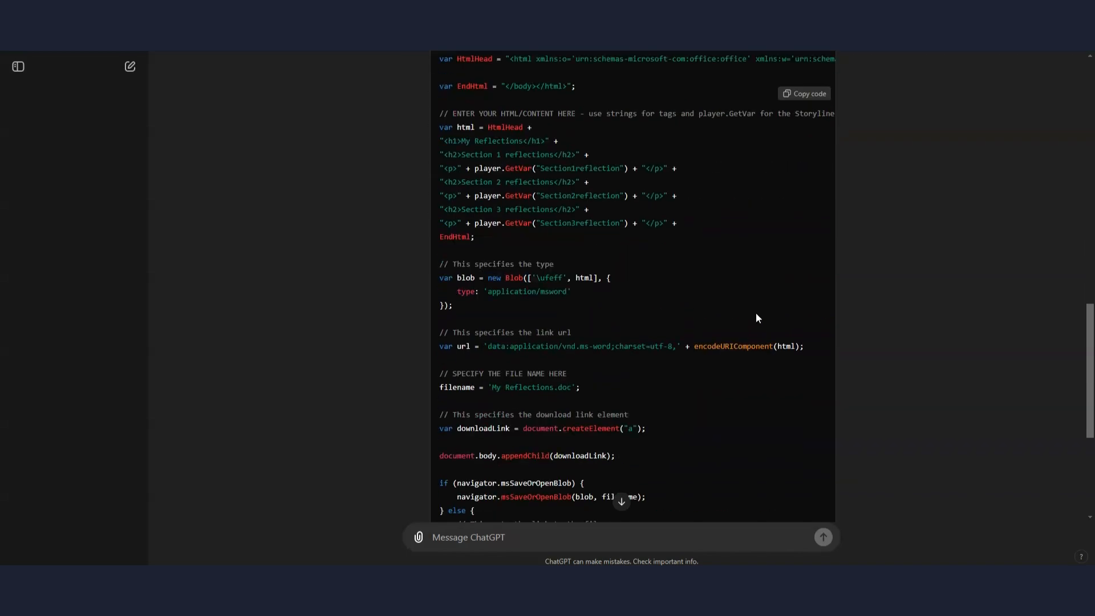
mouse_move(530, 261)
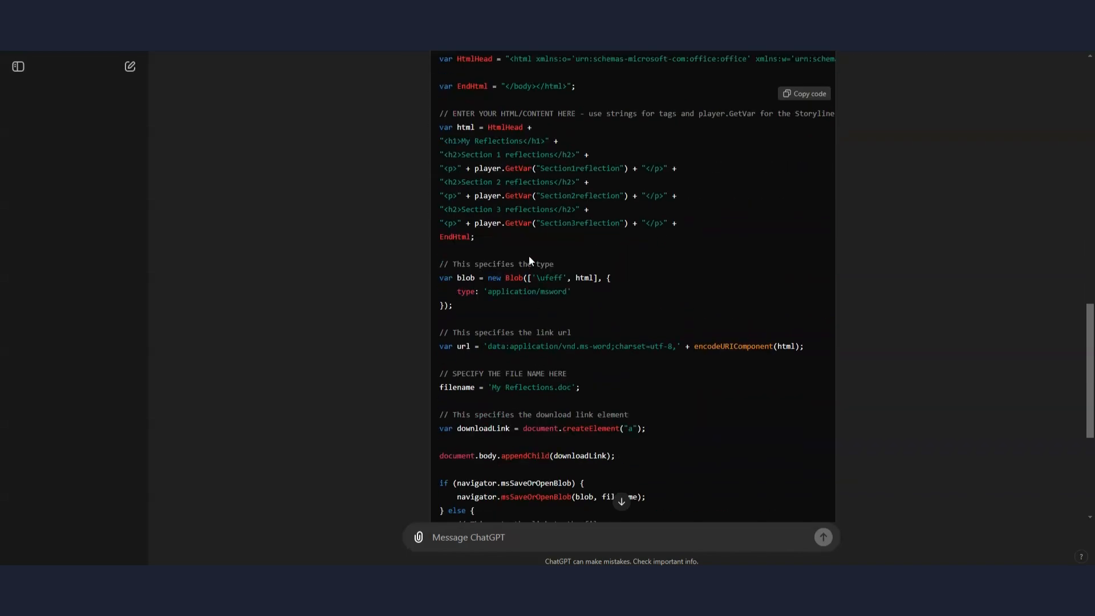
mouse_move(533, 180)
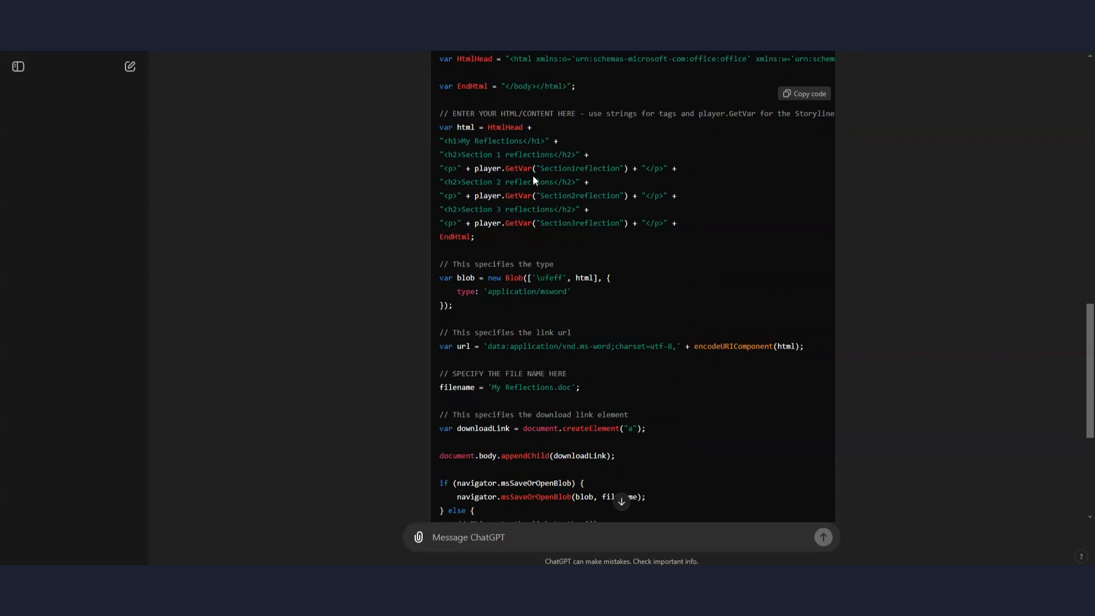
mouse_move(467, 196)
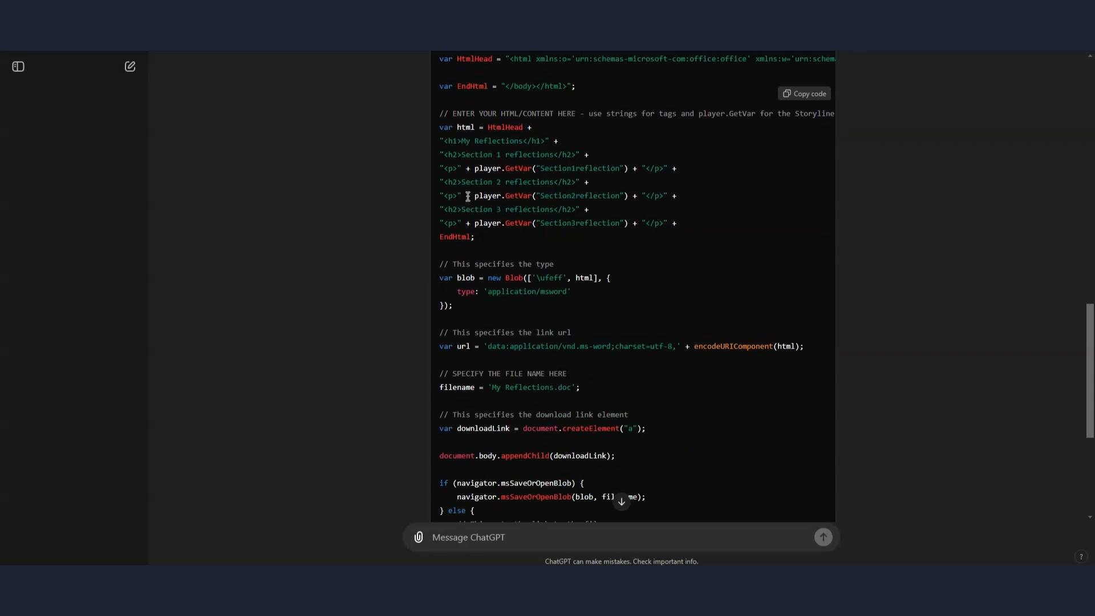
scroll("down", 3)
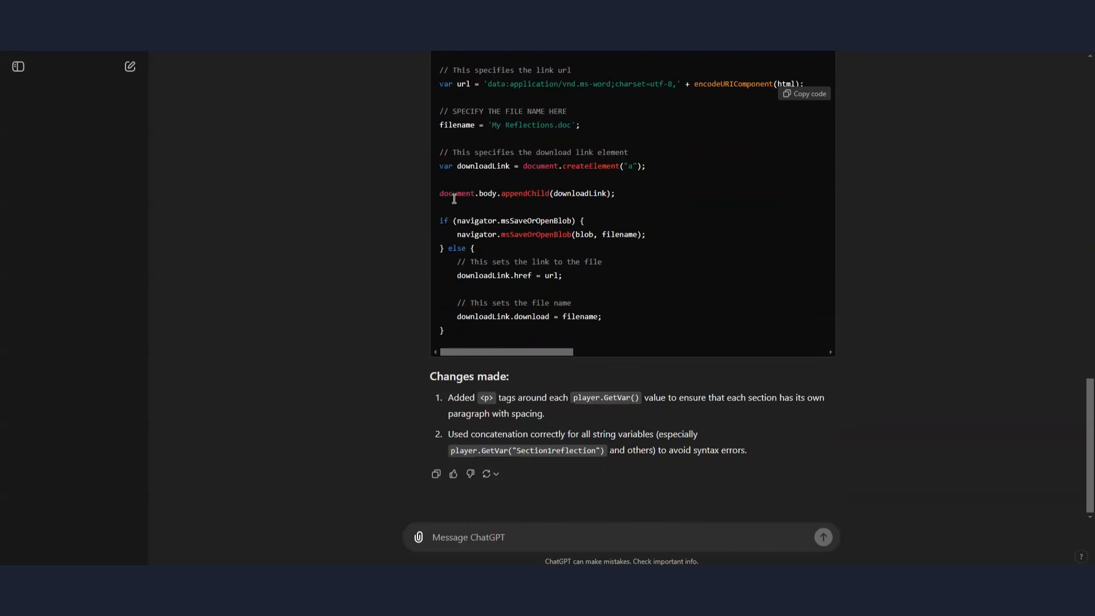
mouse_move(652, 319)
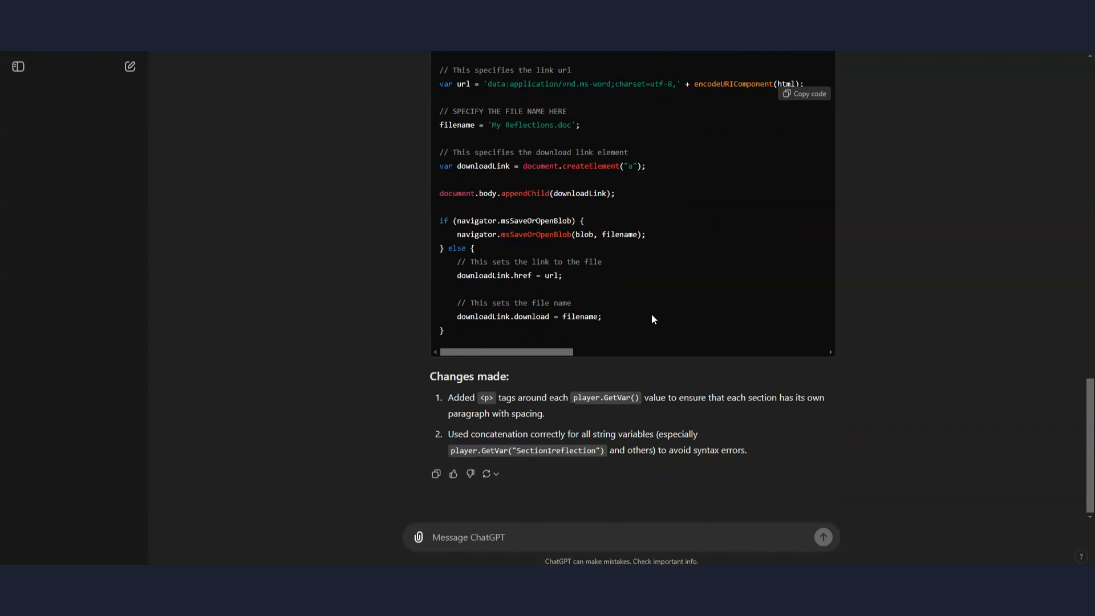
scroll("up", 3)
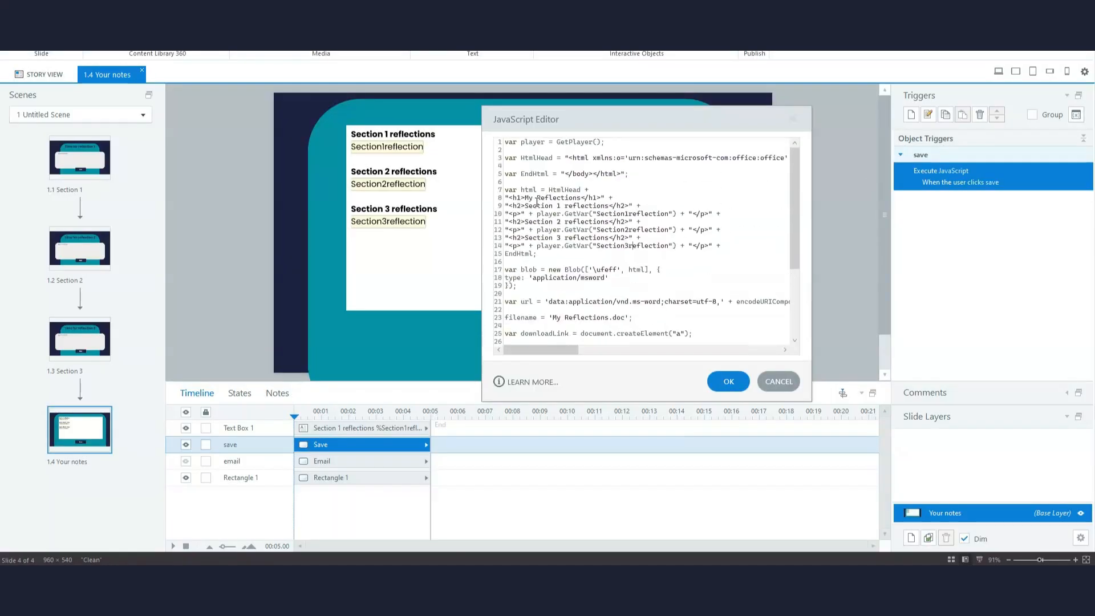
Save the updated paragraph-tag code into the trigger and deselect on the slide canvas.
left_click(727, 382)
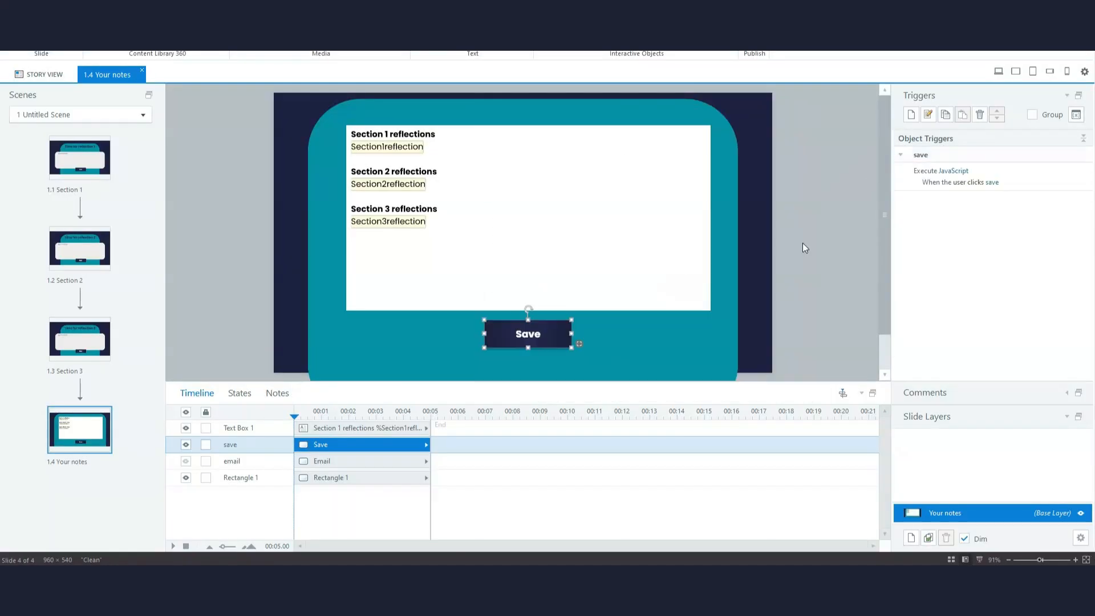
left_click(785, 232)
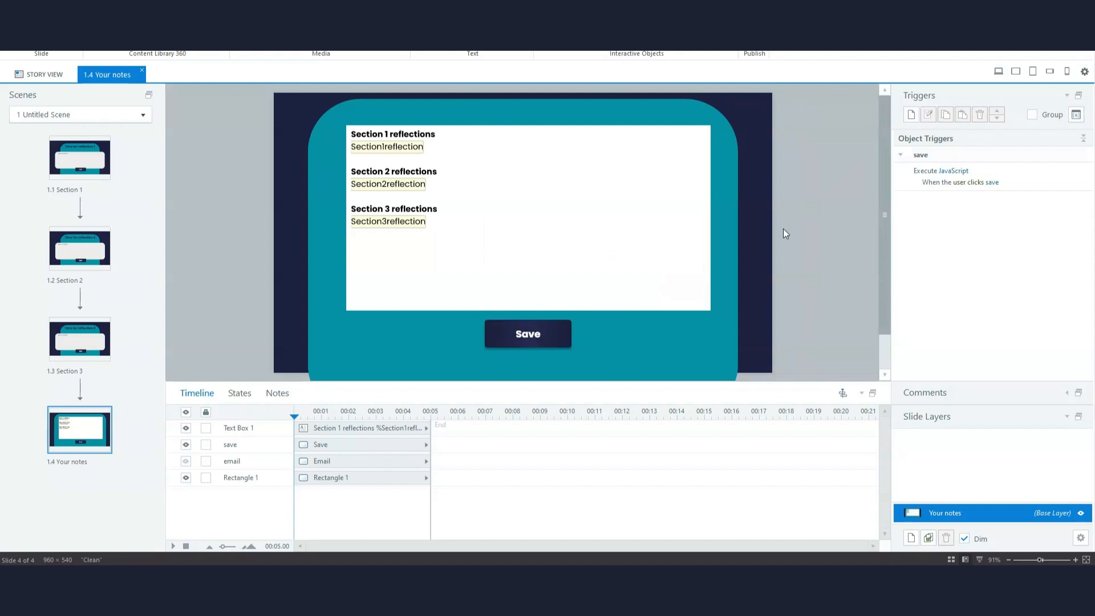
mouse_move(783, 230)
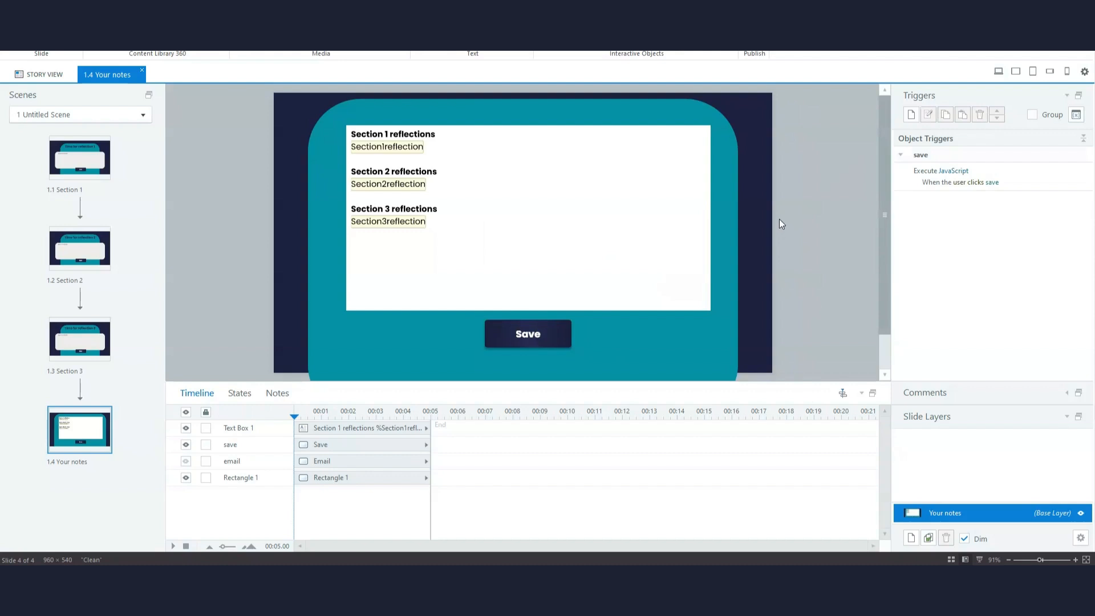
mouse_move(808, 318)
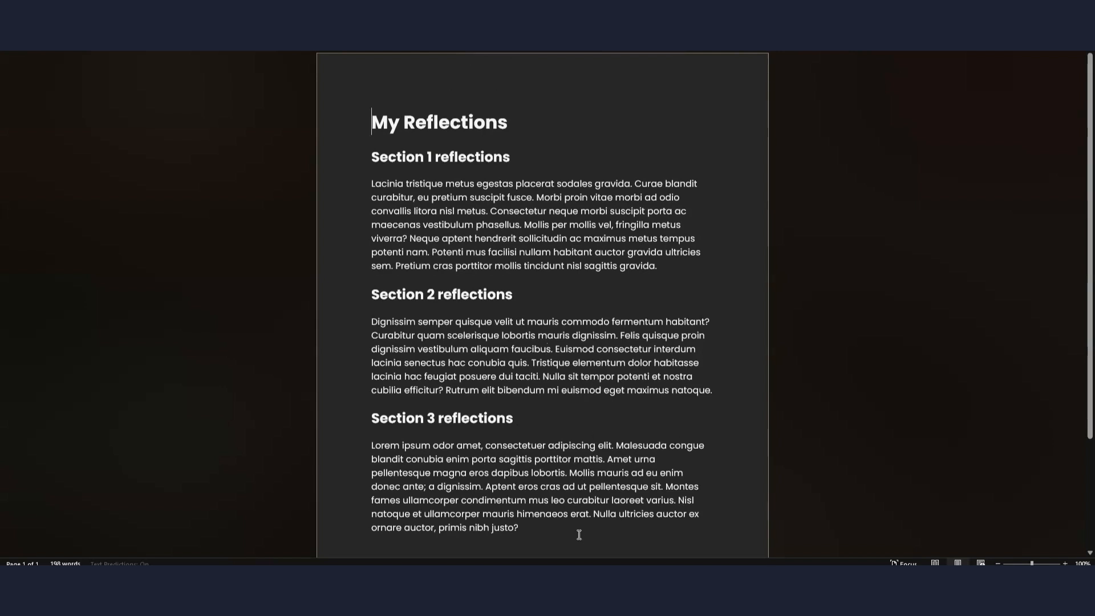
mouse_move(569, 563)
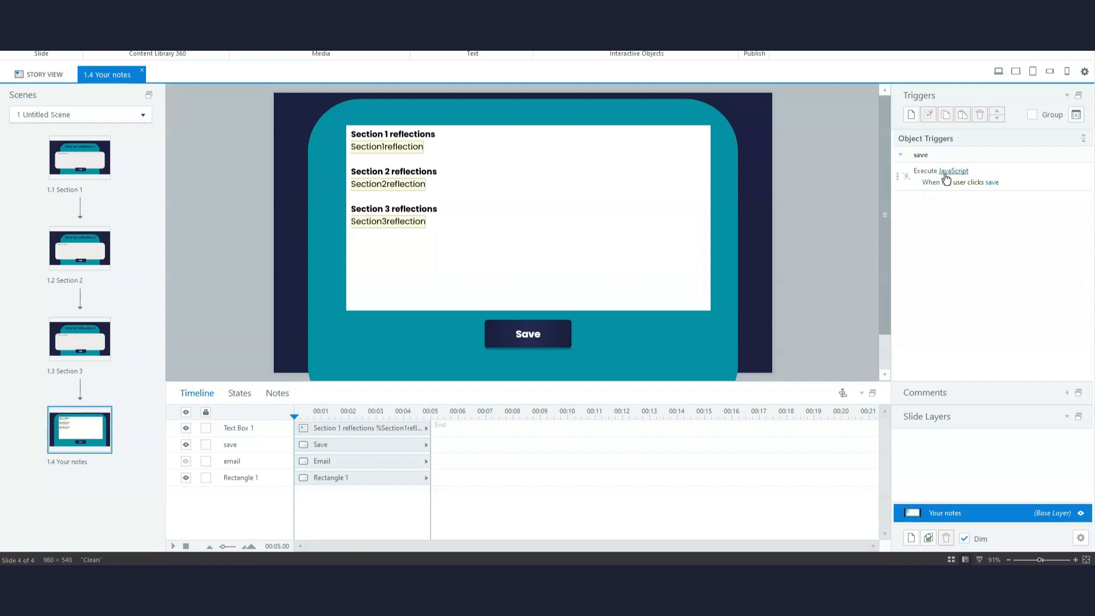
left_click(953, 171)
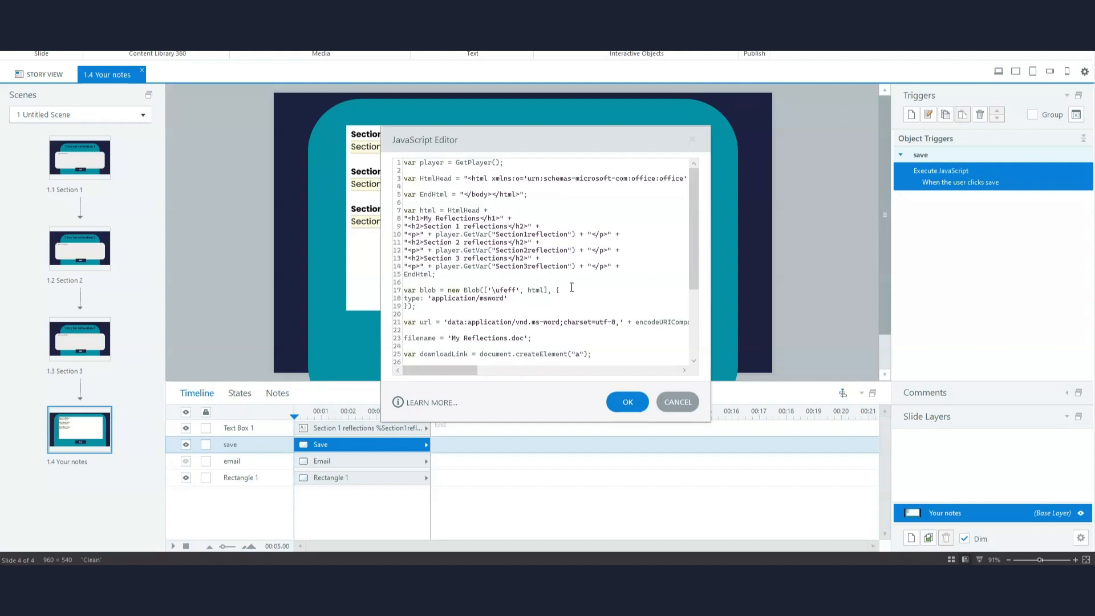
mouse_move(675, 402)
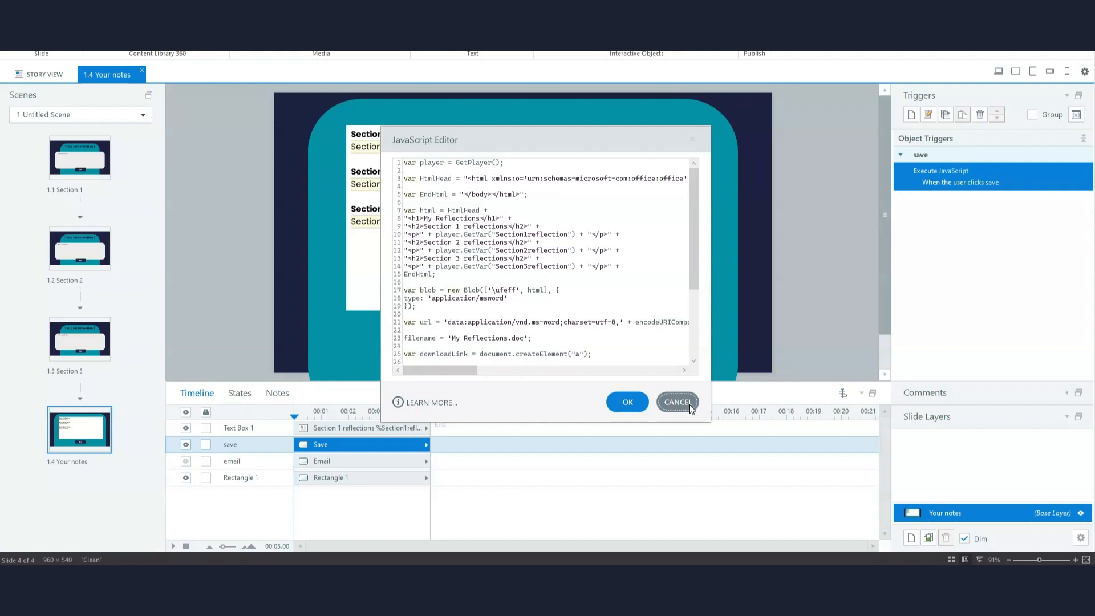
left_click(677, 402)
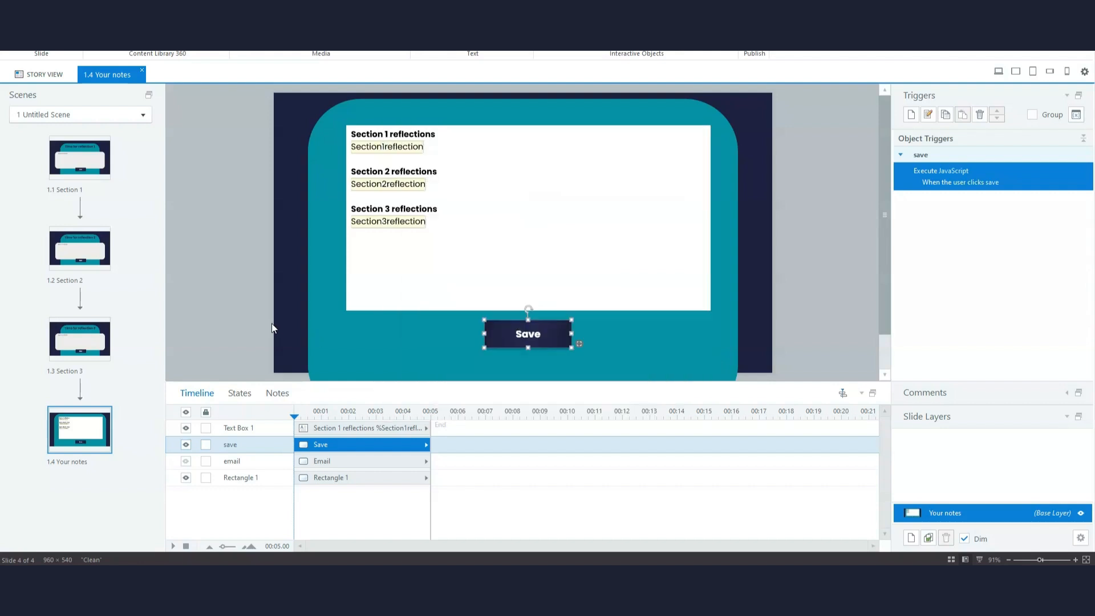
left_click(283, 334)
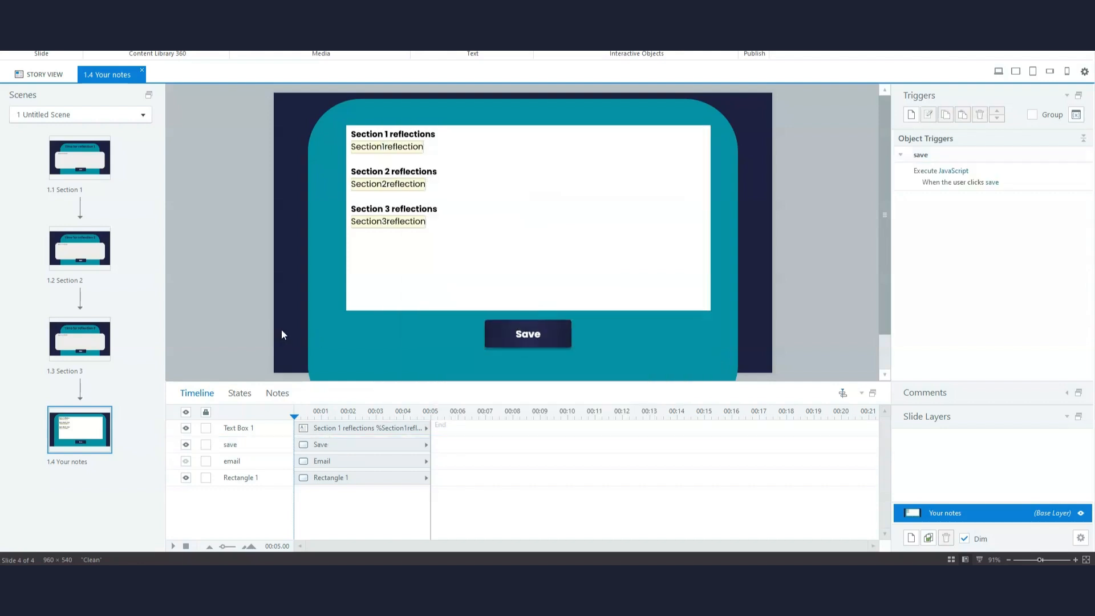
mouse_move(80, 157)
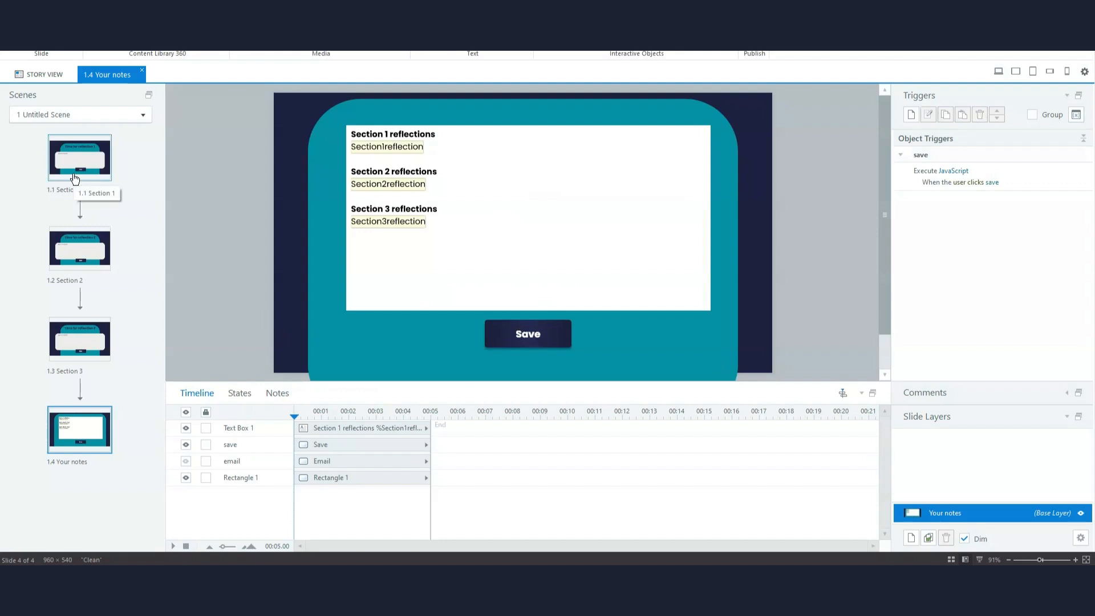
mouse_move(342, 232)
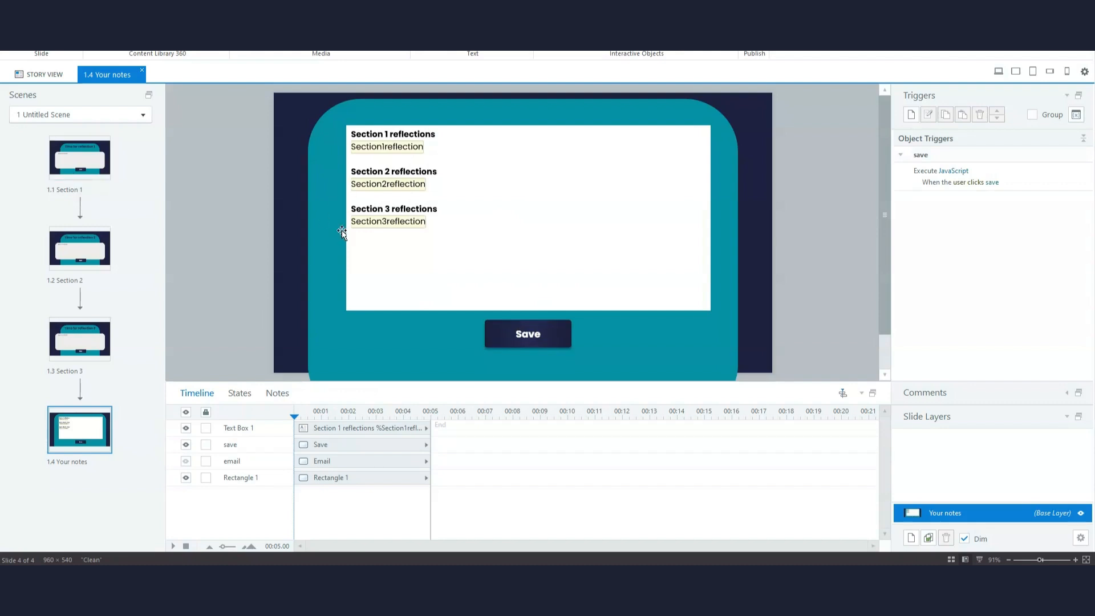
mouse_move(94, 248)
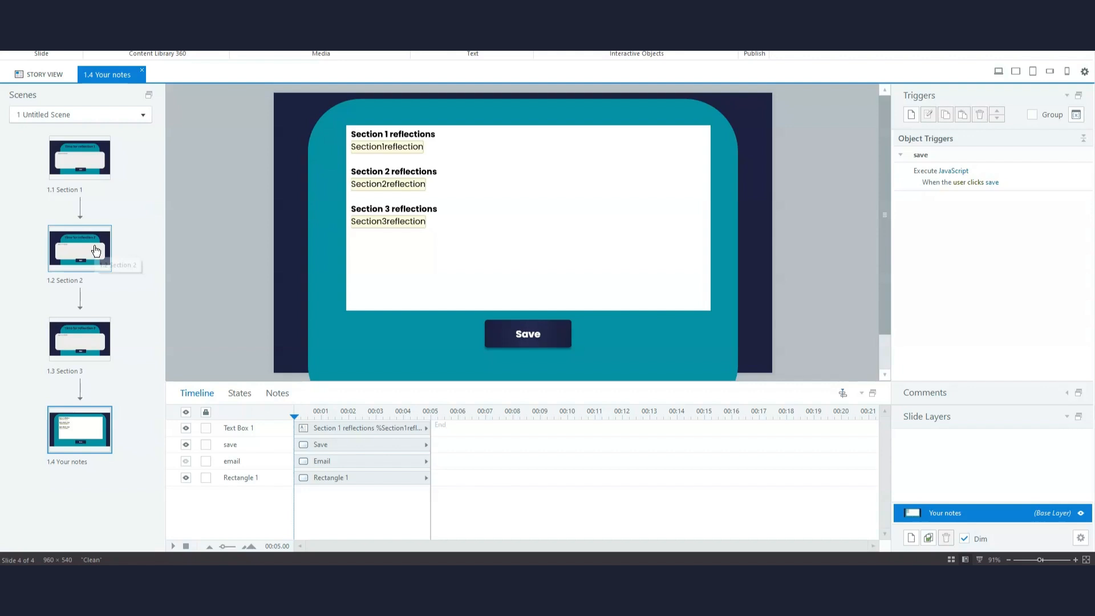
mouse_move(94, 249)
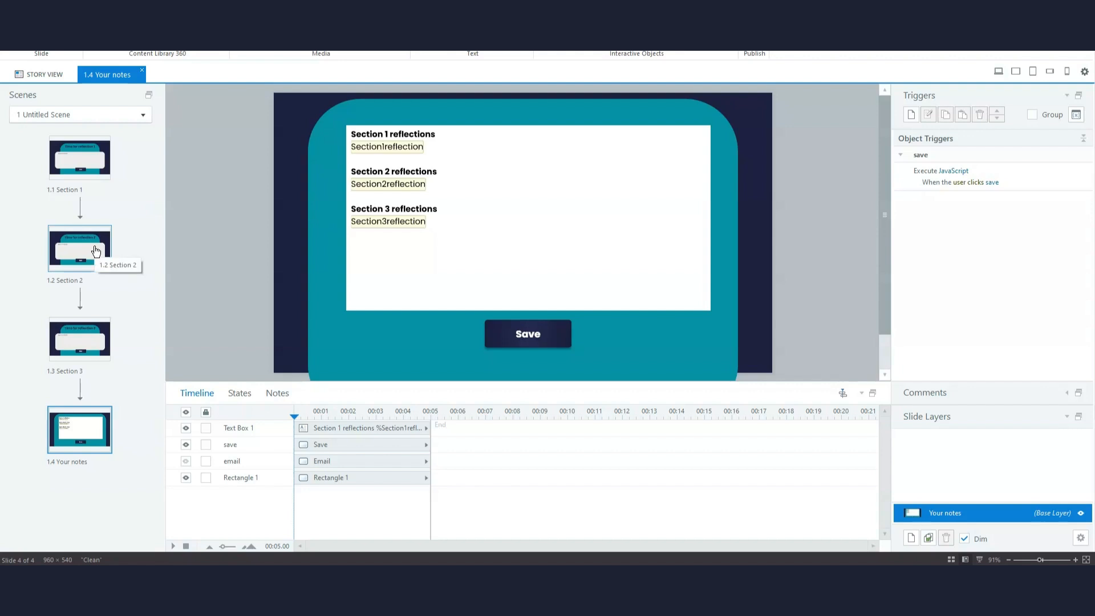
mouse_move(99, 243)
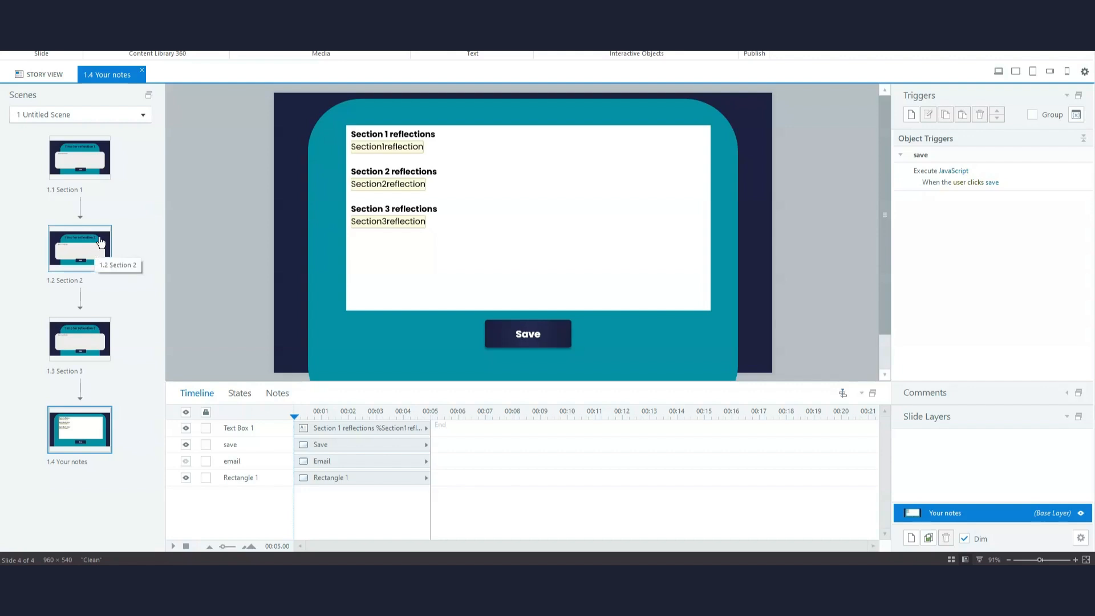
mouse_move(100, 234)
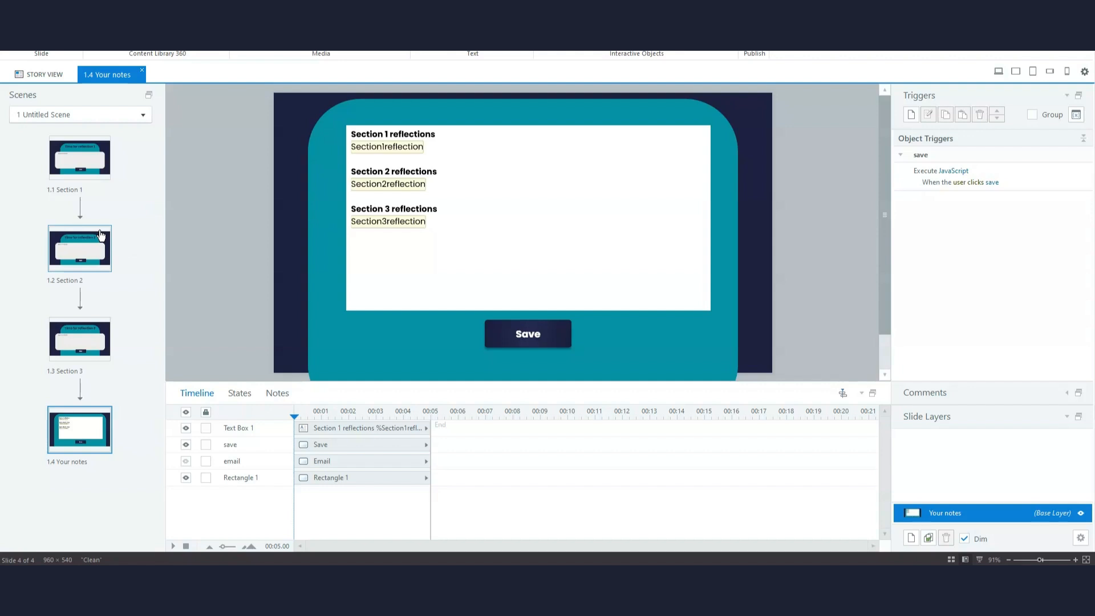
mouse_move(119, 246)
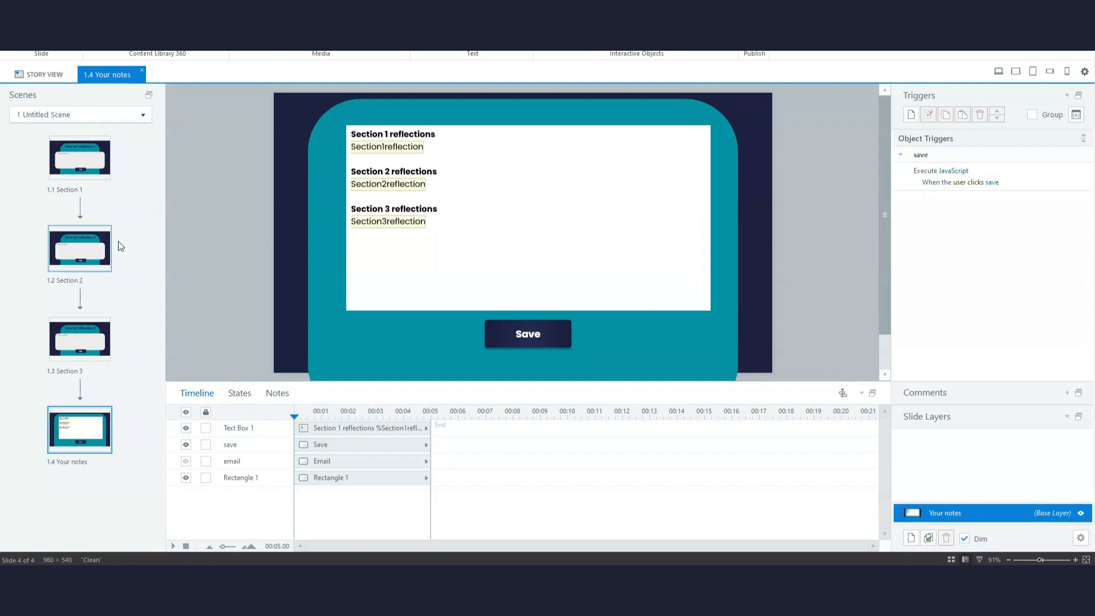